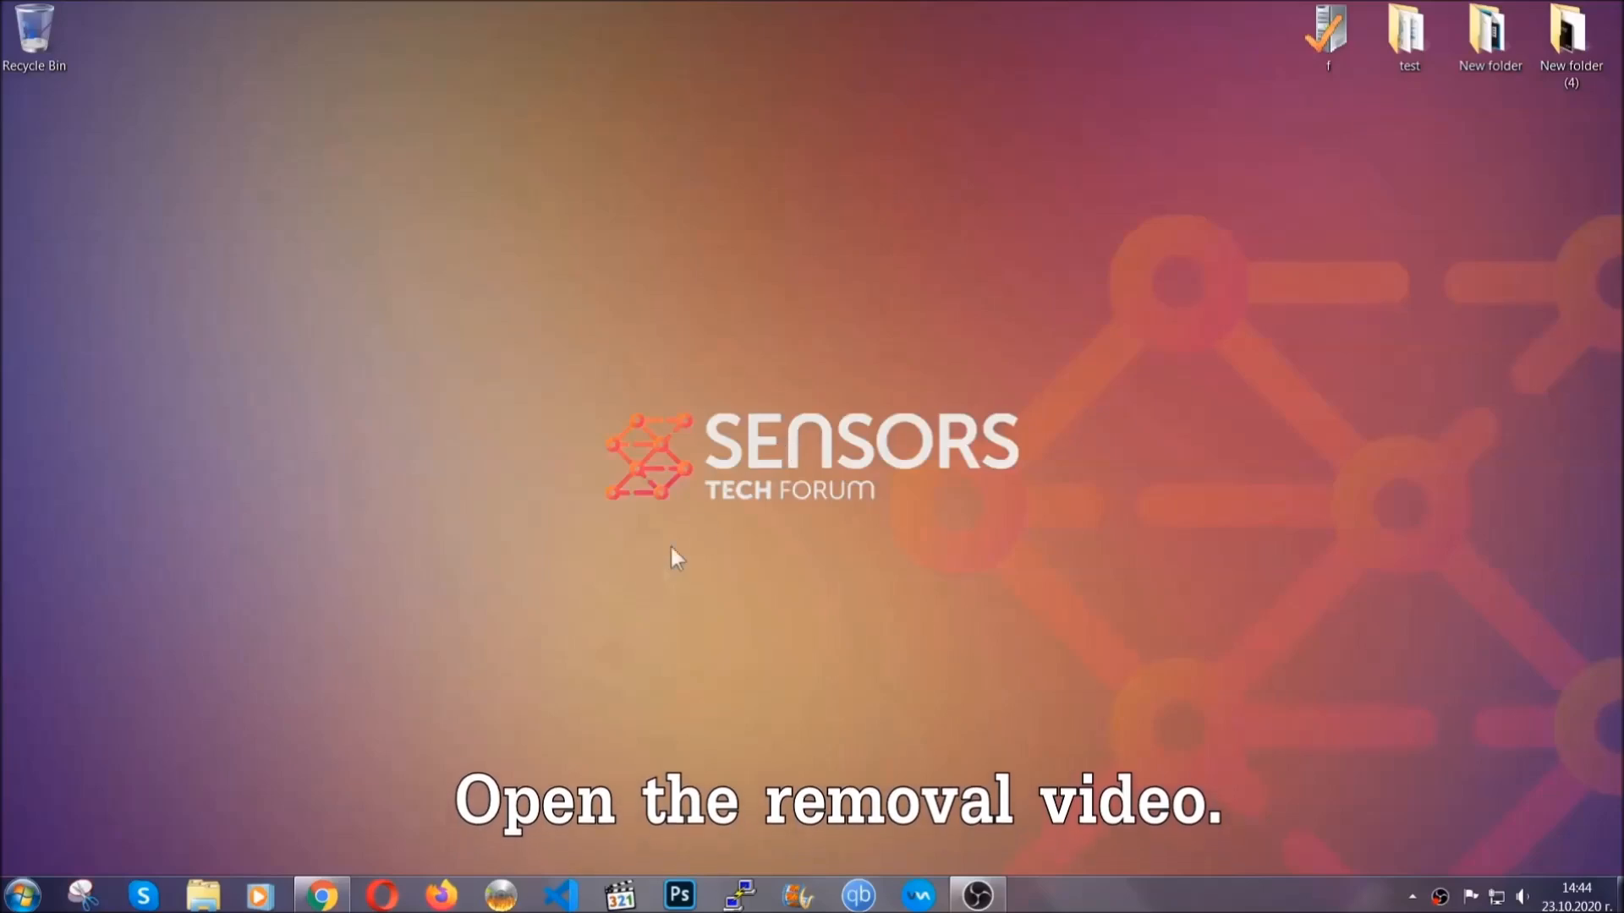
Open the ransomware removal video and follow its sensorstechforum description link to the article
left_click(322, 894)
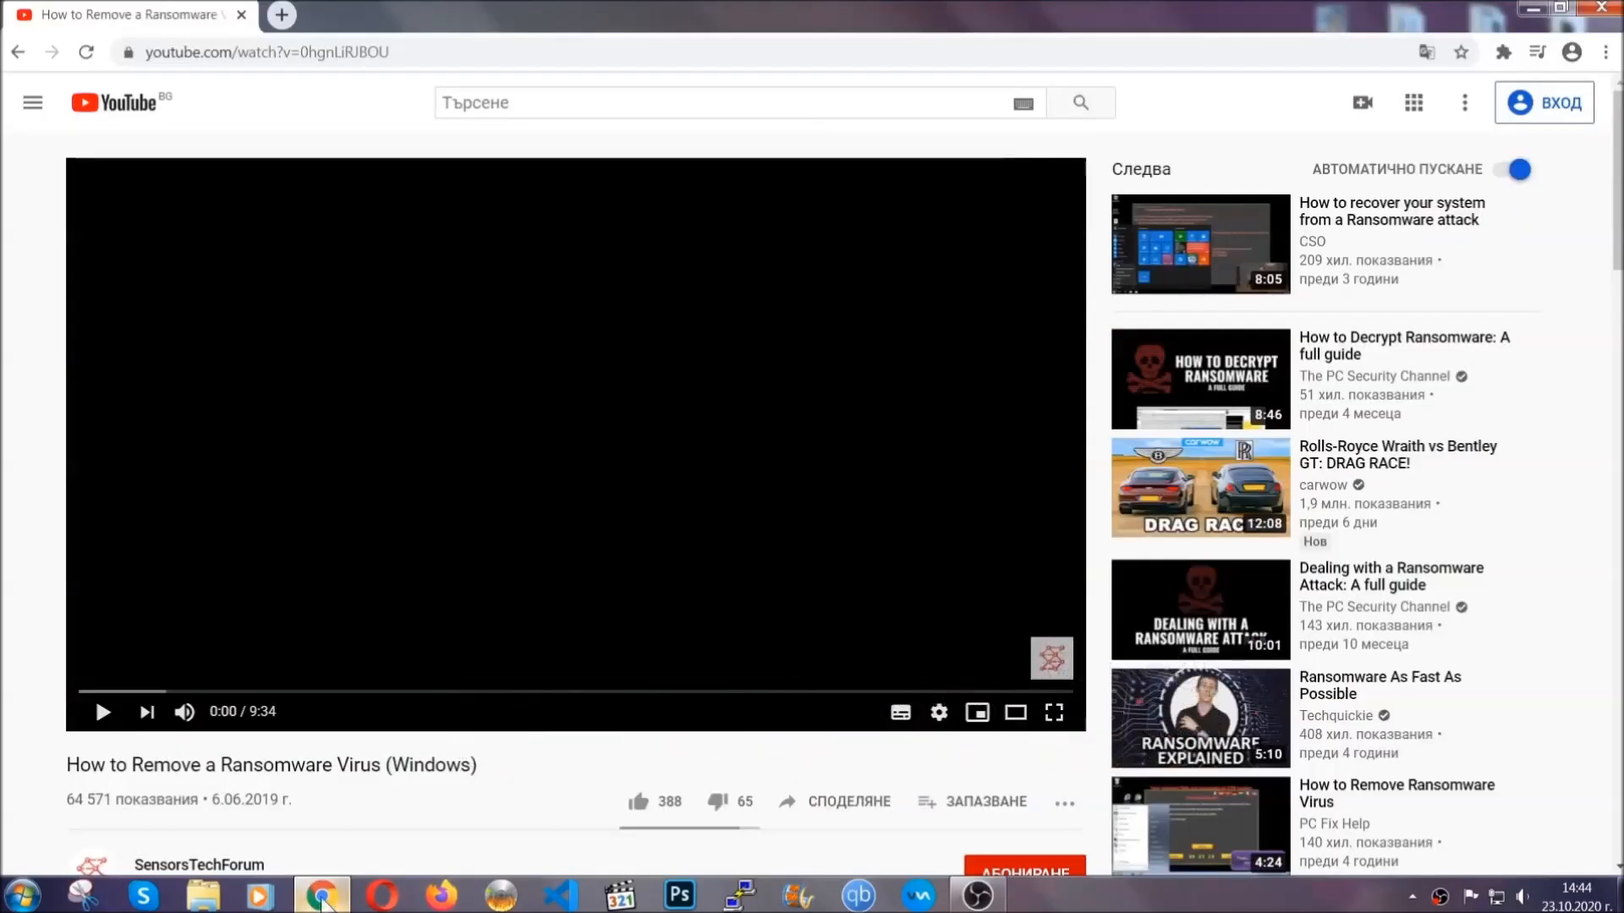
scroll("down", 3)
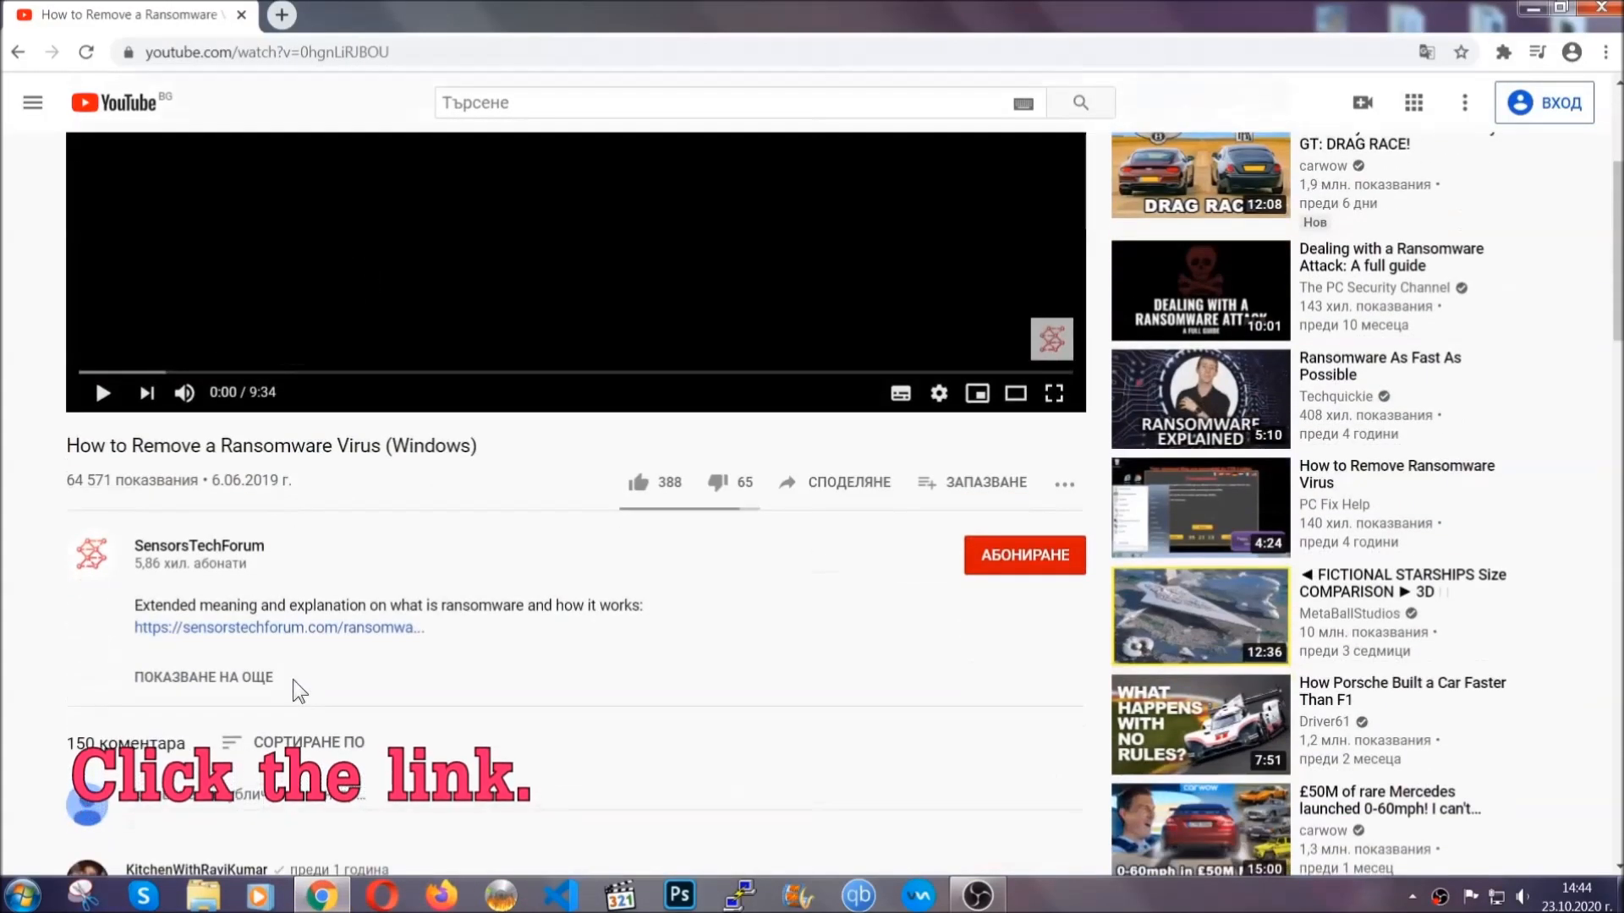
left_click(276, 627)
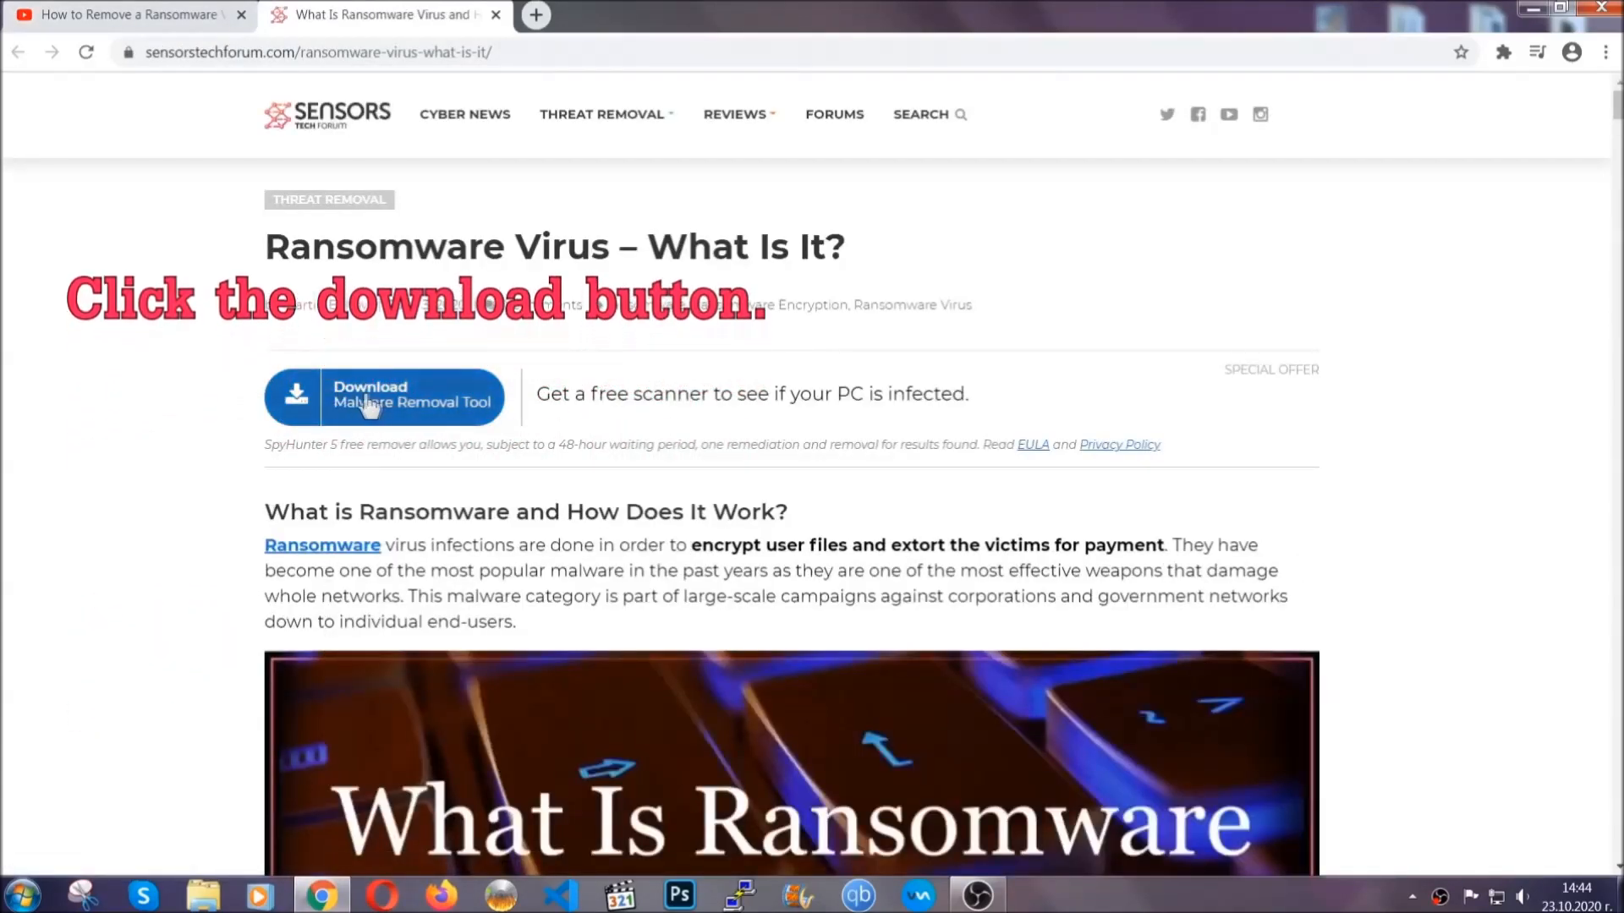
Download SpyHunter-Installer.exe and launch it from Chrome's download bar
left_click(384, 396)
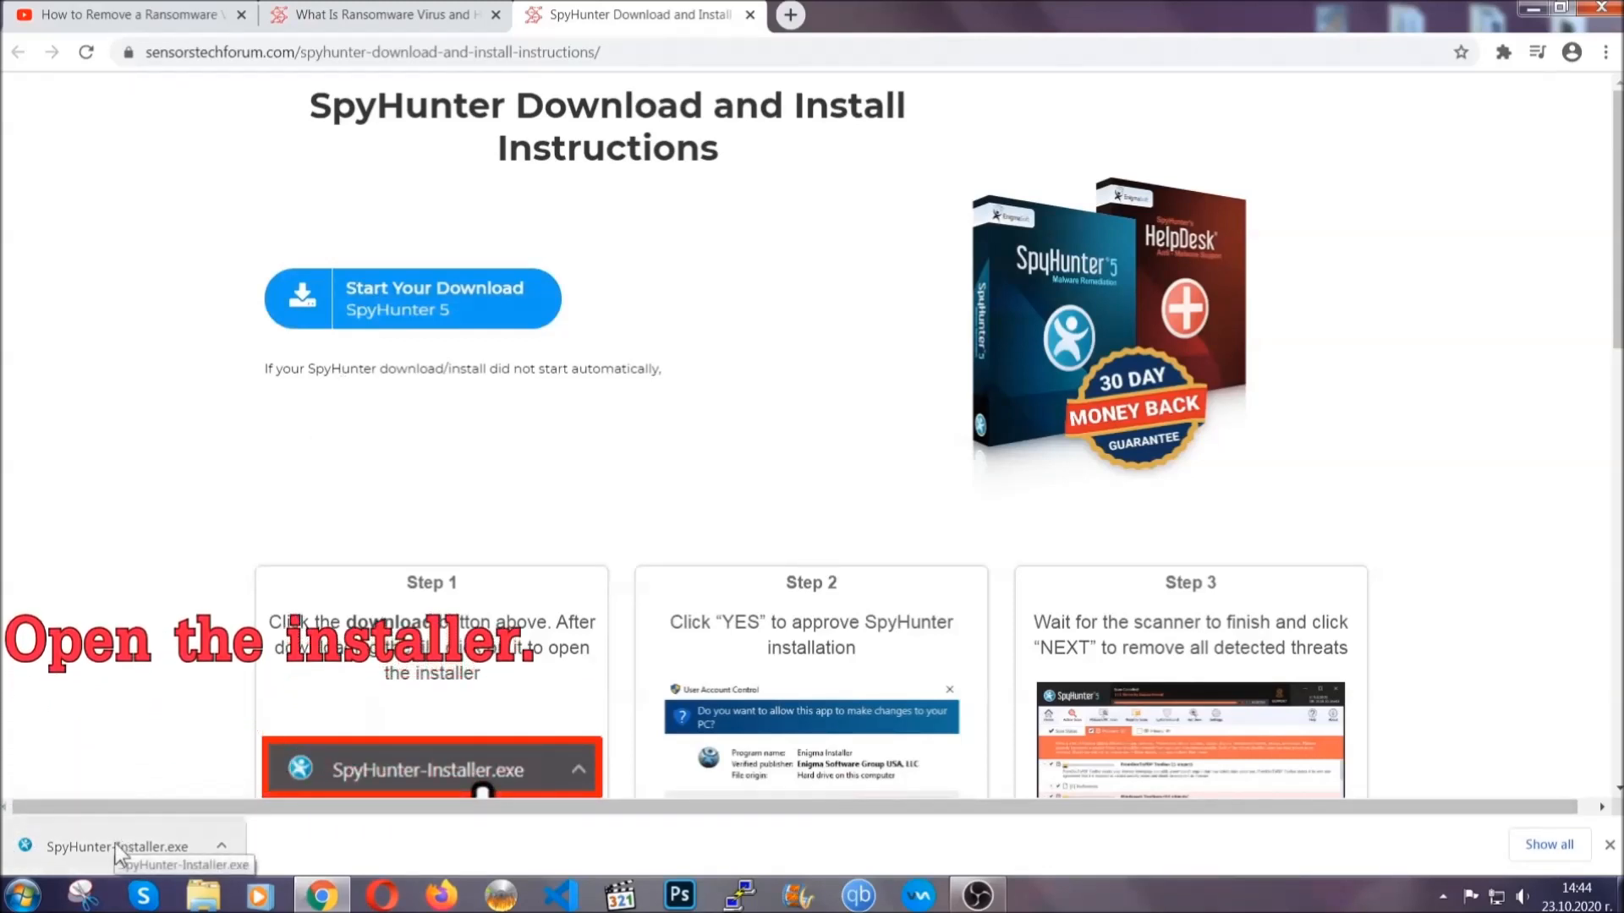
left_click(116, 846)
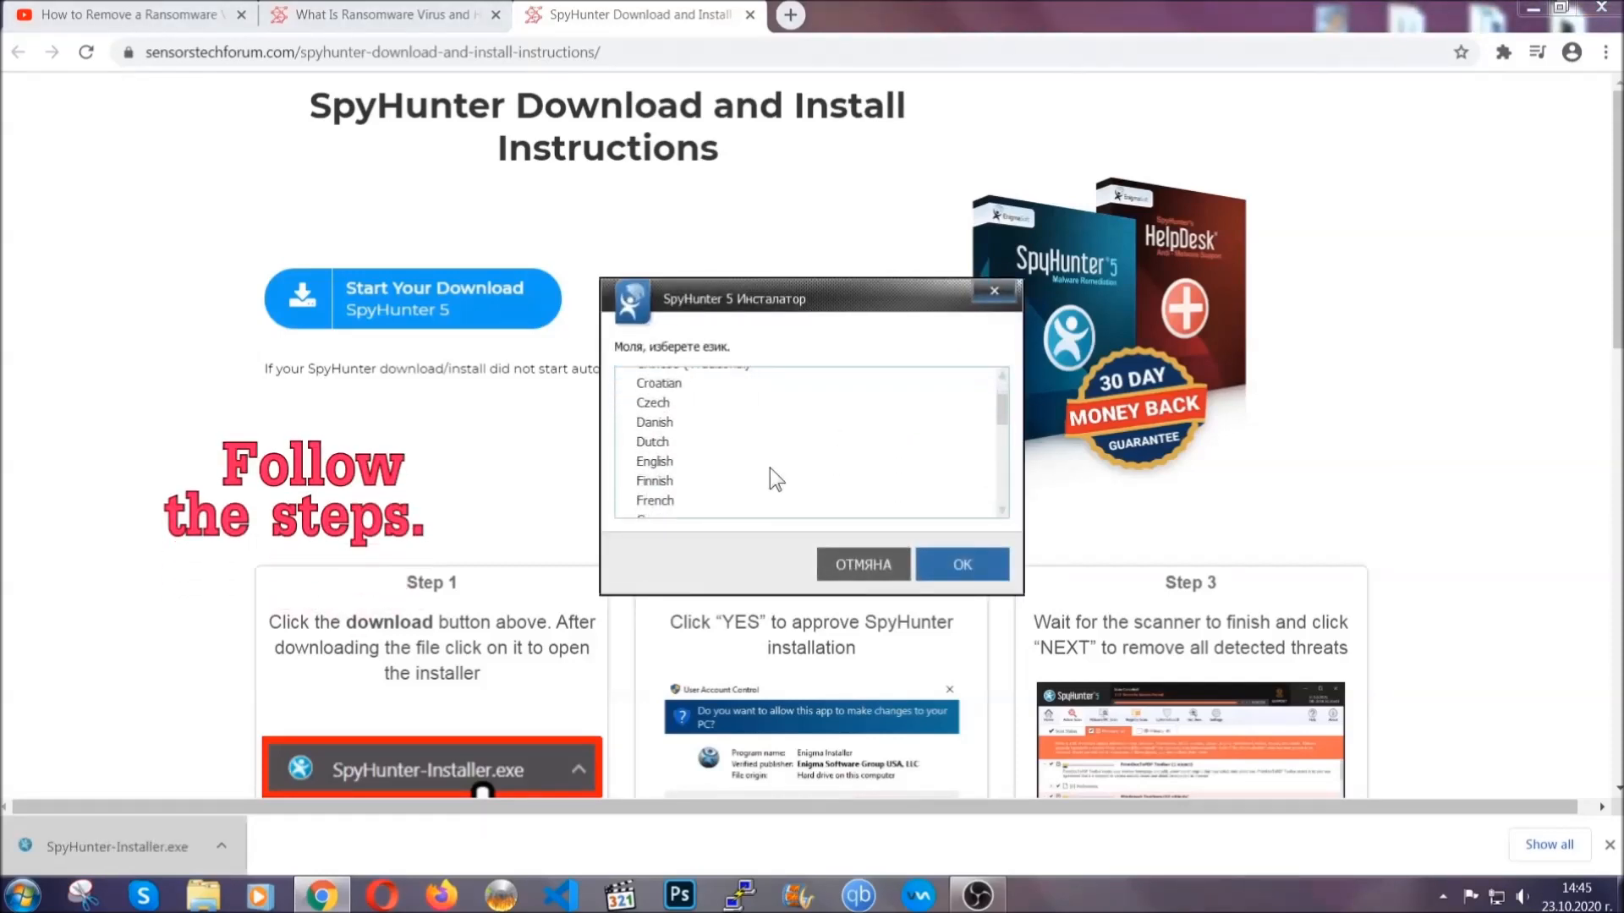
Run SpyHunter 5 setup in English, accepting the EULA and installing through to Finish
left_click(655, 461)
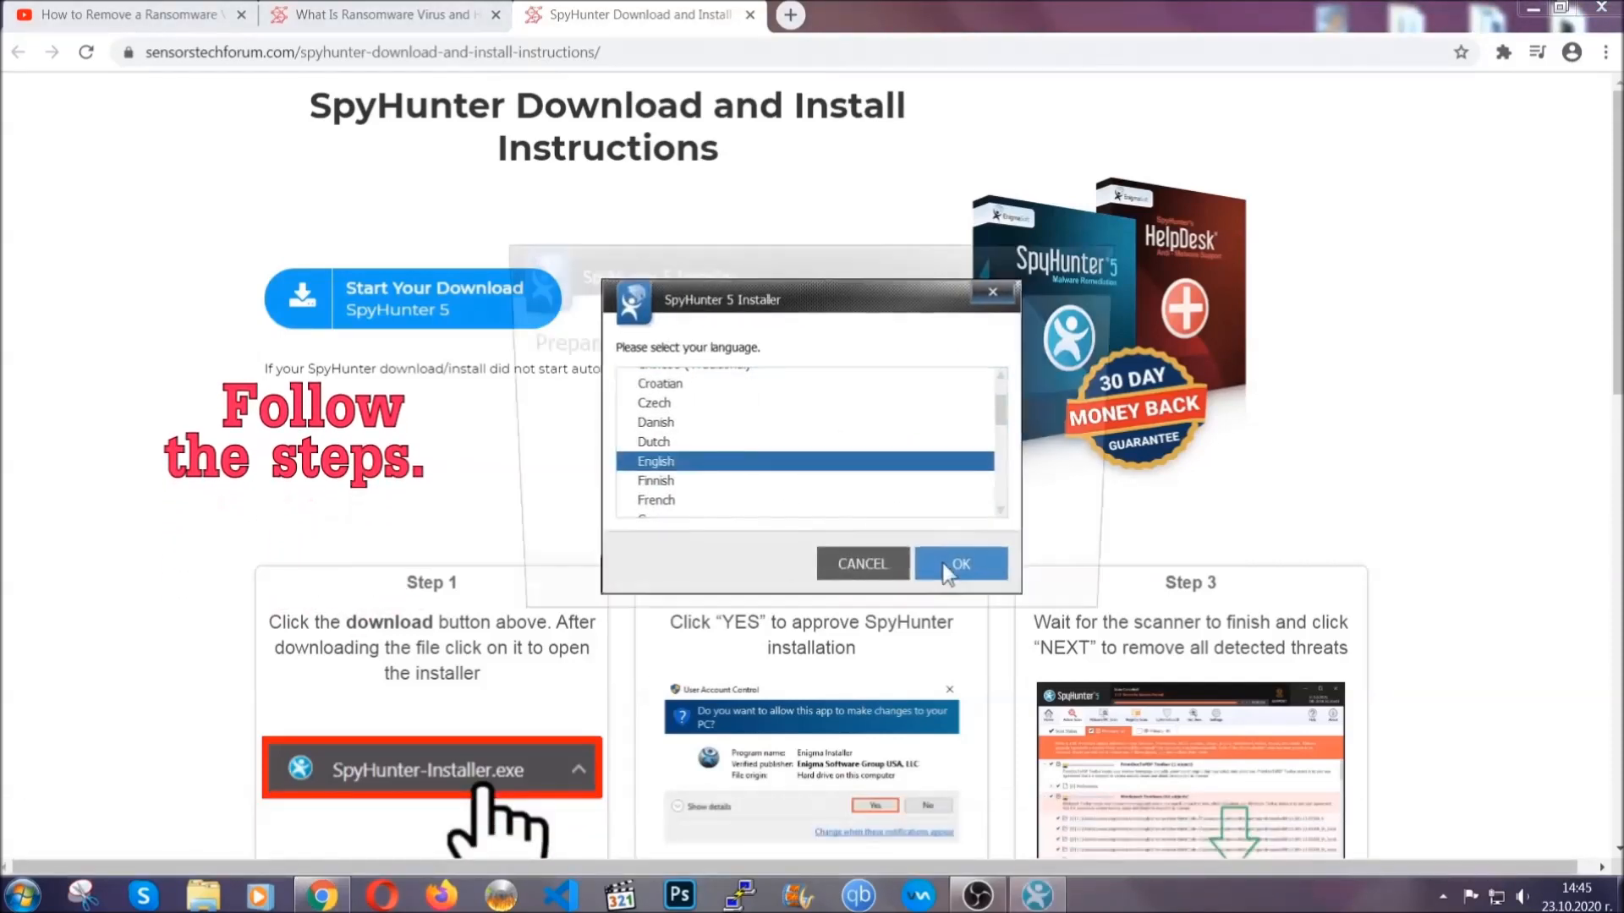
left_click(959, 563)
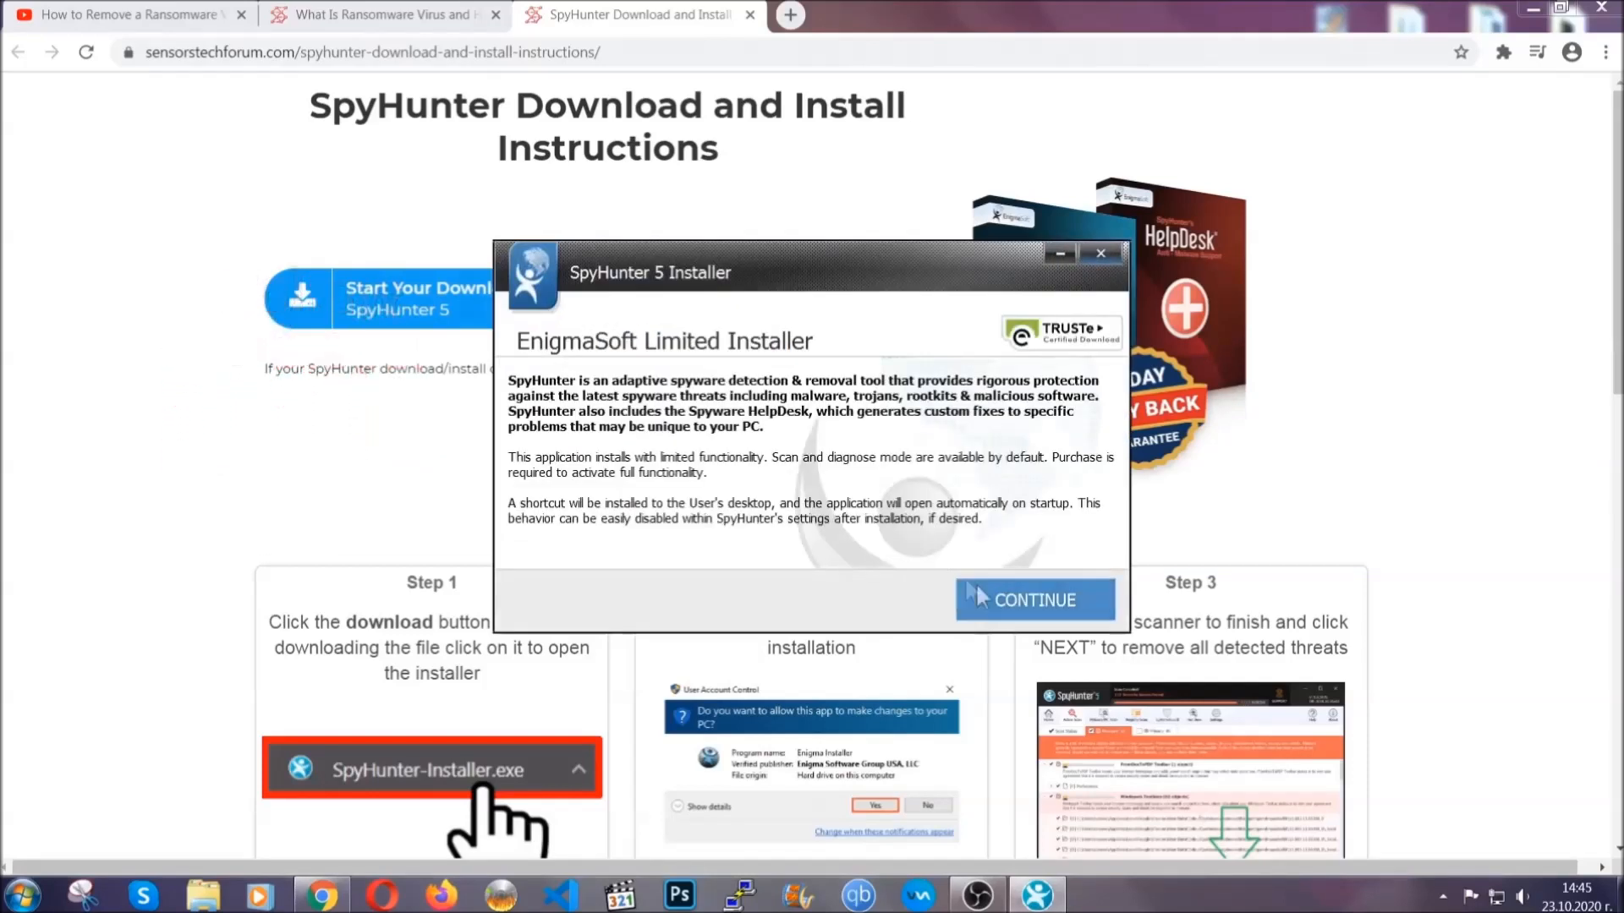
left_click(1032, 600)
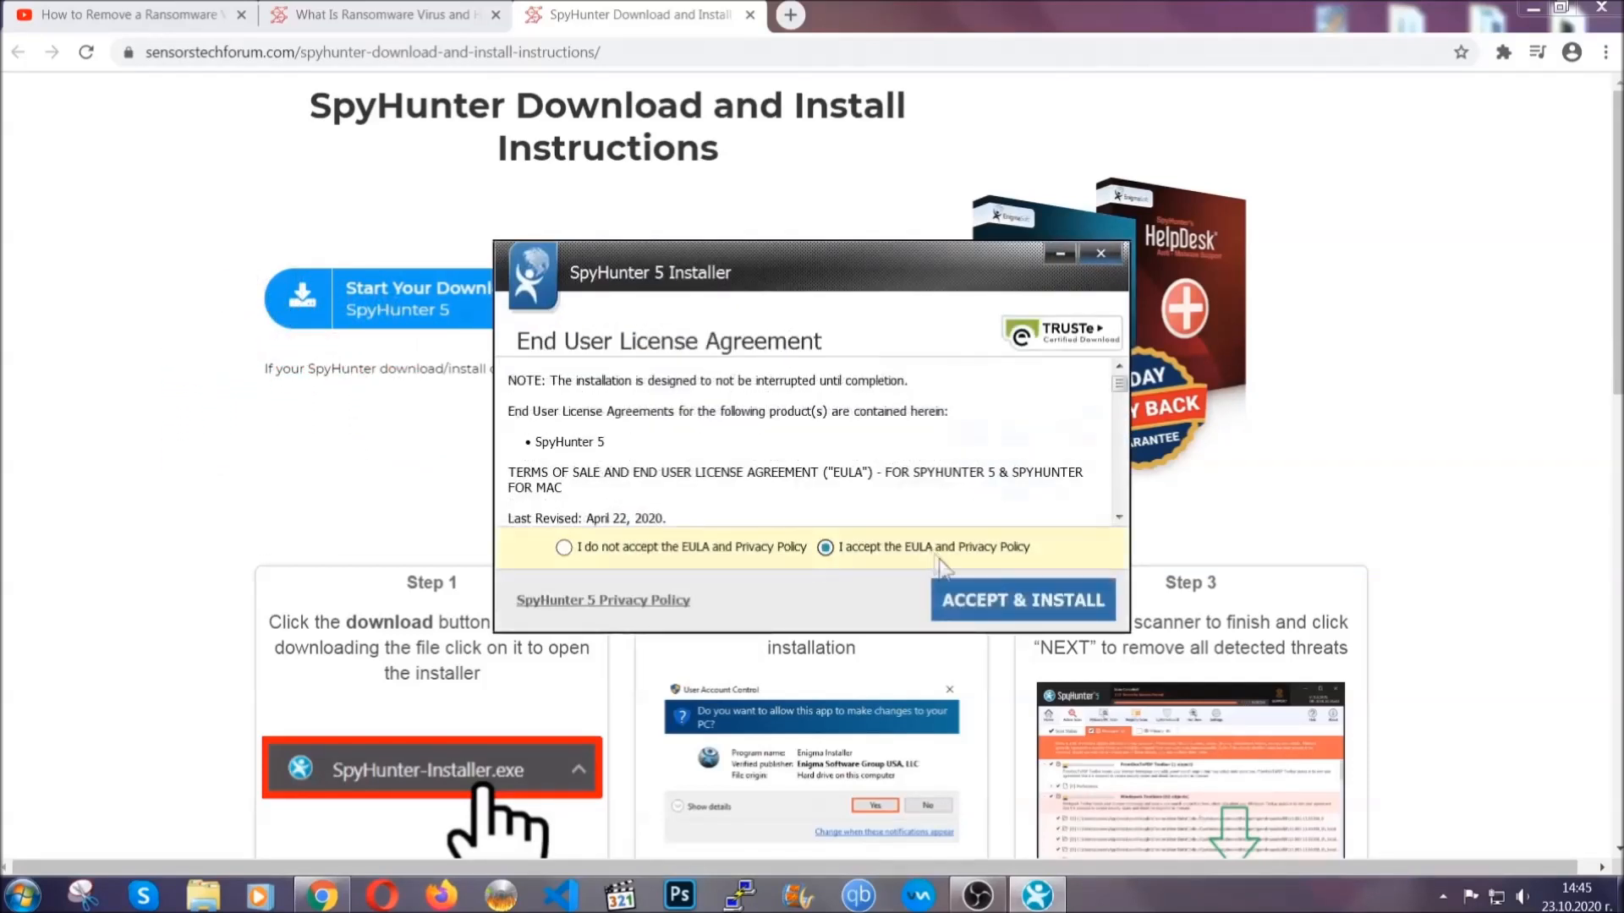
left_click(1023, 600)
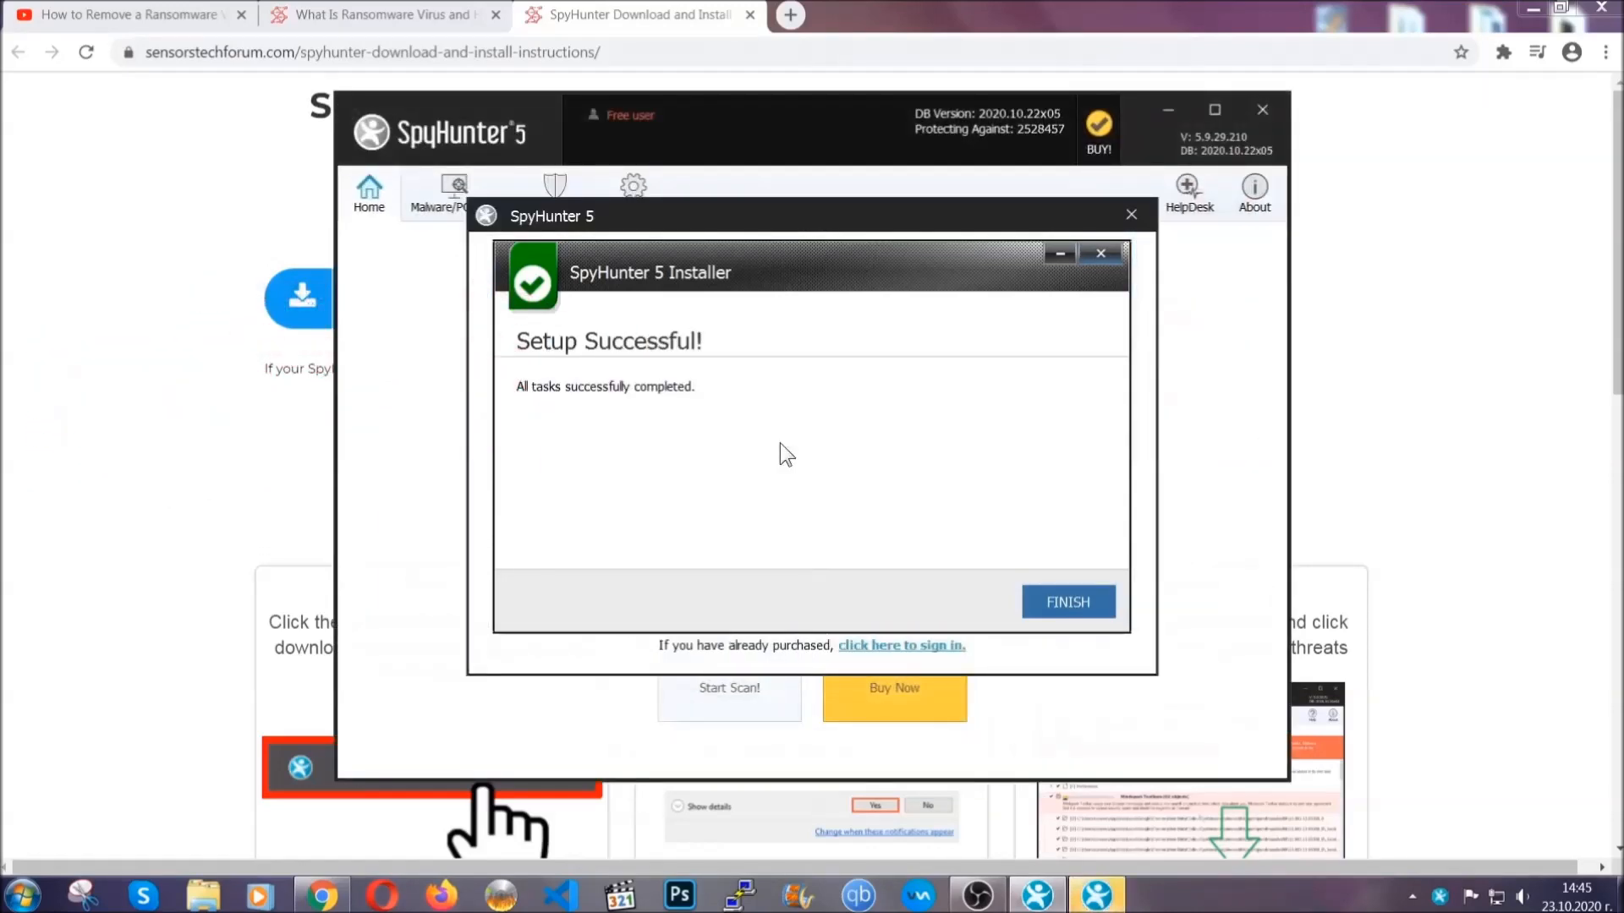
left_click(1067, 601)
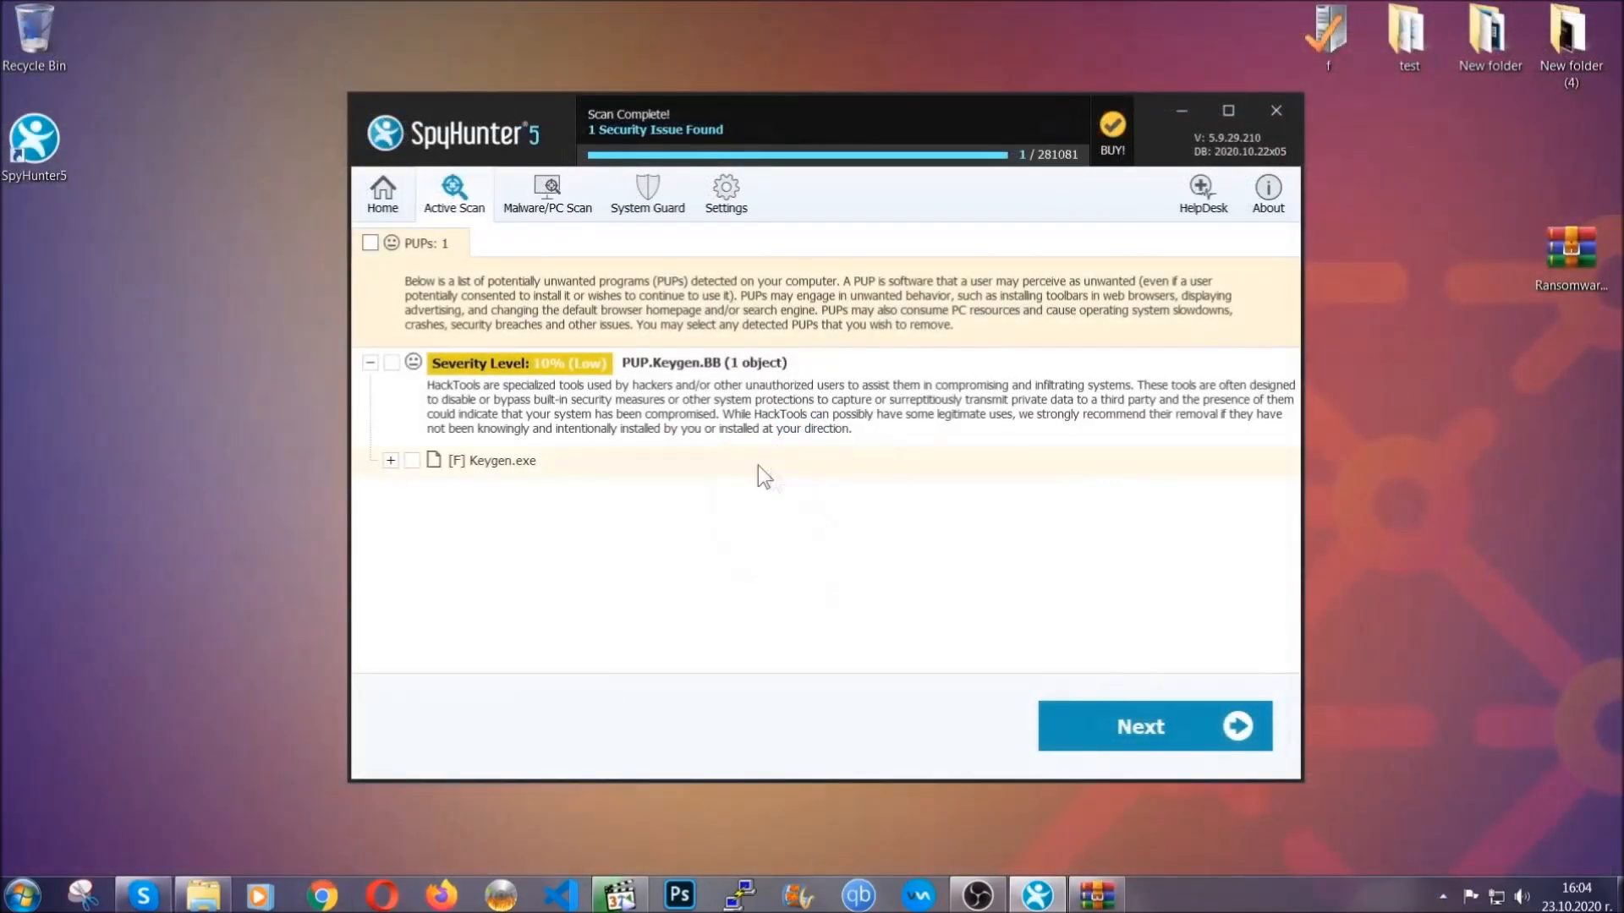
Tick the PUPs checkbox to select PUP.Keygen.BB for removal
left_click(369, 242)
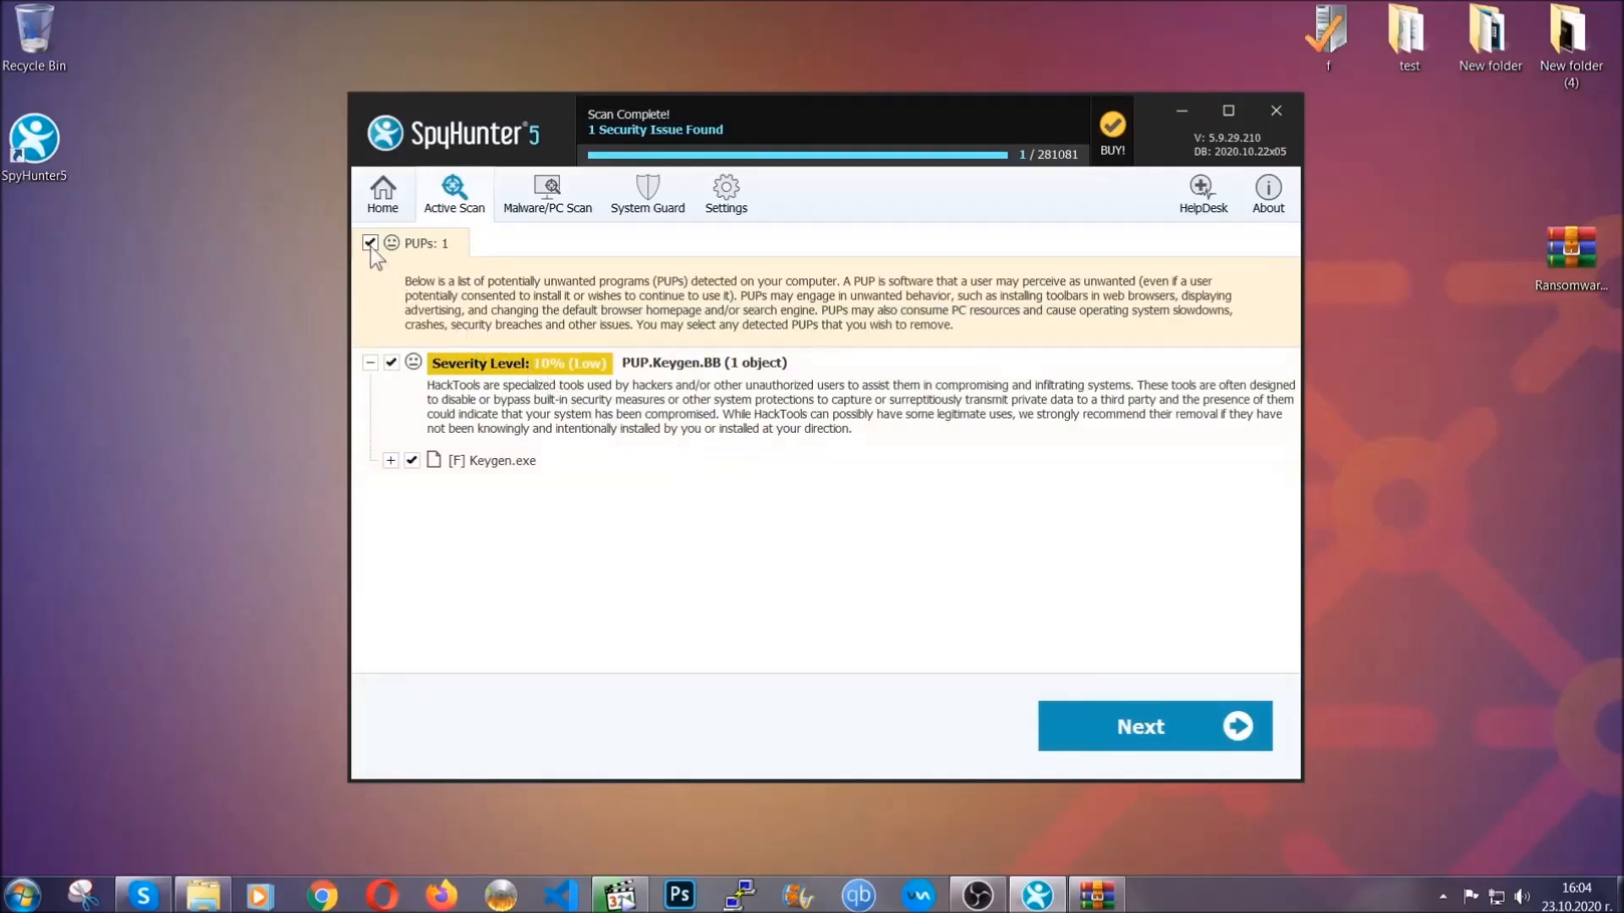
mouse_move(1143, 726)
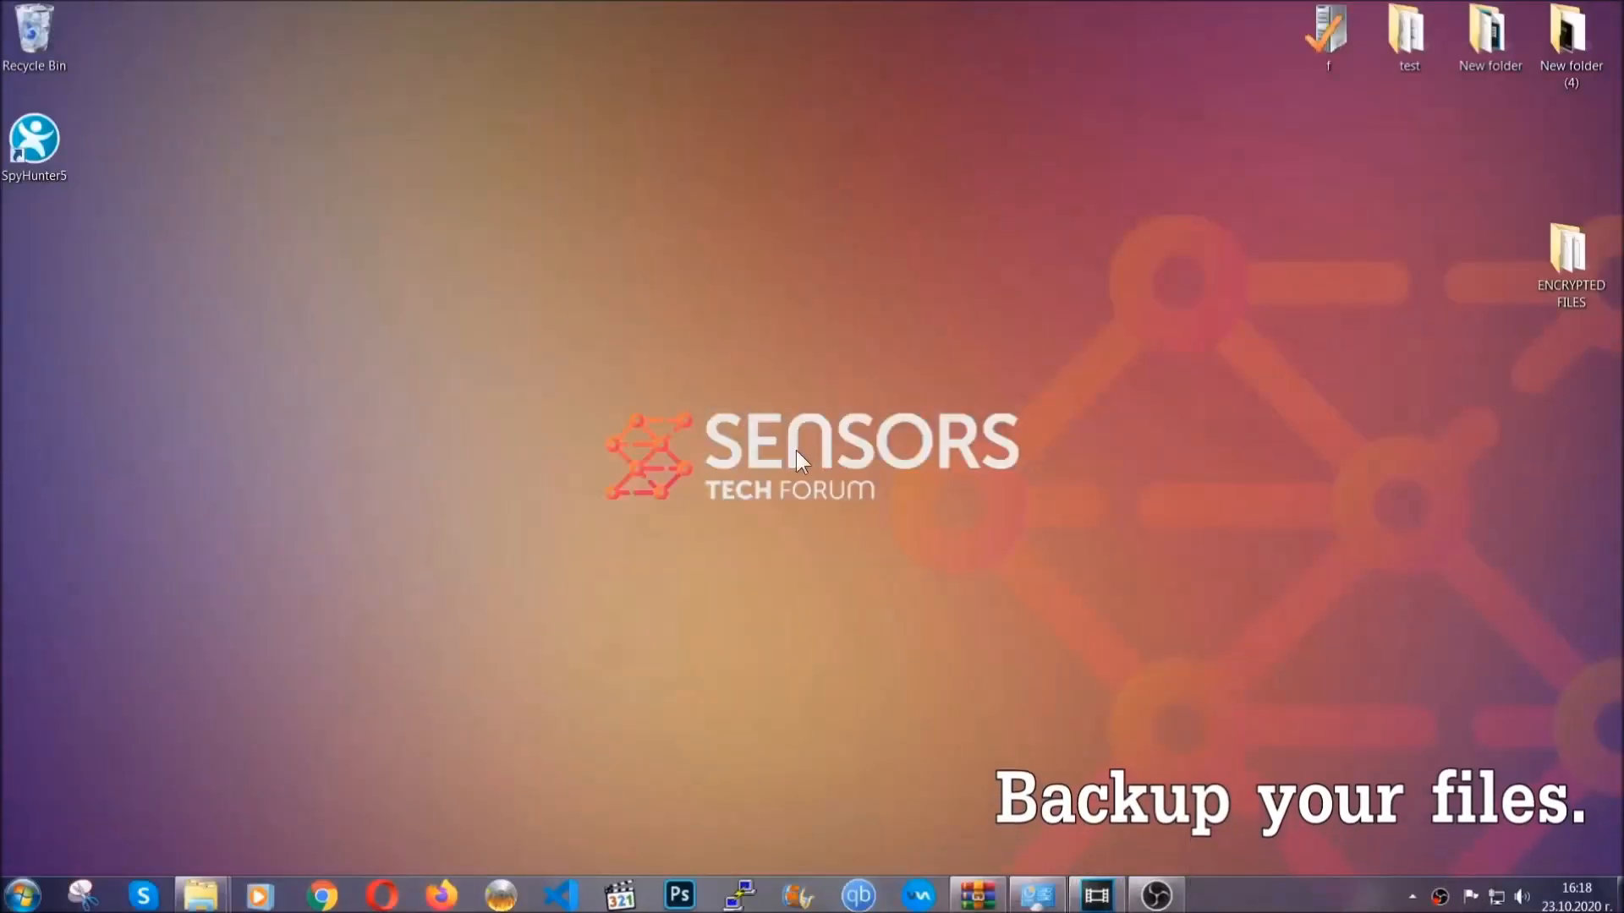
Copy the six encrypted .efji files from the ENCRYPTED FILES folder
left_click(1569, 254)
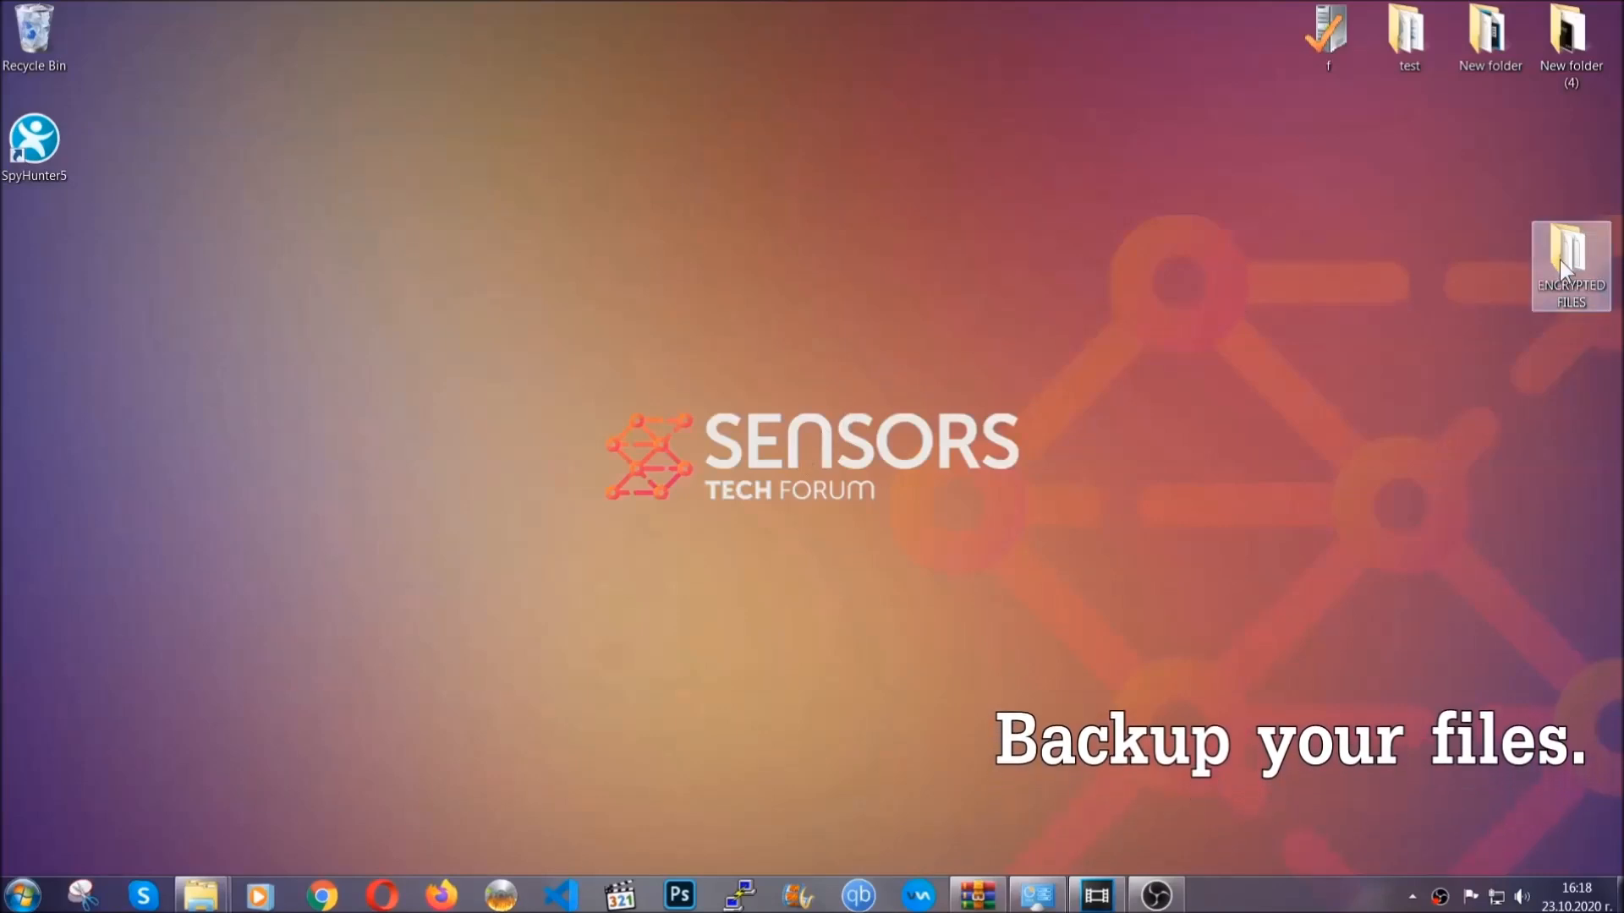
double_click(1570, 261)
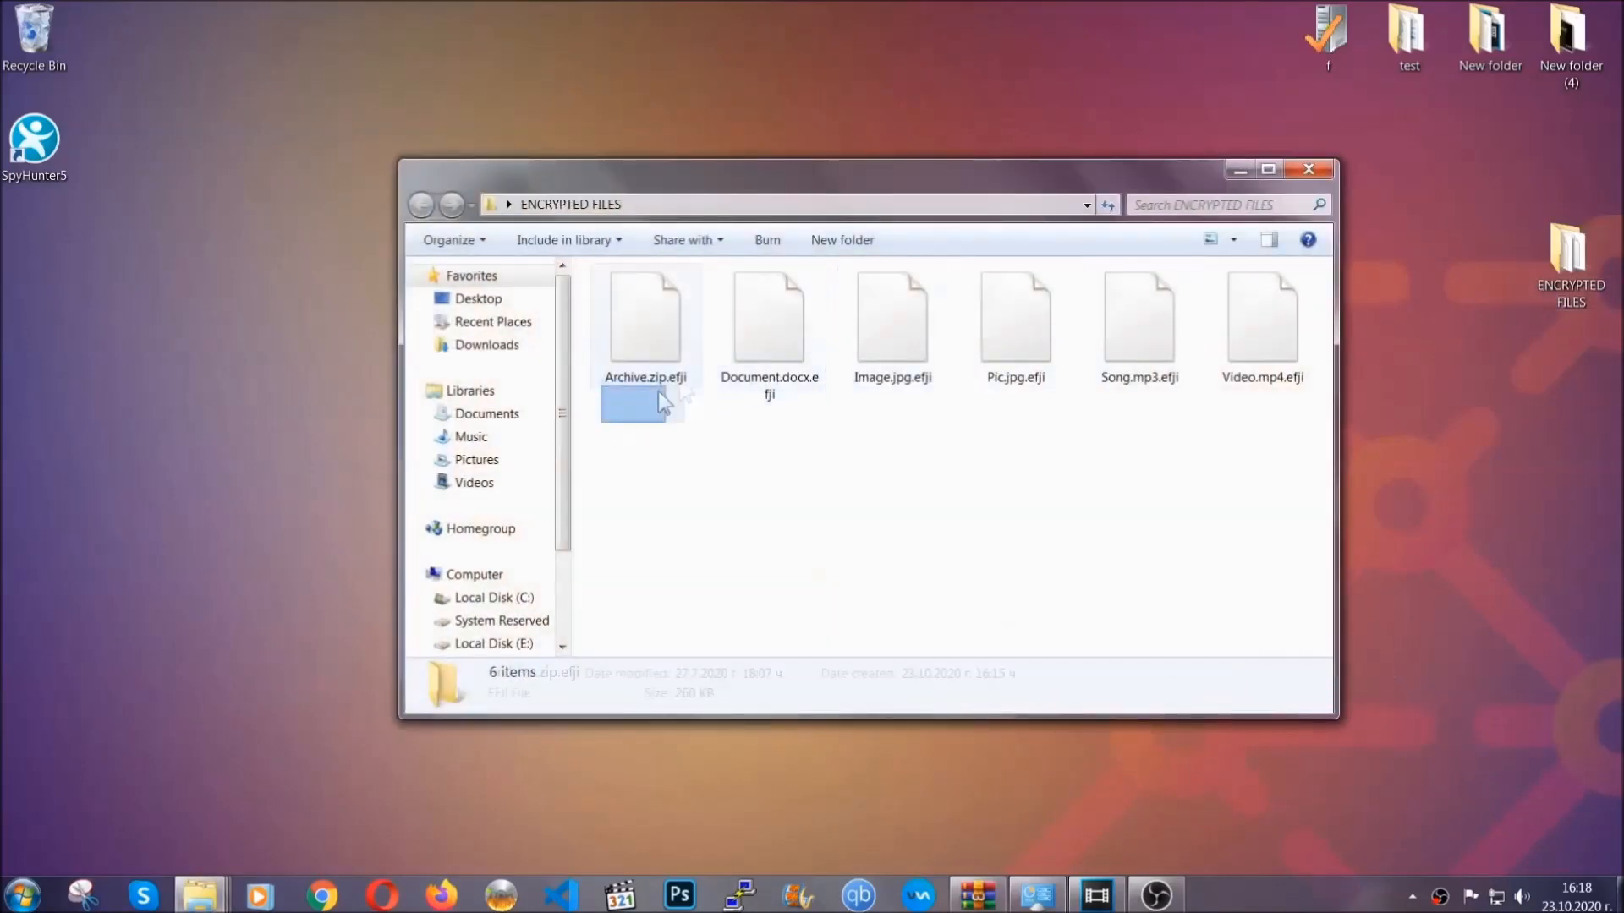
right_click(1269, 311)
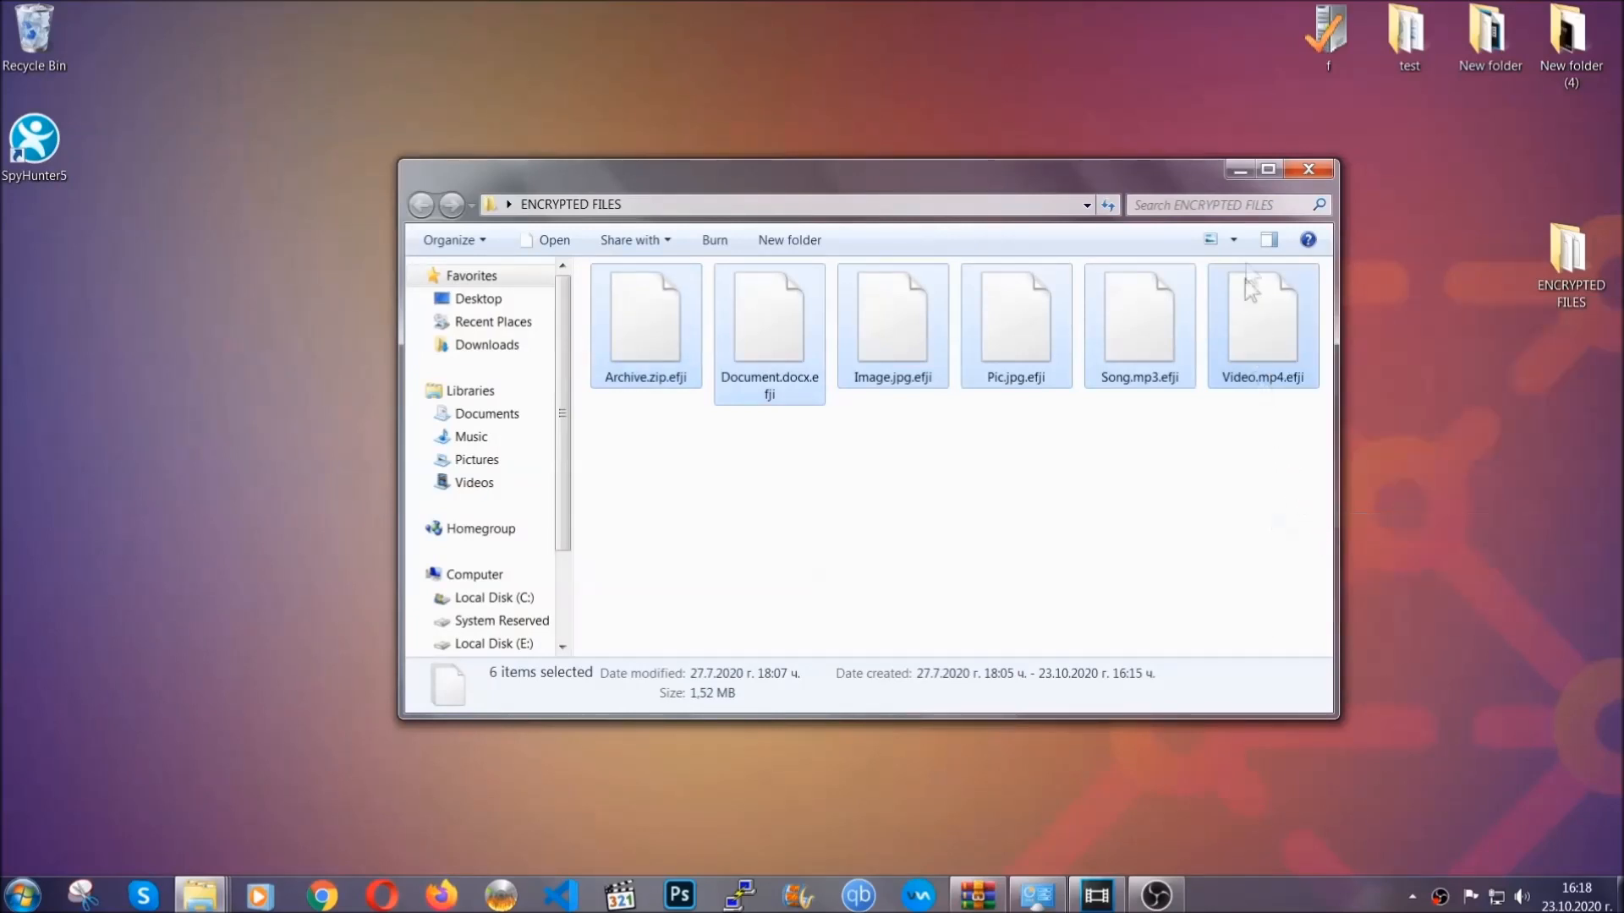
left_click(1309, 169)
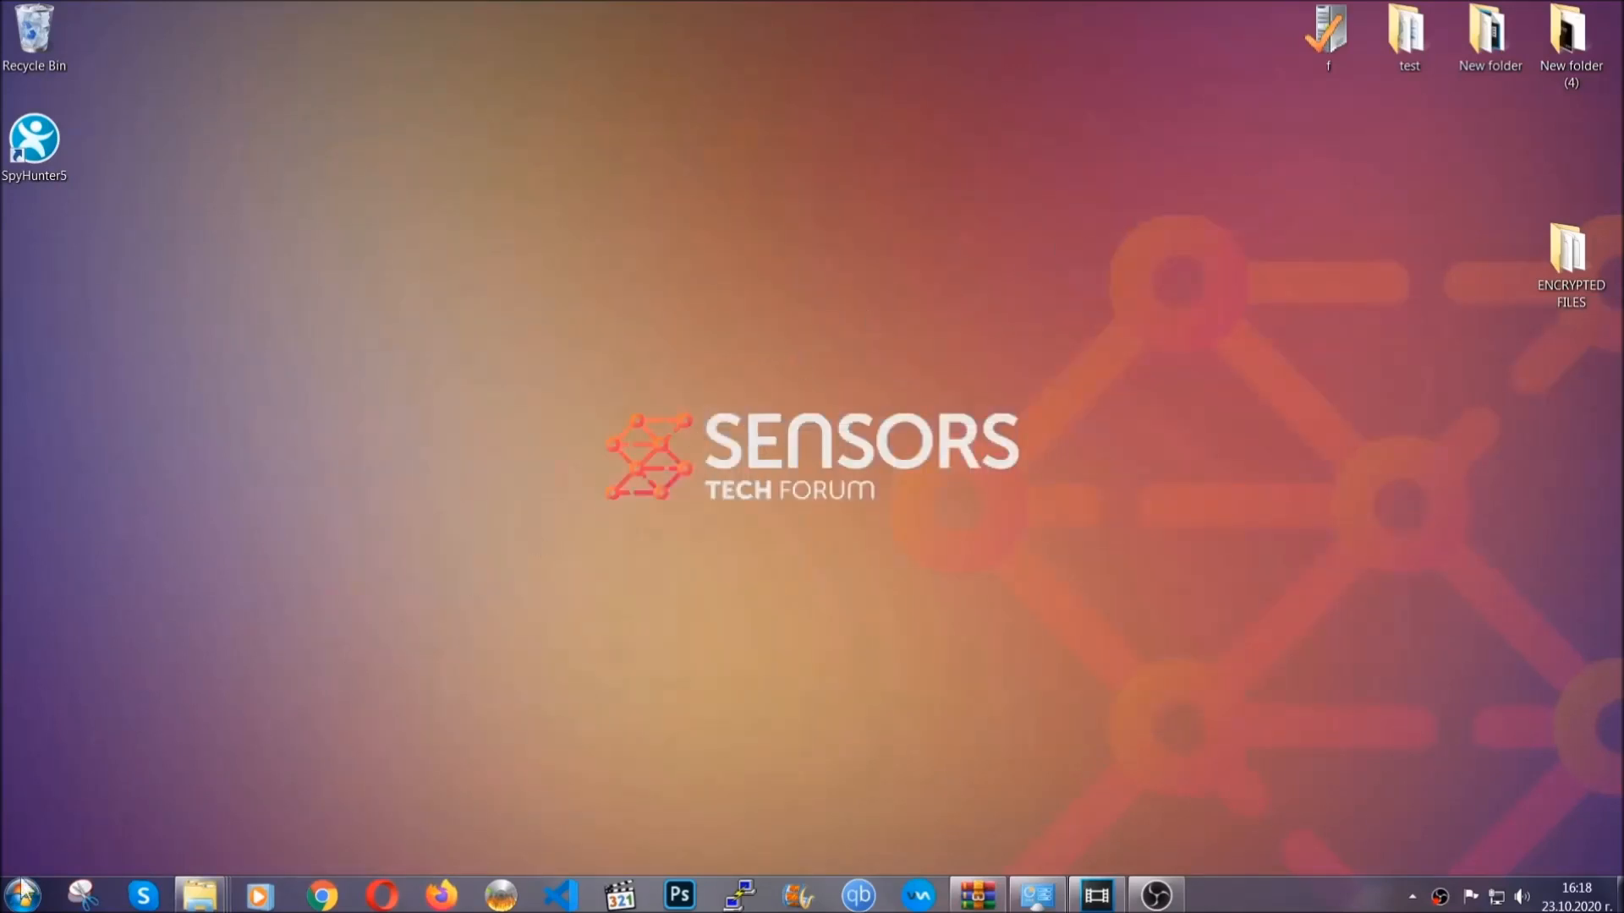
mouse_move(316, 642)
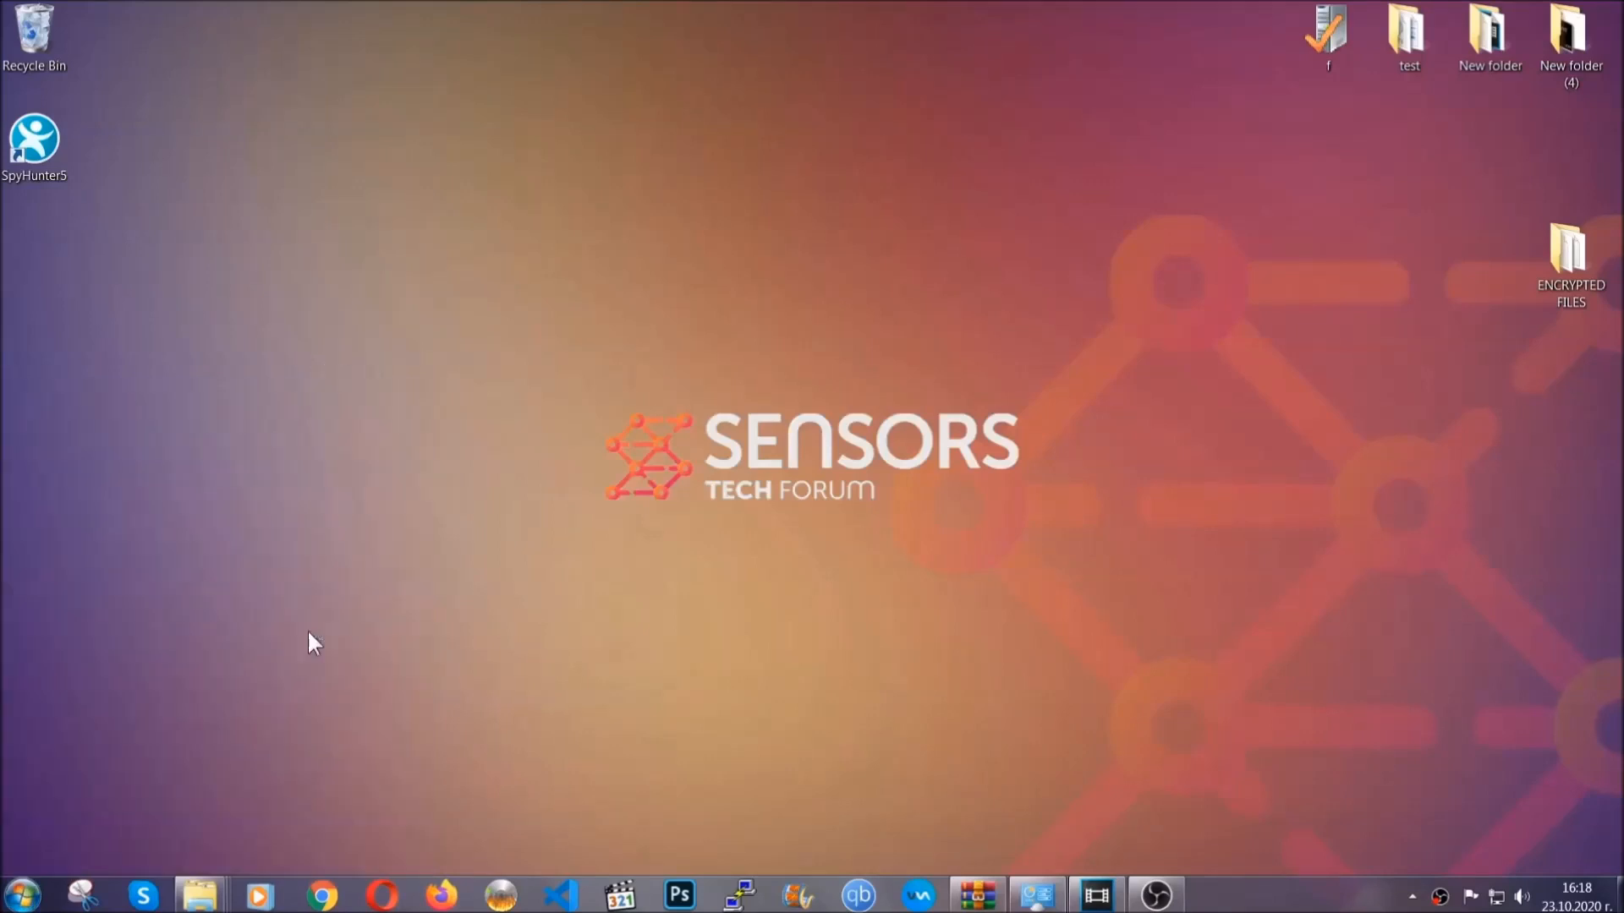
Paste the encrypted files onto FLASH DRIVE (H:) and close the window
left_click(198, 895)
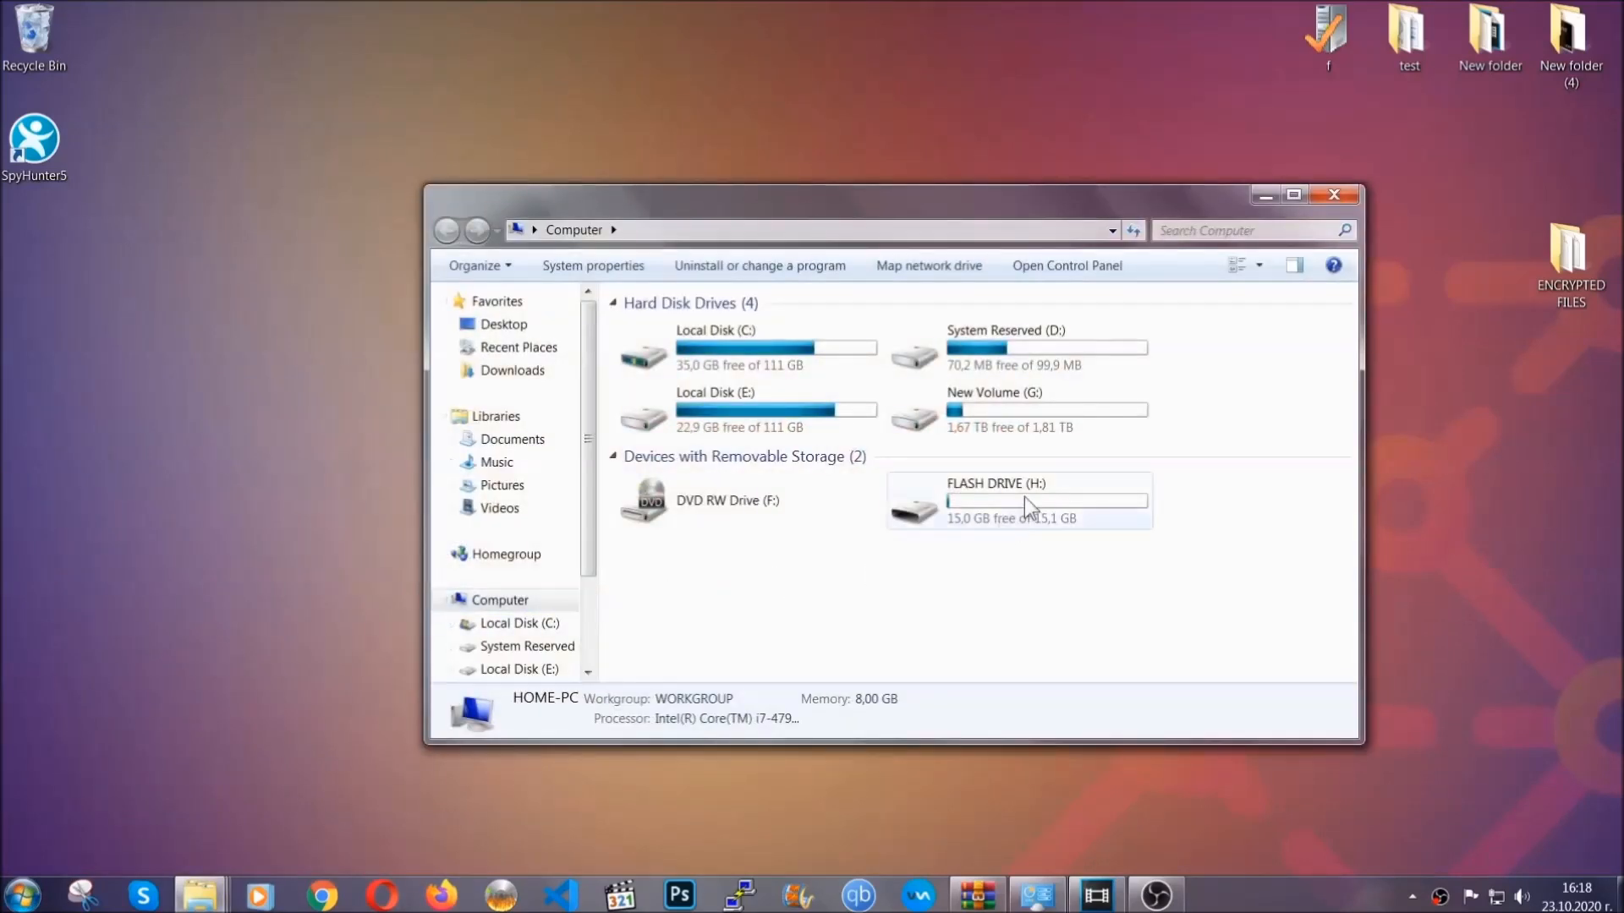
double_click(1018, 502)
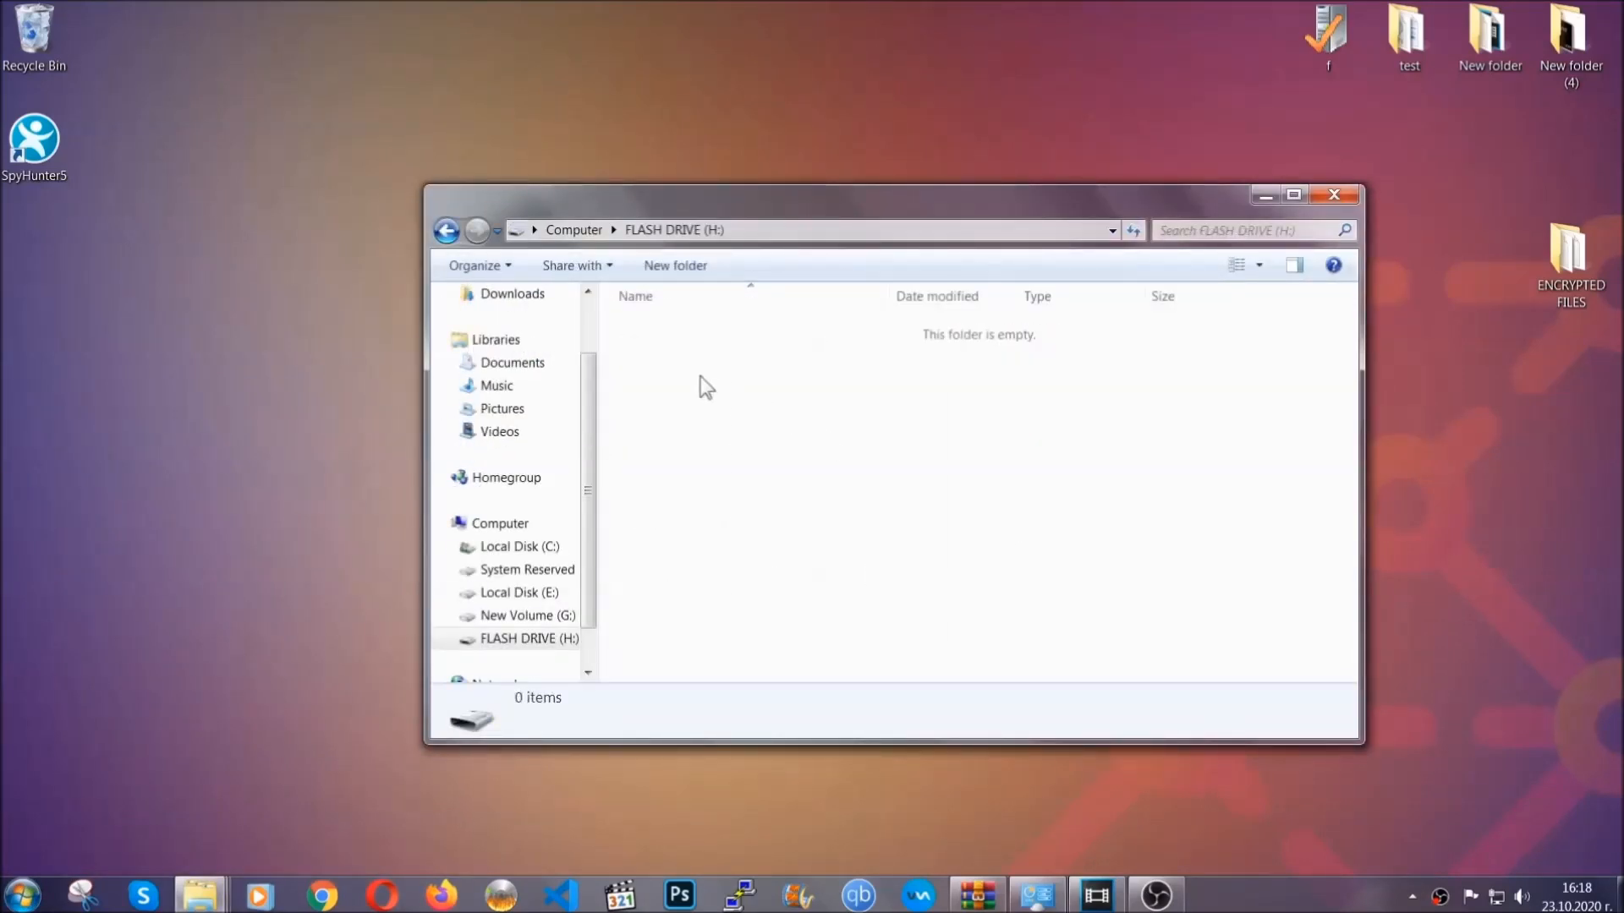
right_click(706, 386)
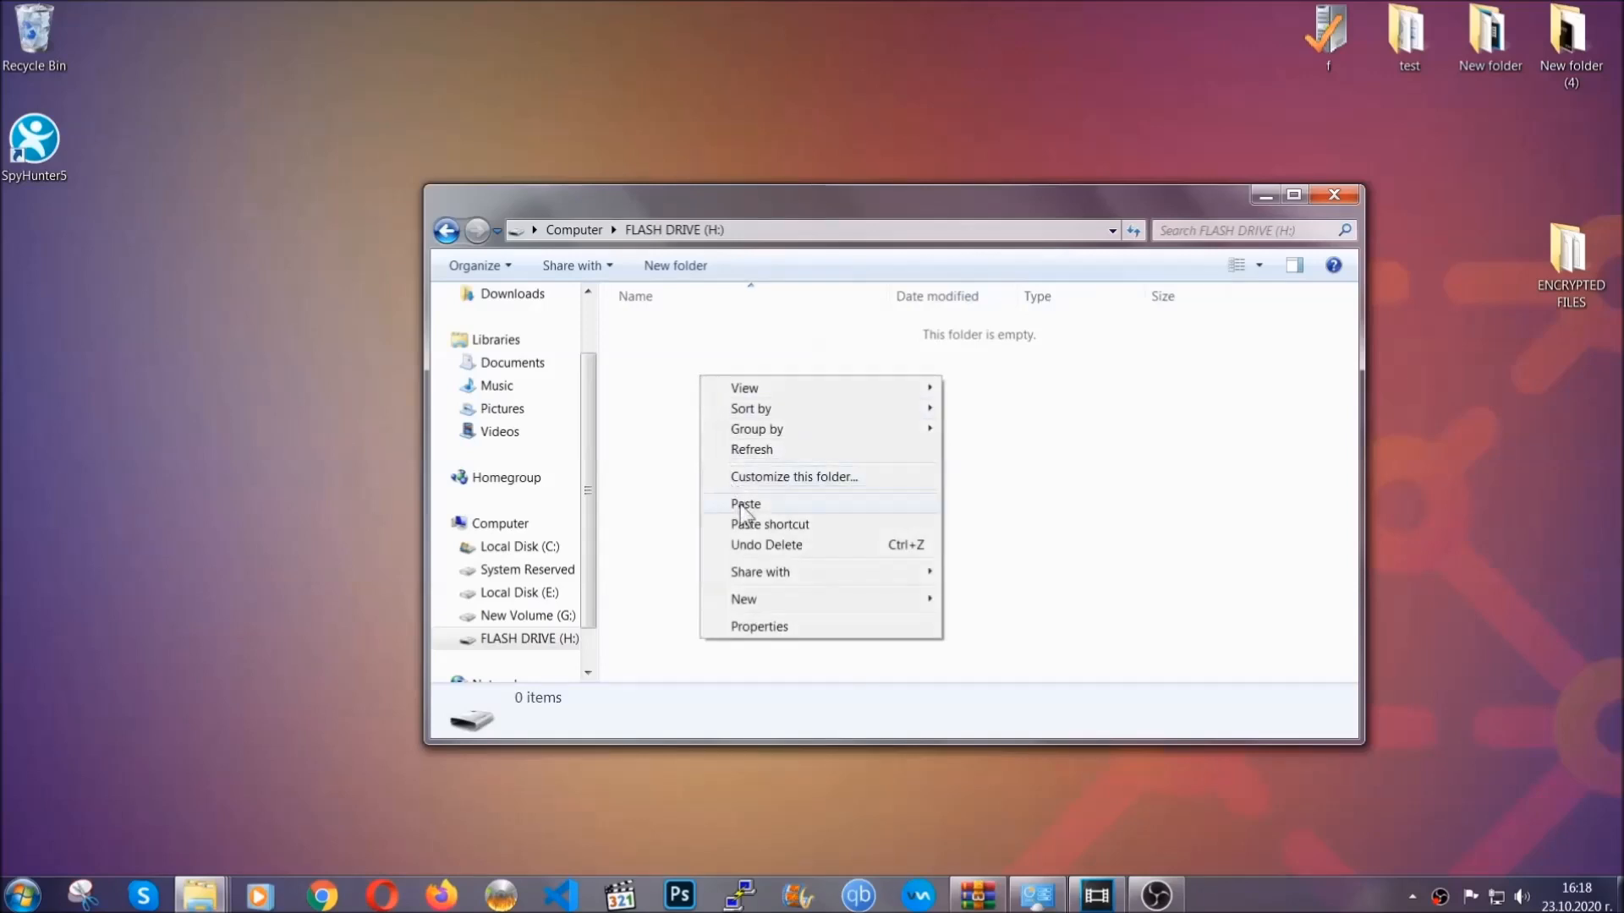
left_click(745, 504)
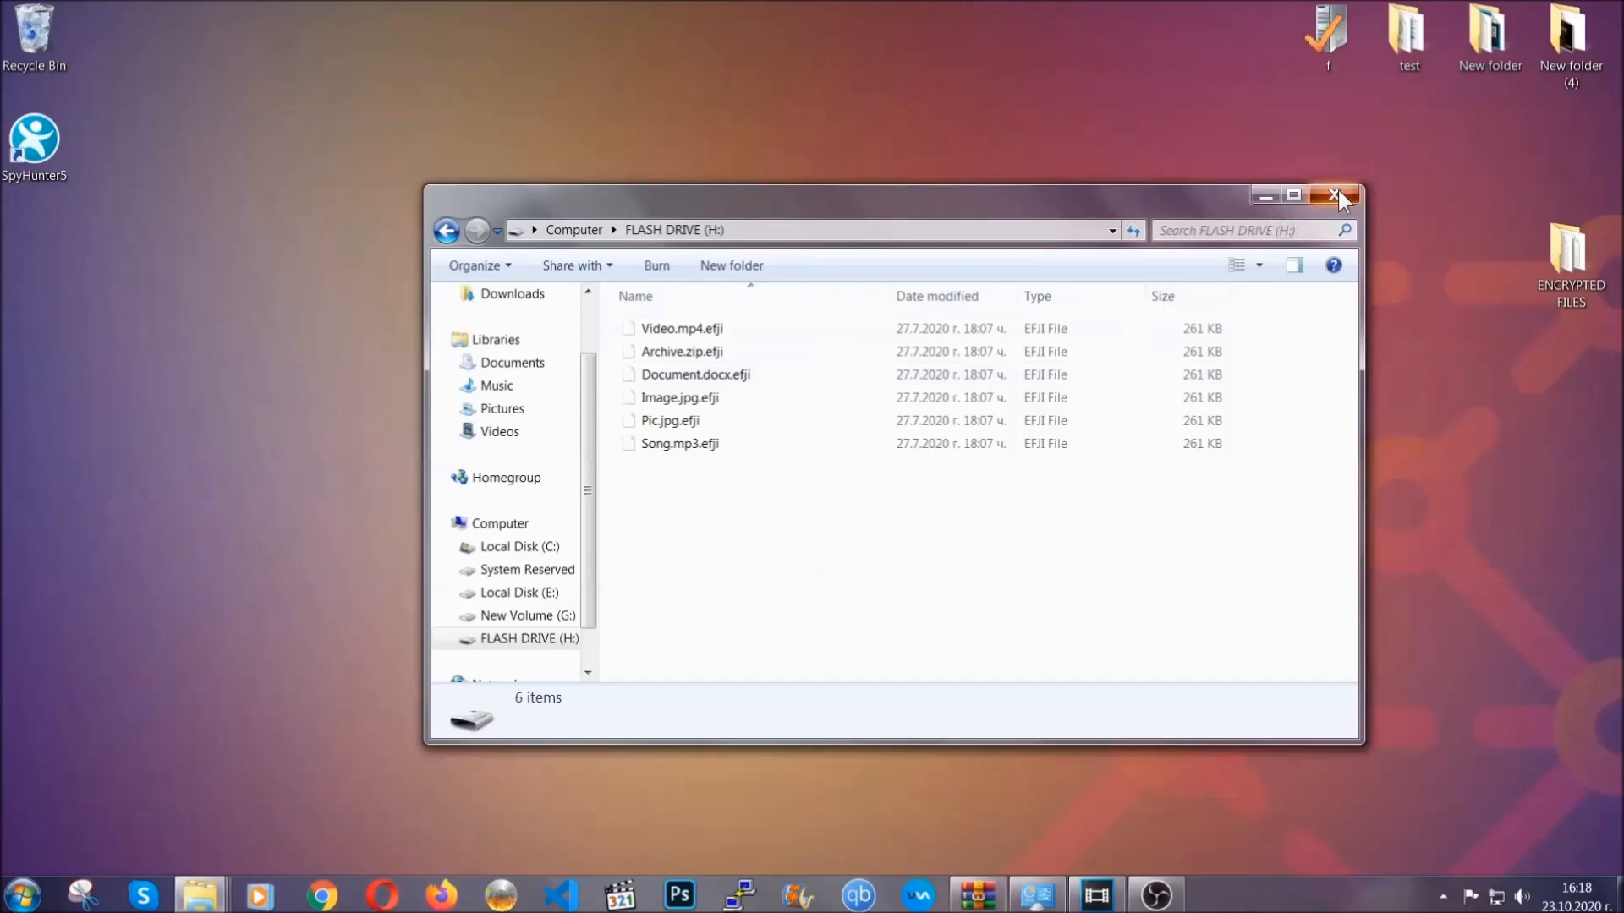
left_click(1337, 195)
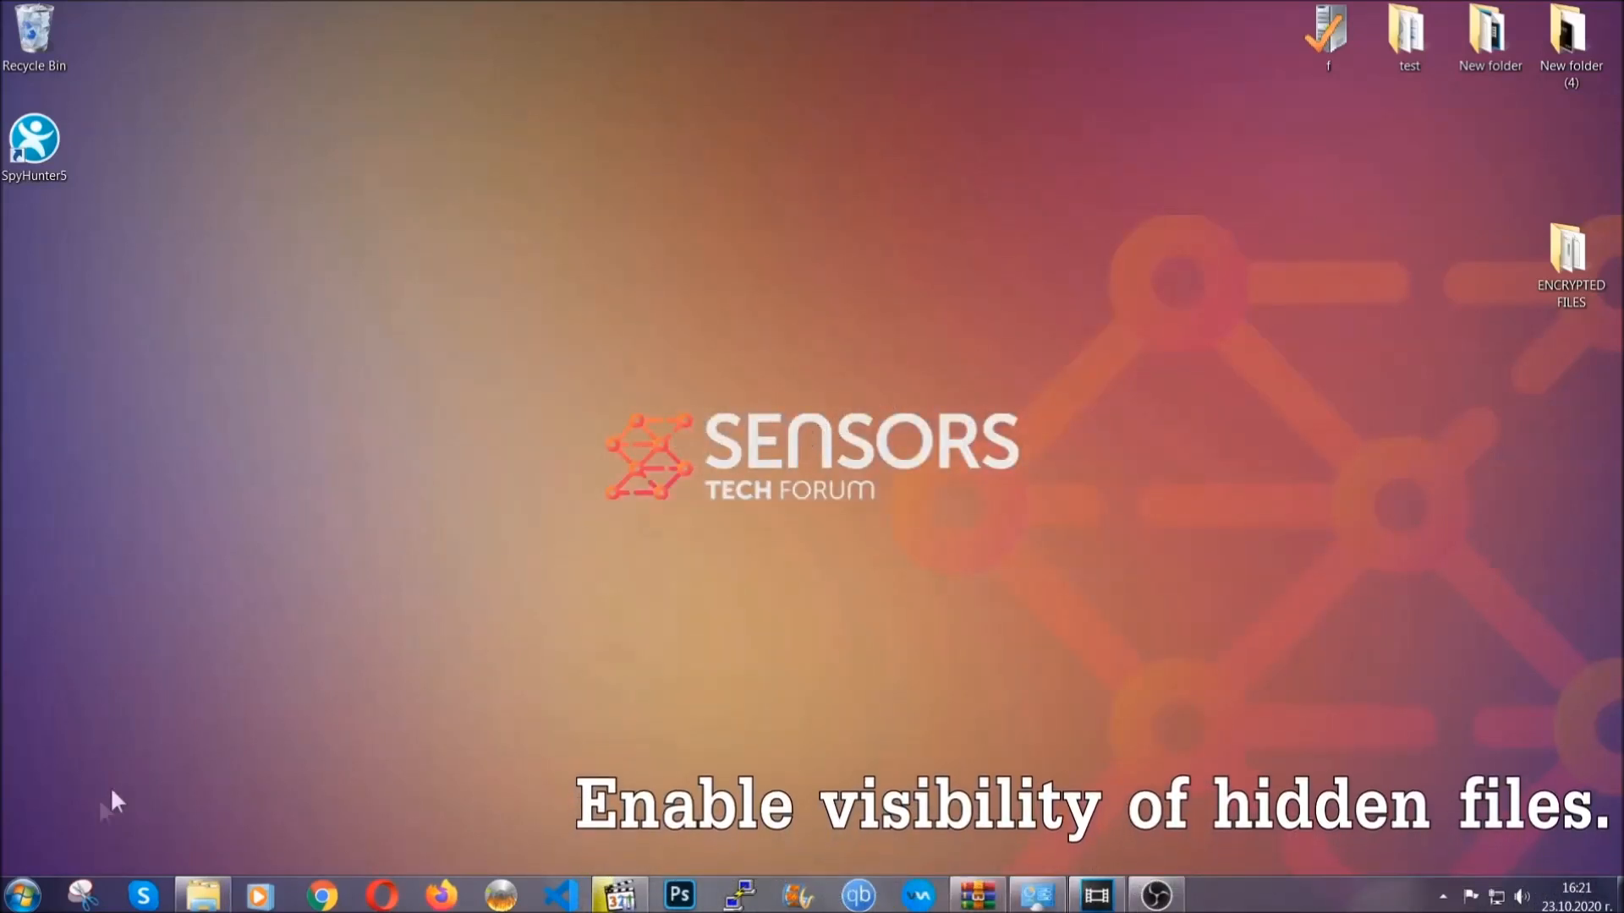
Find 'show hidden files and folders' in Start and apply 'Show hidden files, folders, and drives'
left_click(20, 894)
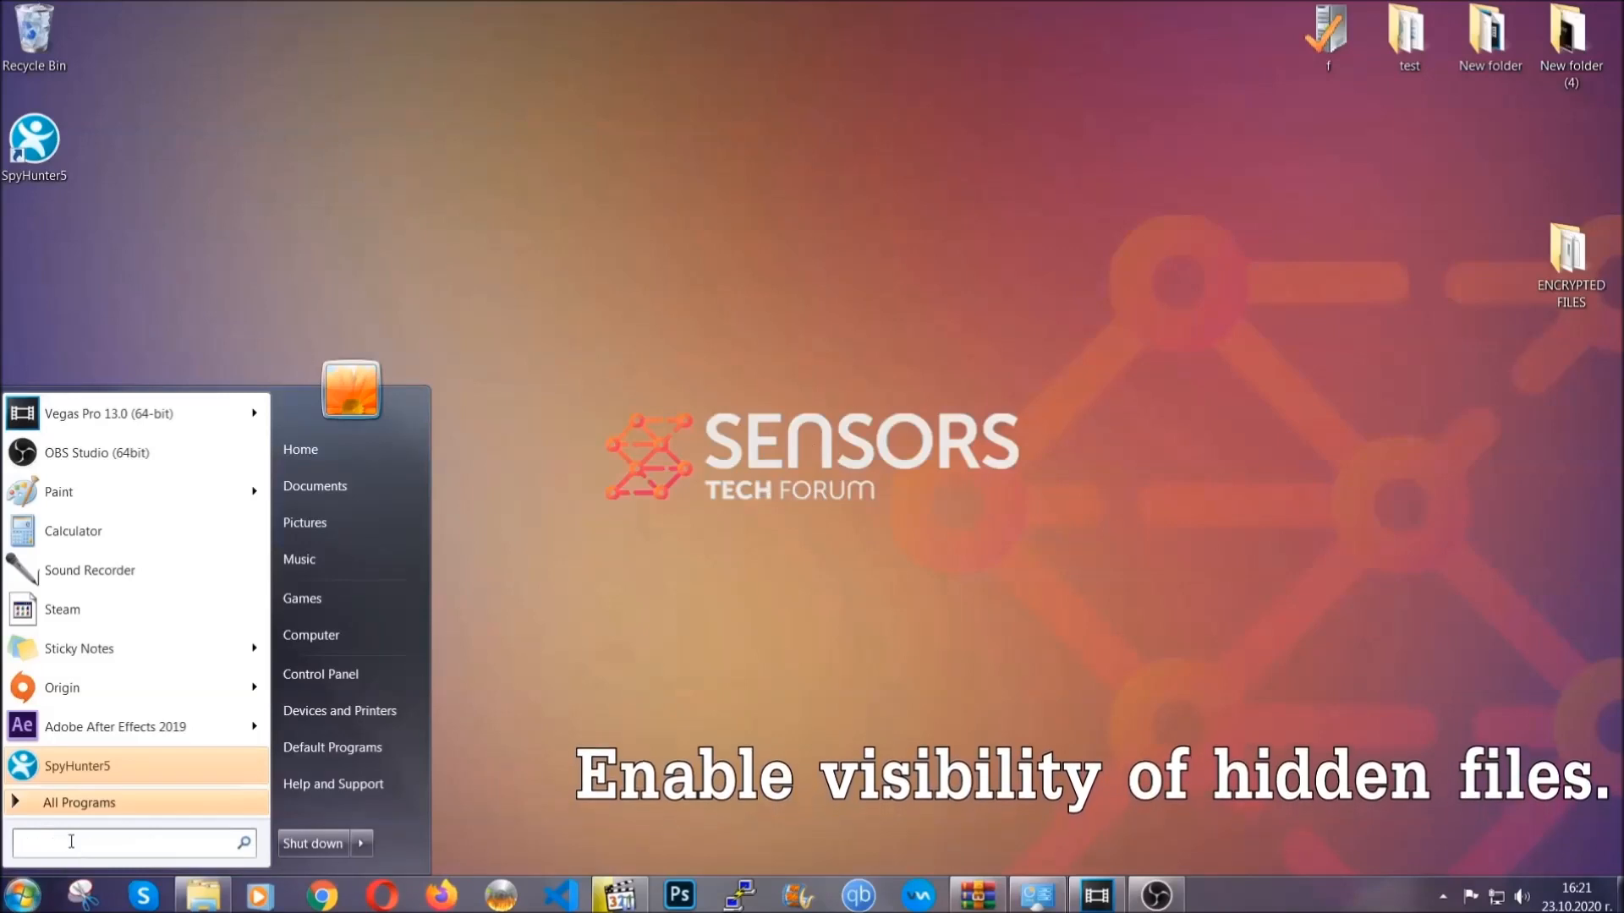
type("s")
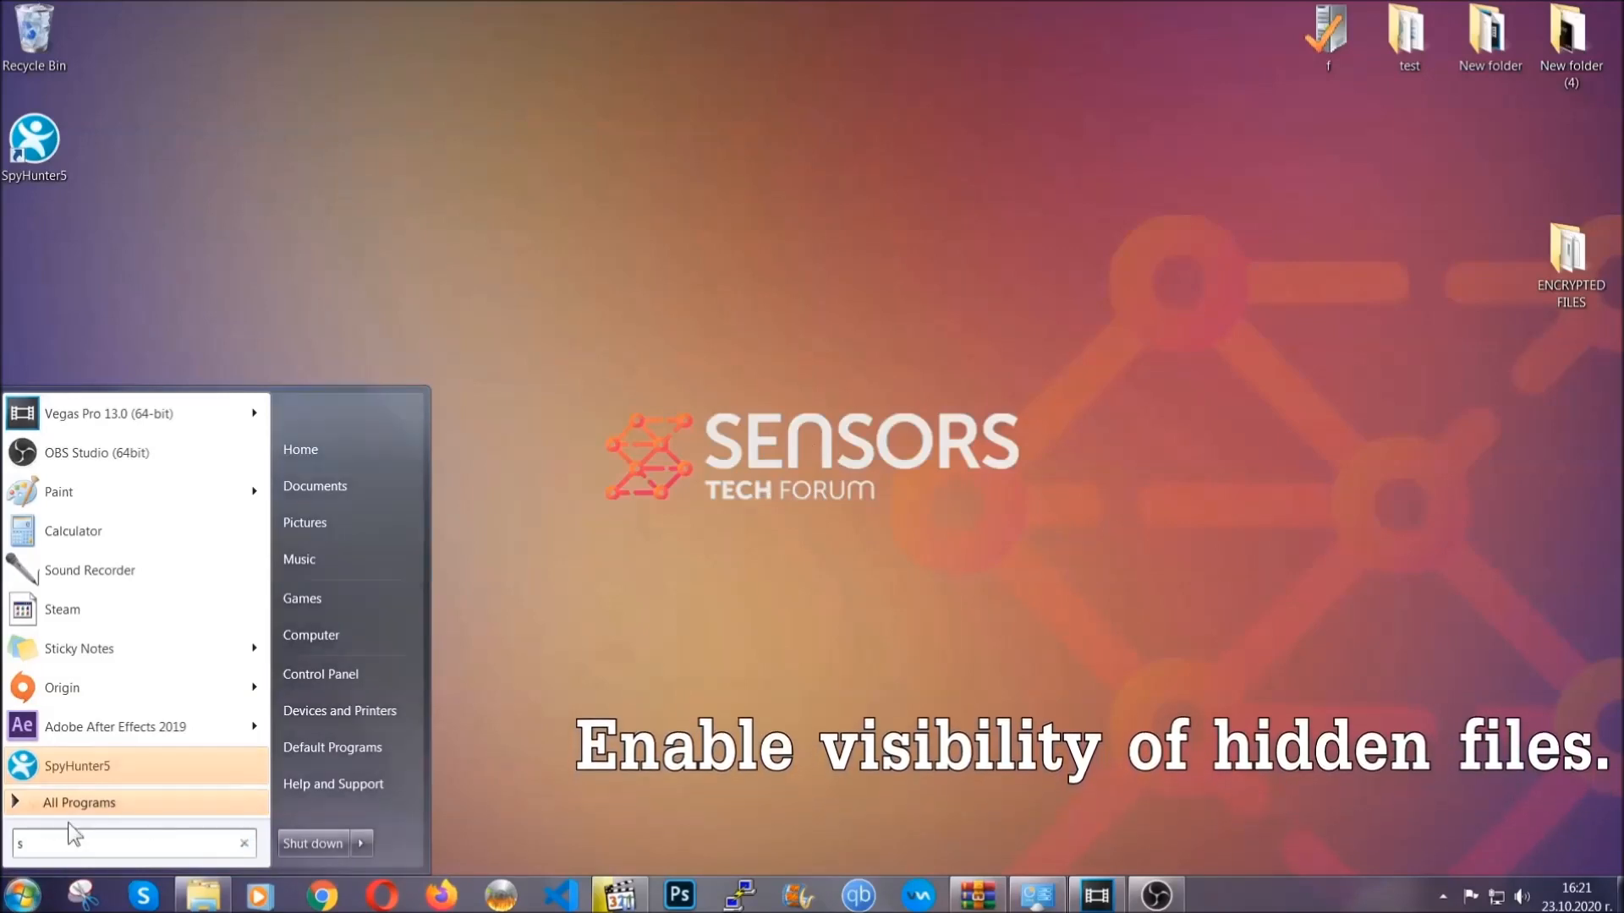
type("how hidden files")
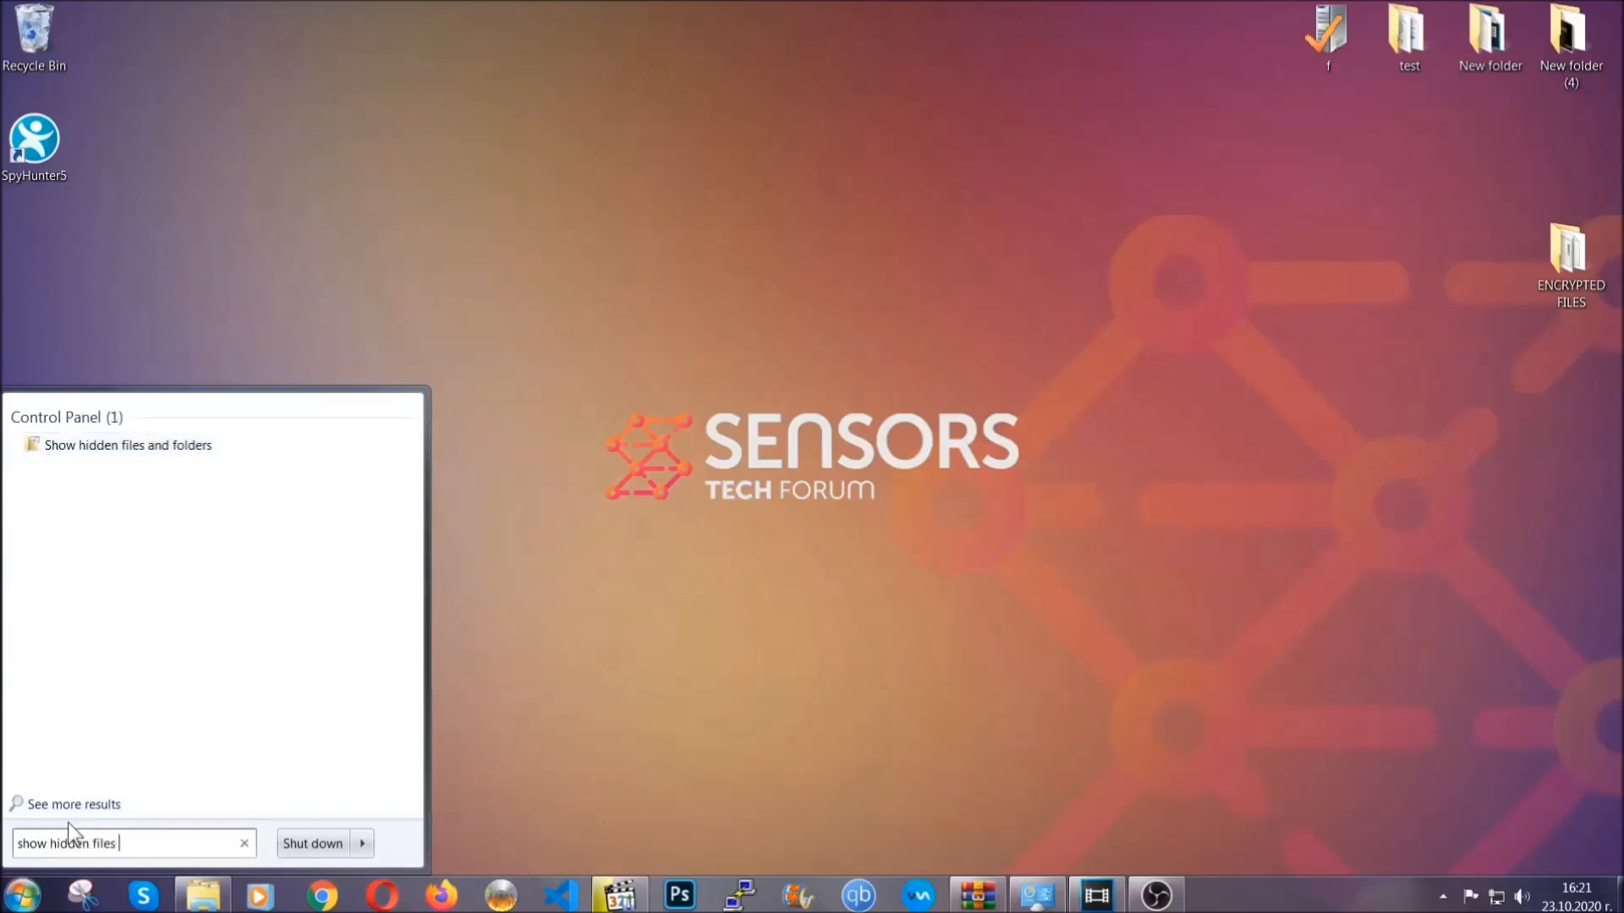
type("and folders")
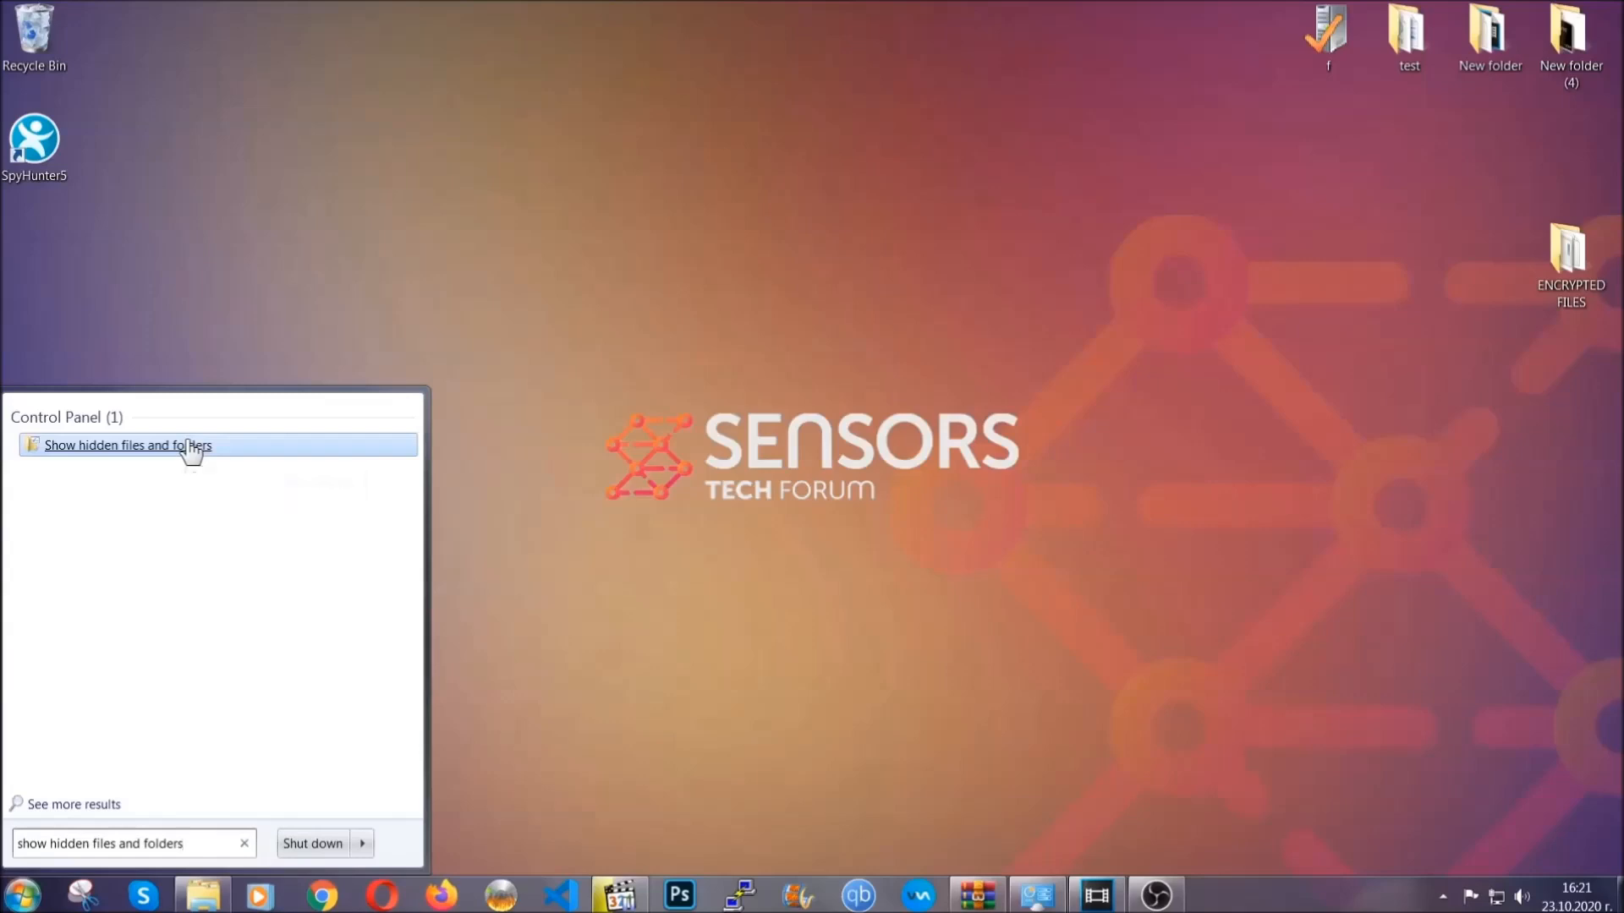
left_click(128, 444)
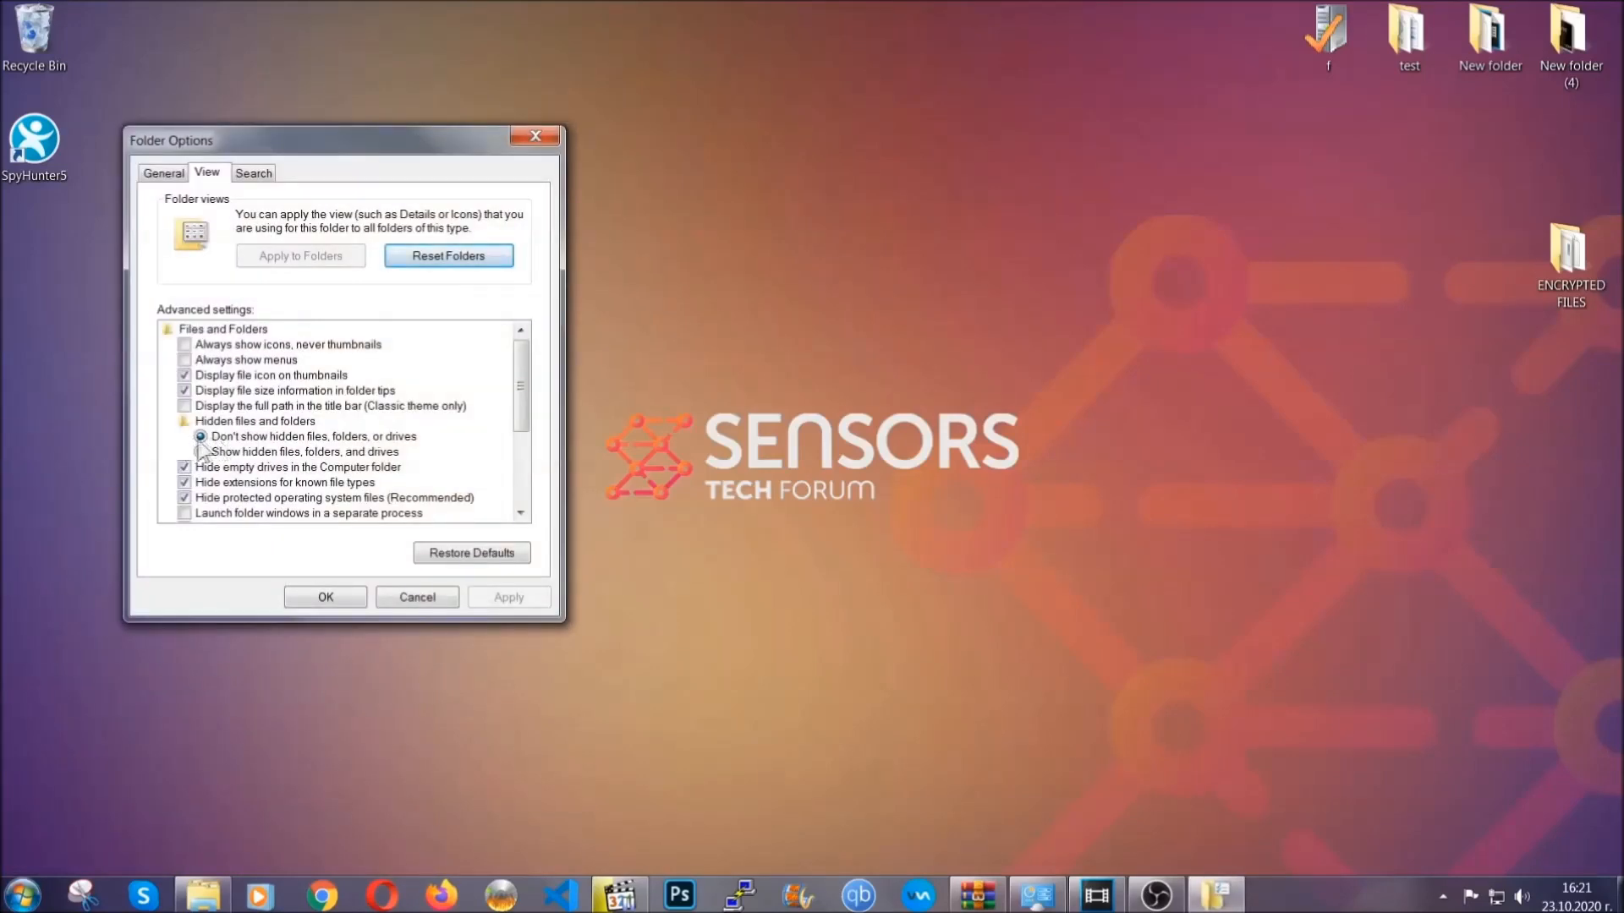
left_click(201, 452)
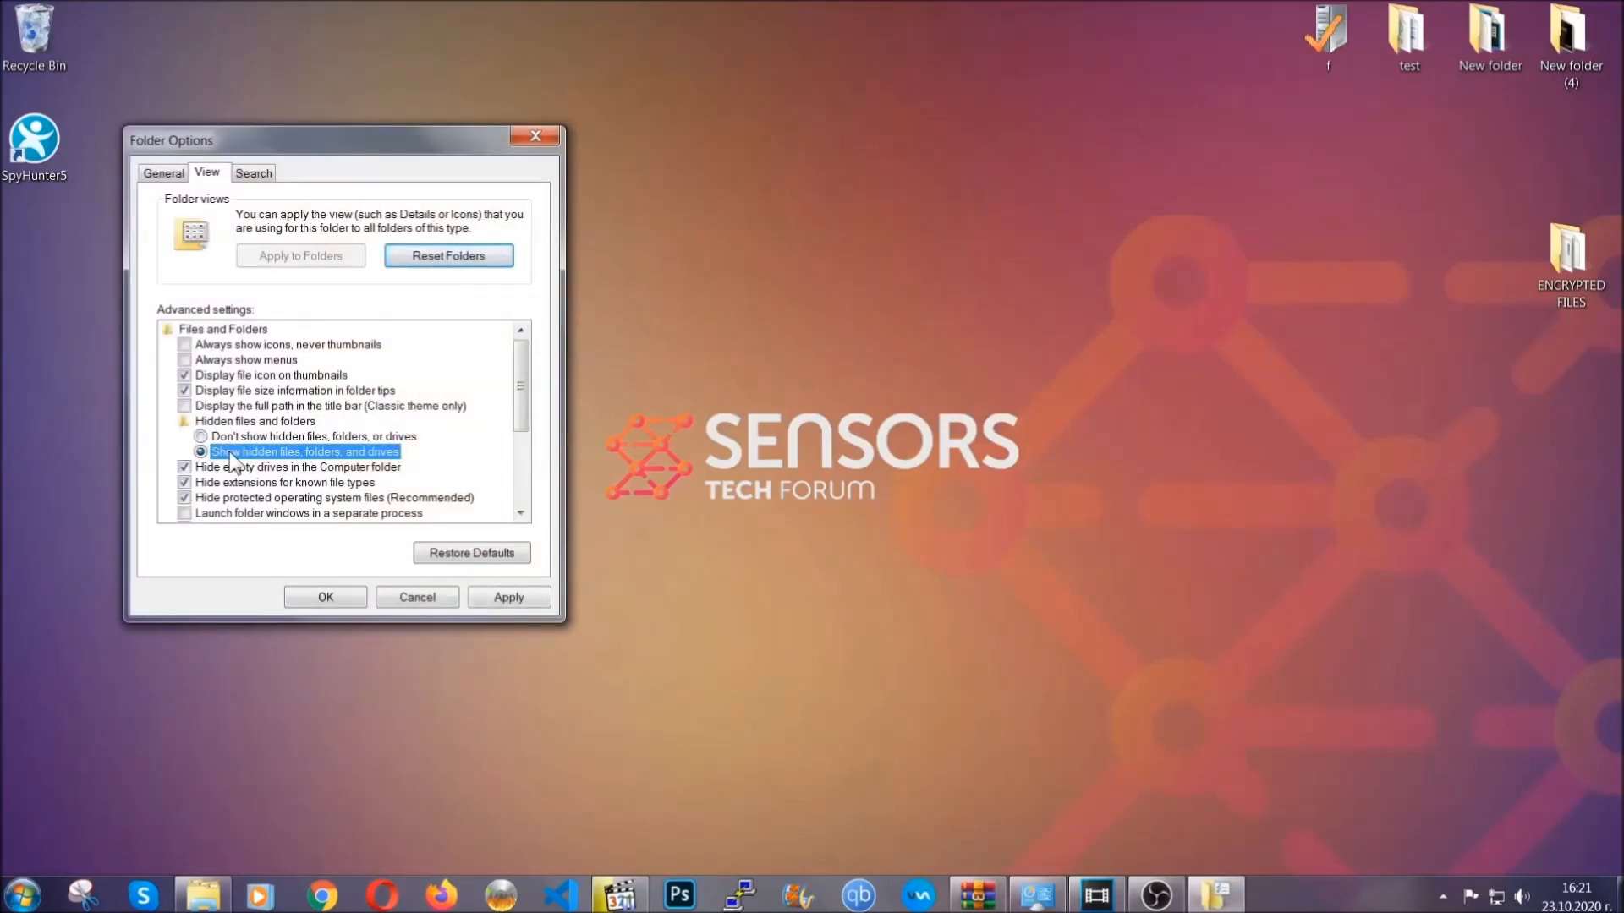
left_click(507, 597)
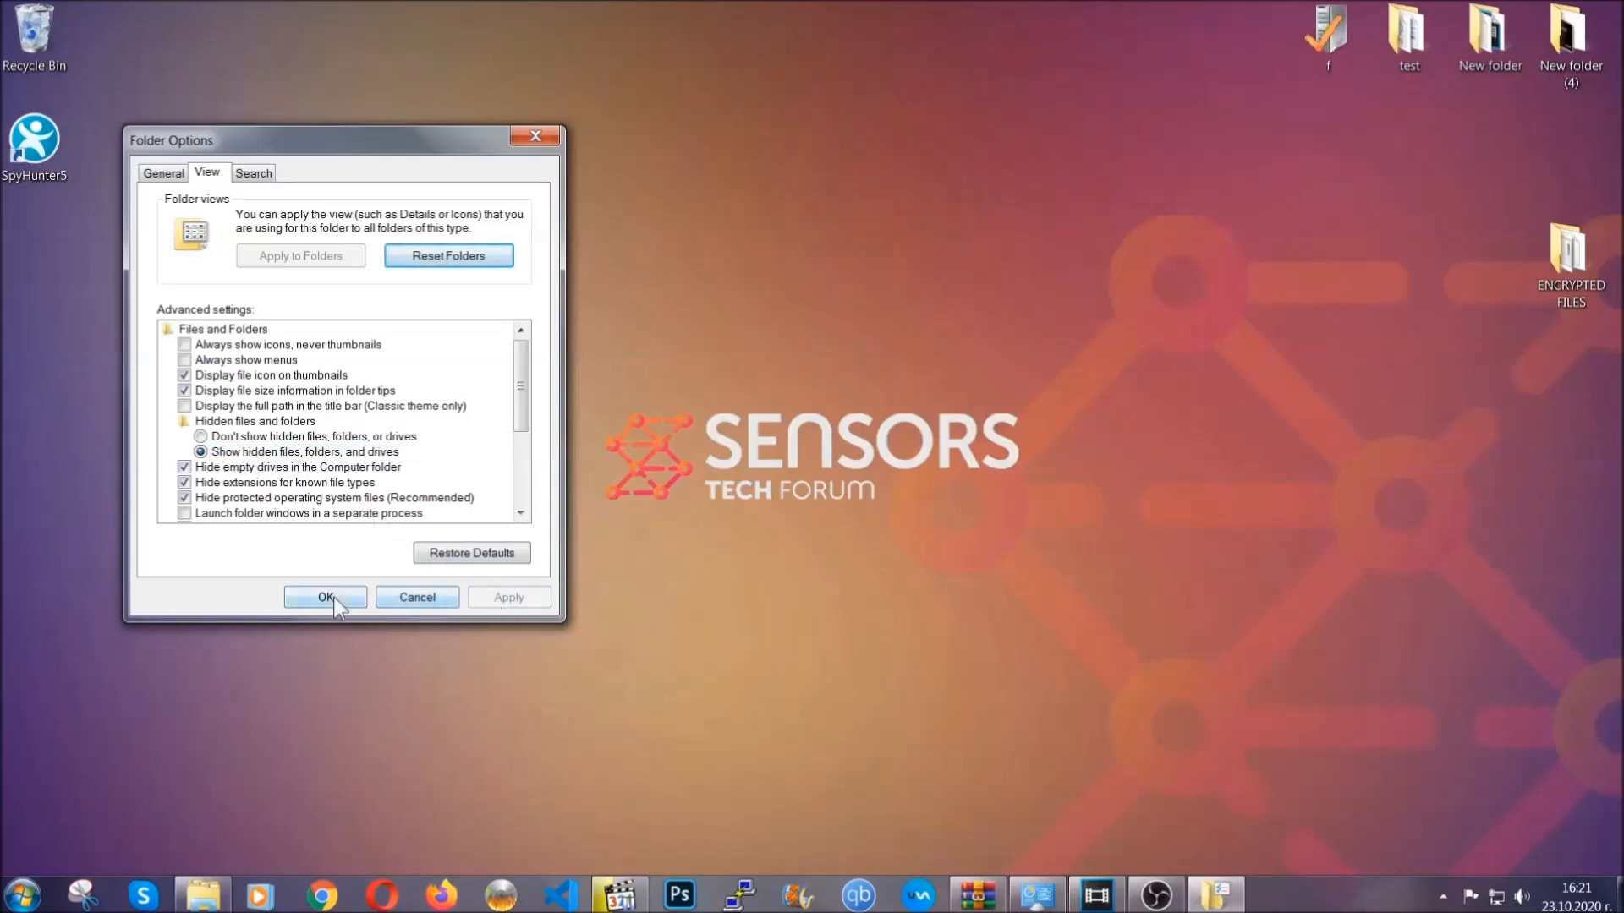
left_click(324, 598)
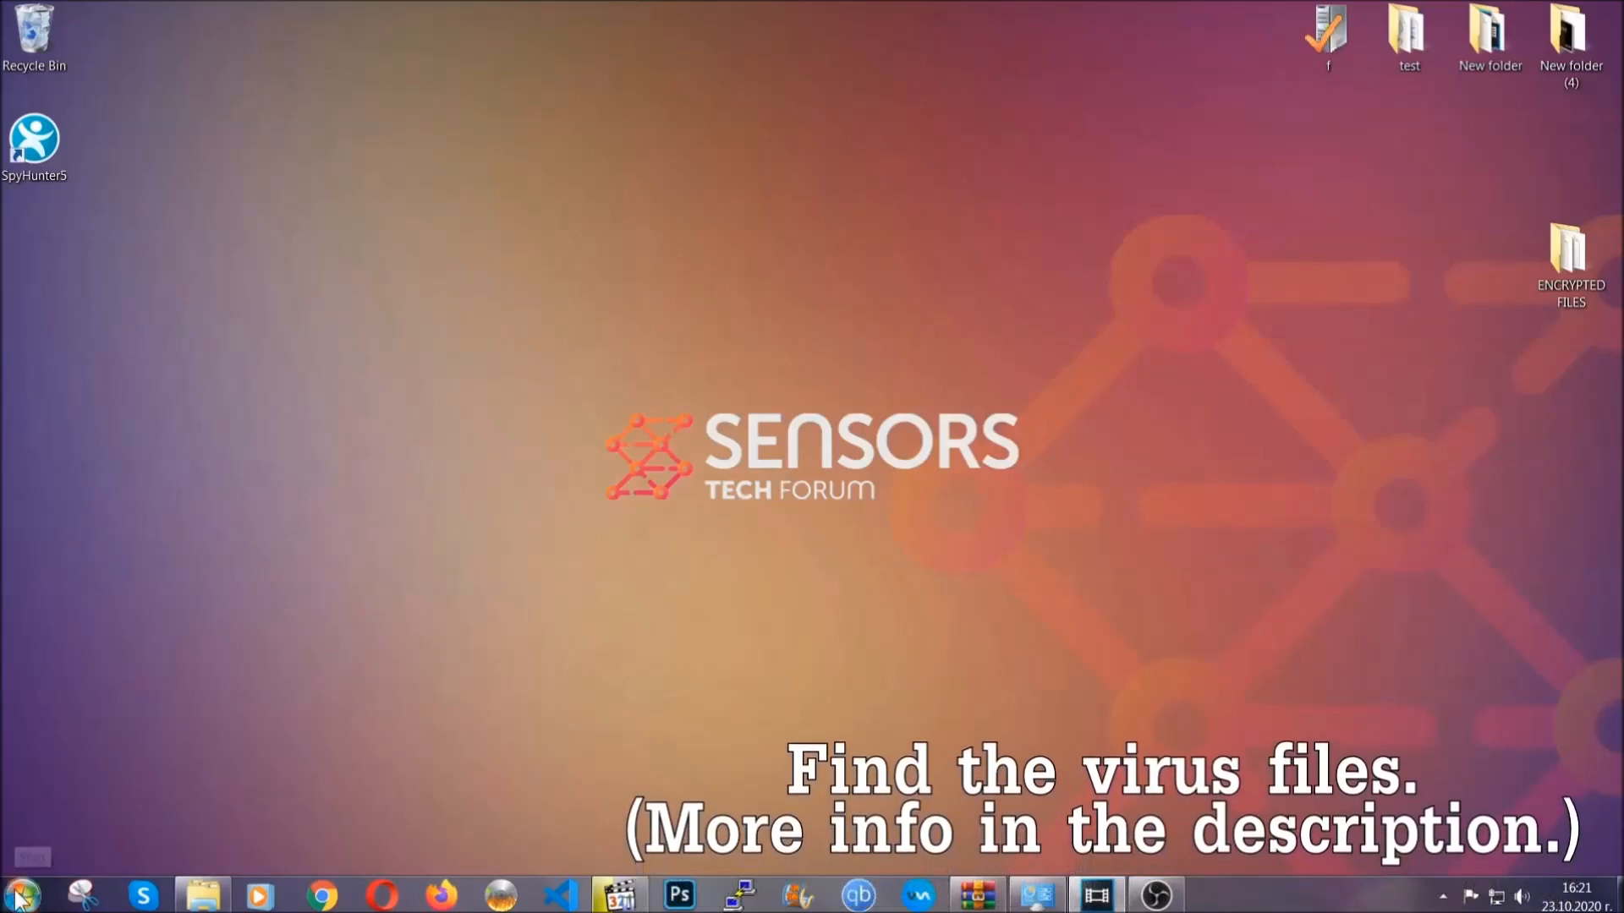
Search Computer for the EXAMPLE VIRUS NAME executable with 'fileextension:exe'
left_click(18, 894)
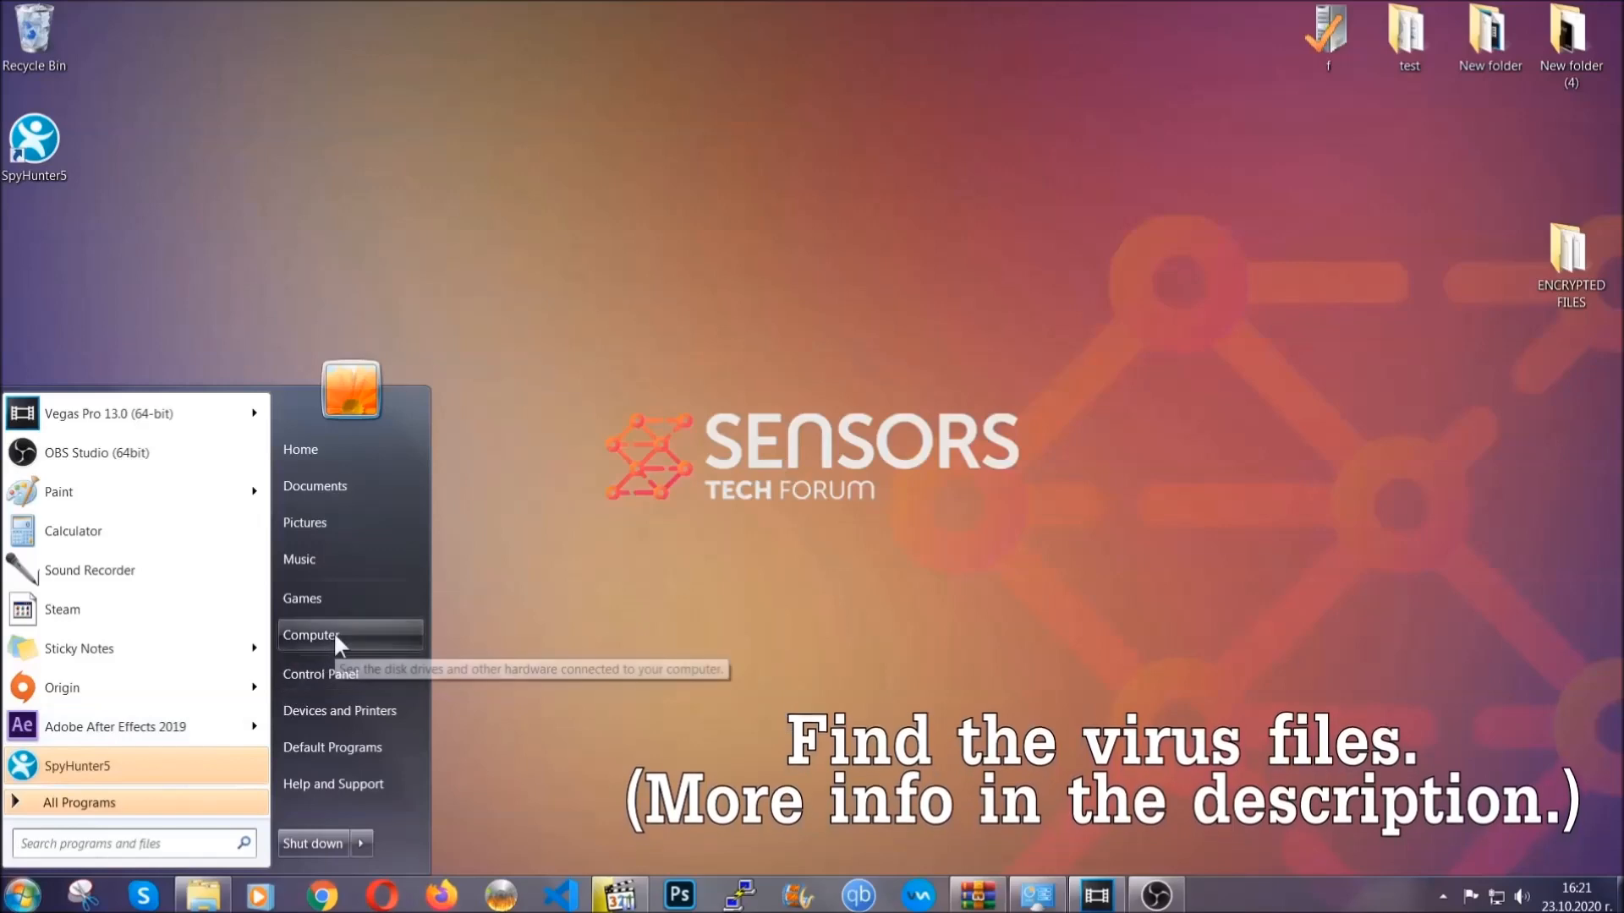
left_click(311, 635)
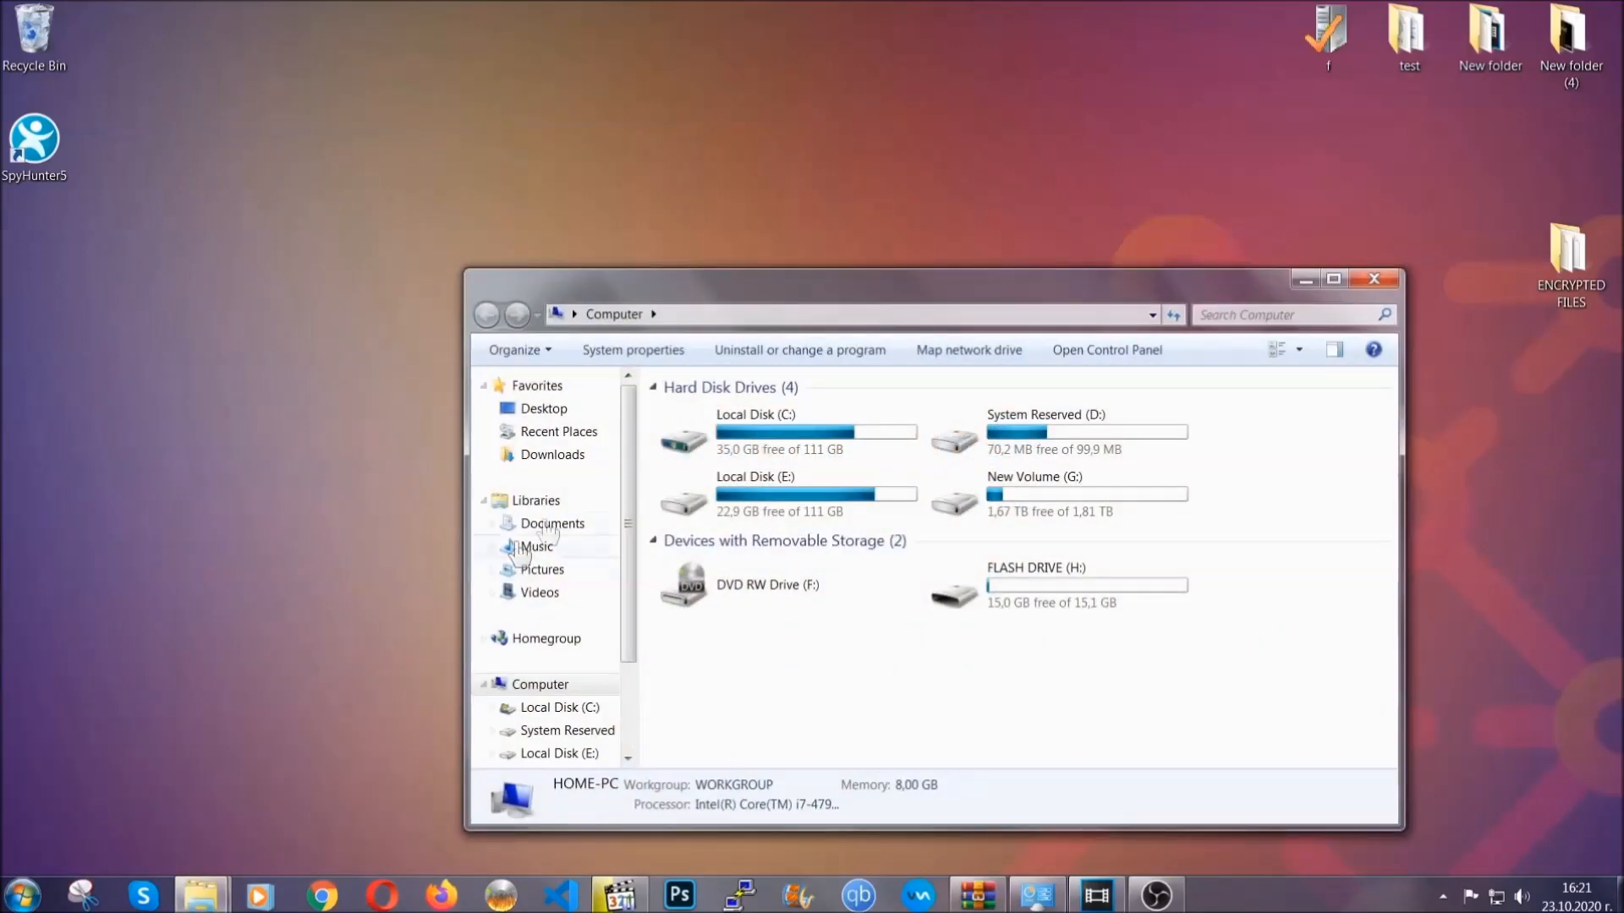
left_click_drag(932, 277, 777, 207)
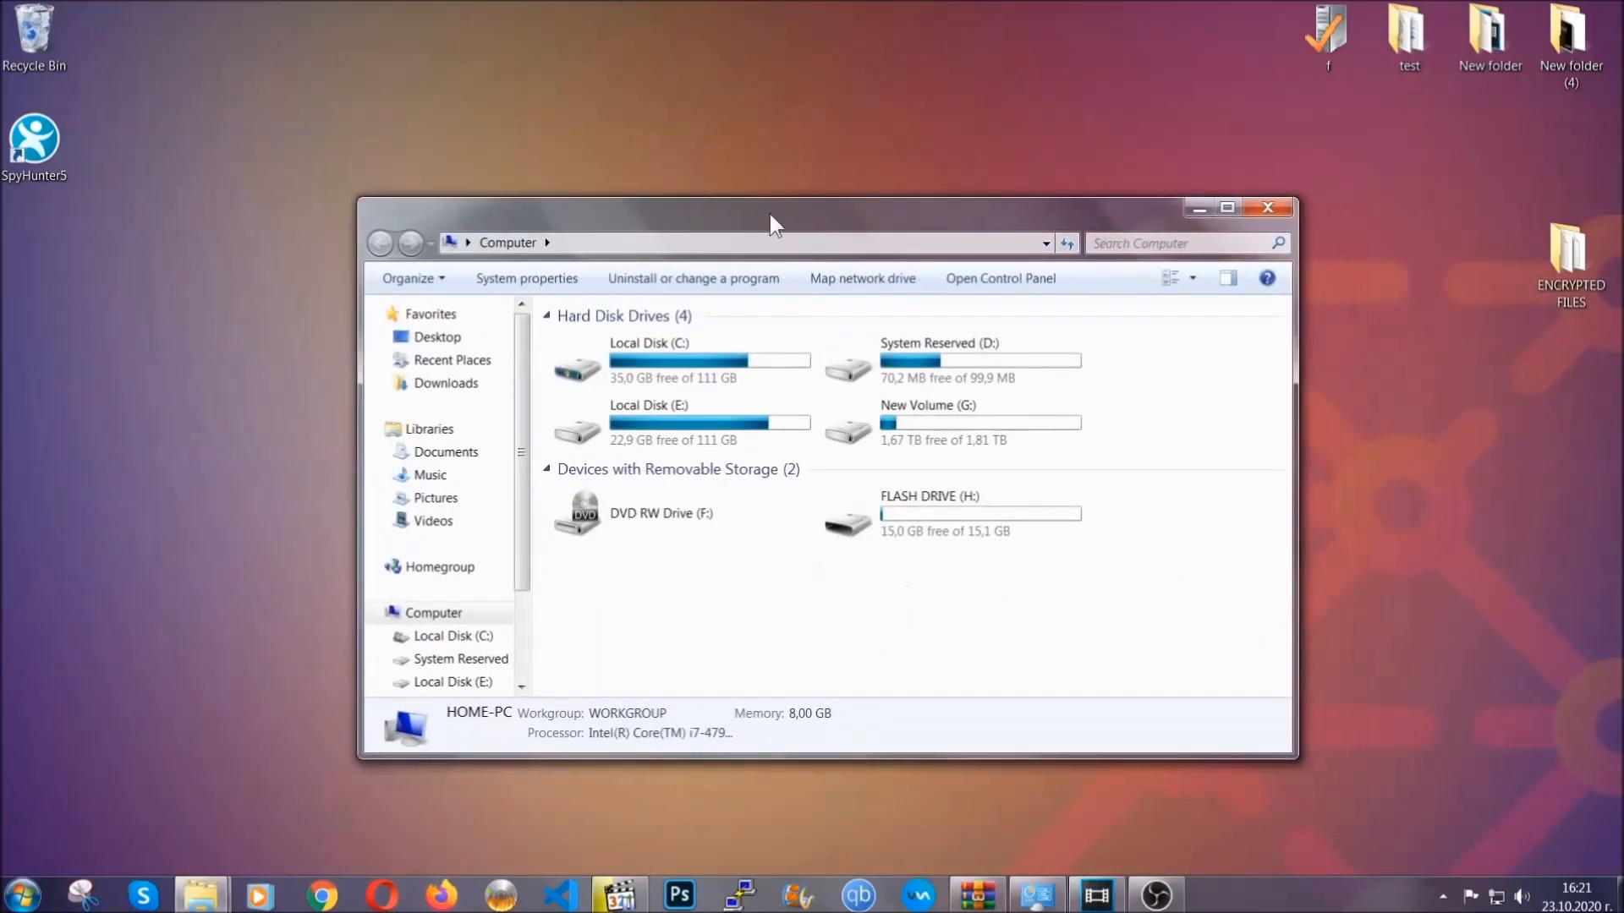
left_click(1180, 243)
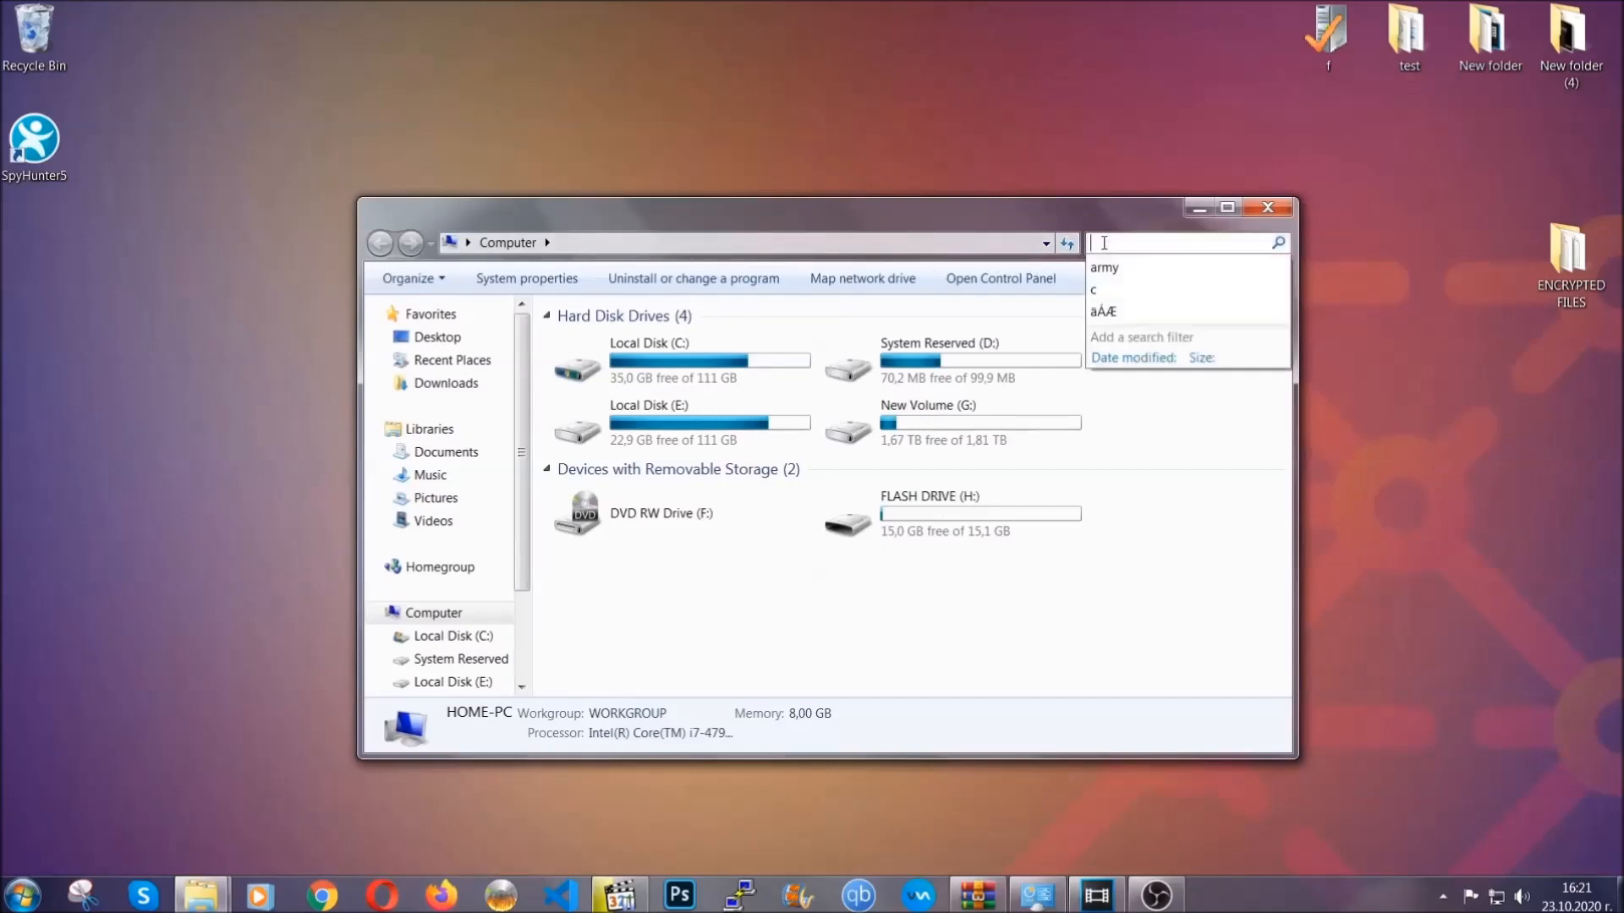
type("fileextension:exe E")
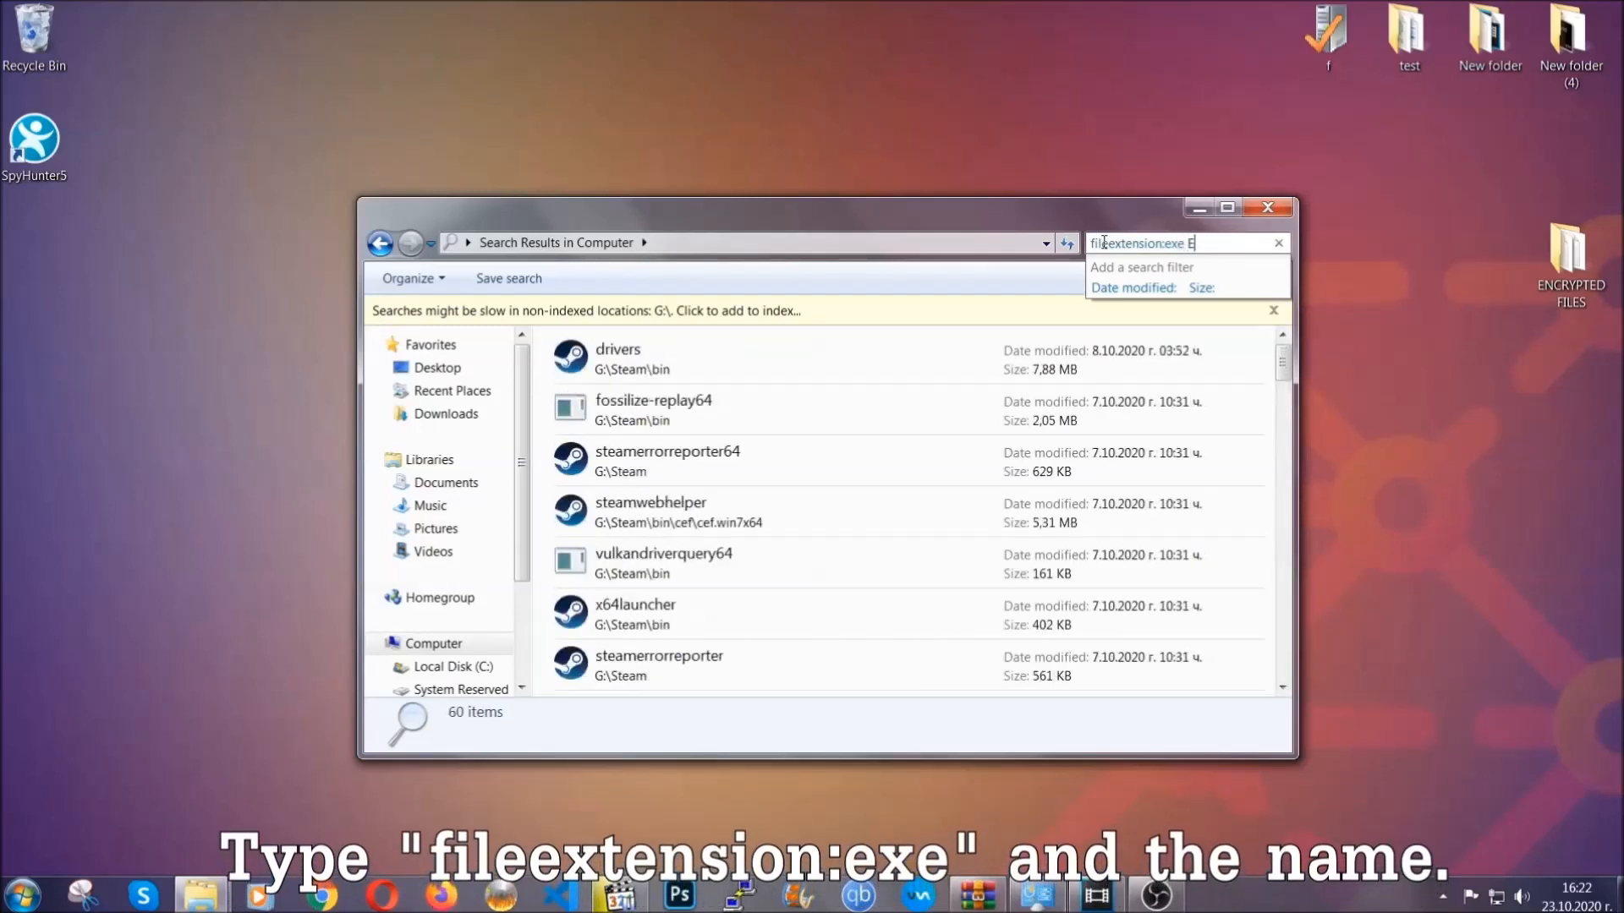
type("xample Virus Name")
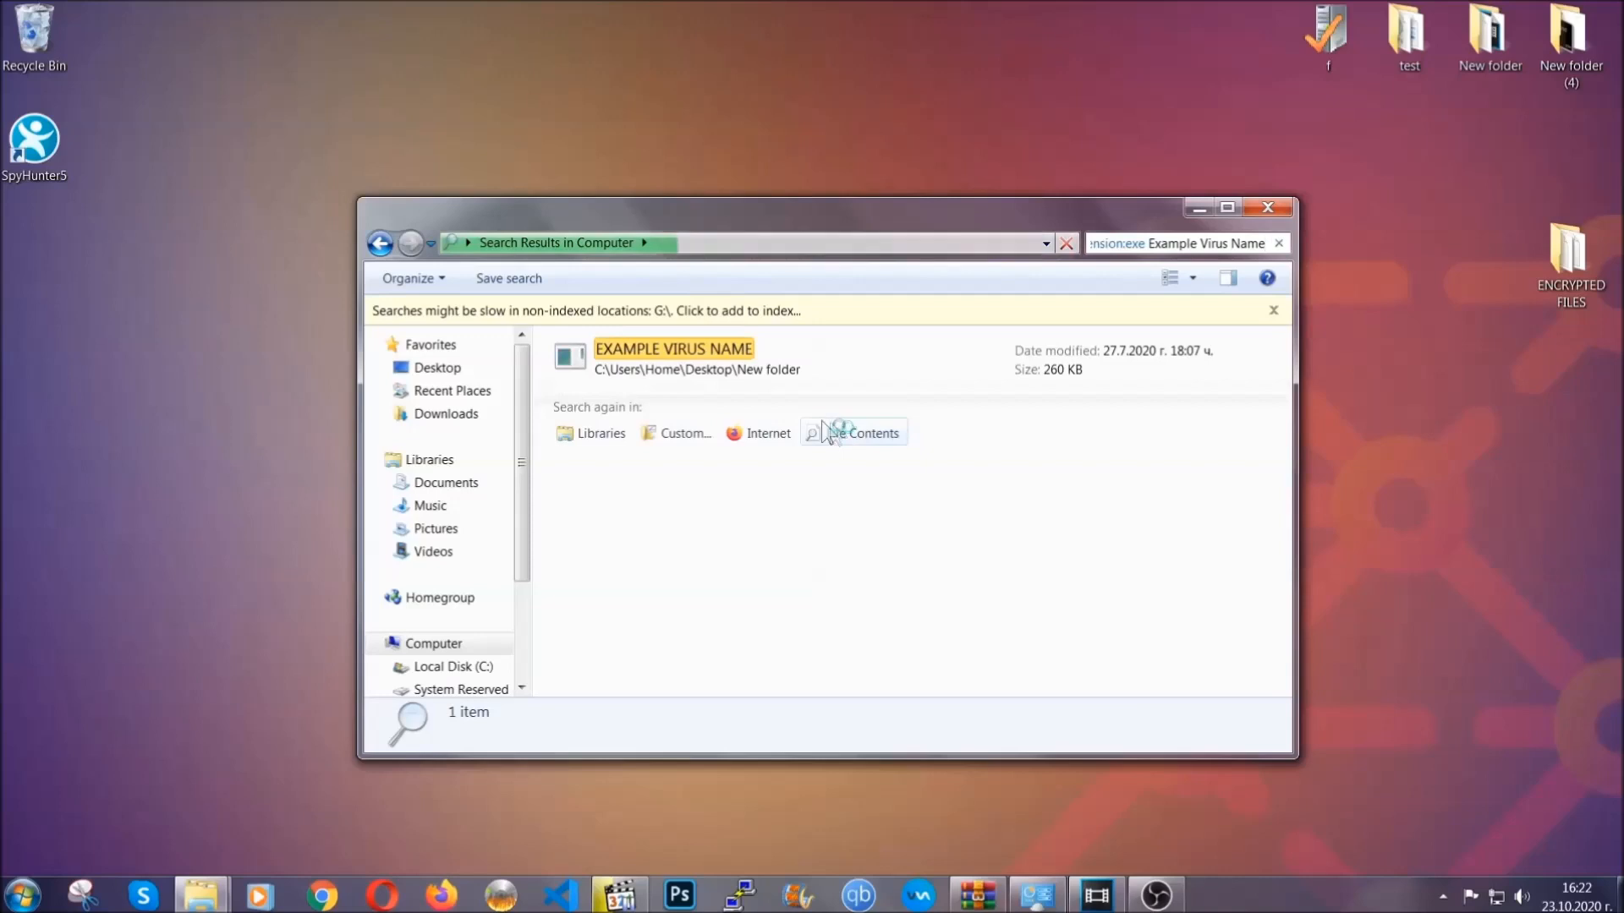
Delete EXAMPLE VIRUS NAME to the Recycle Bin and close the results window
left_click(674, 350)
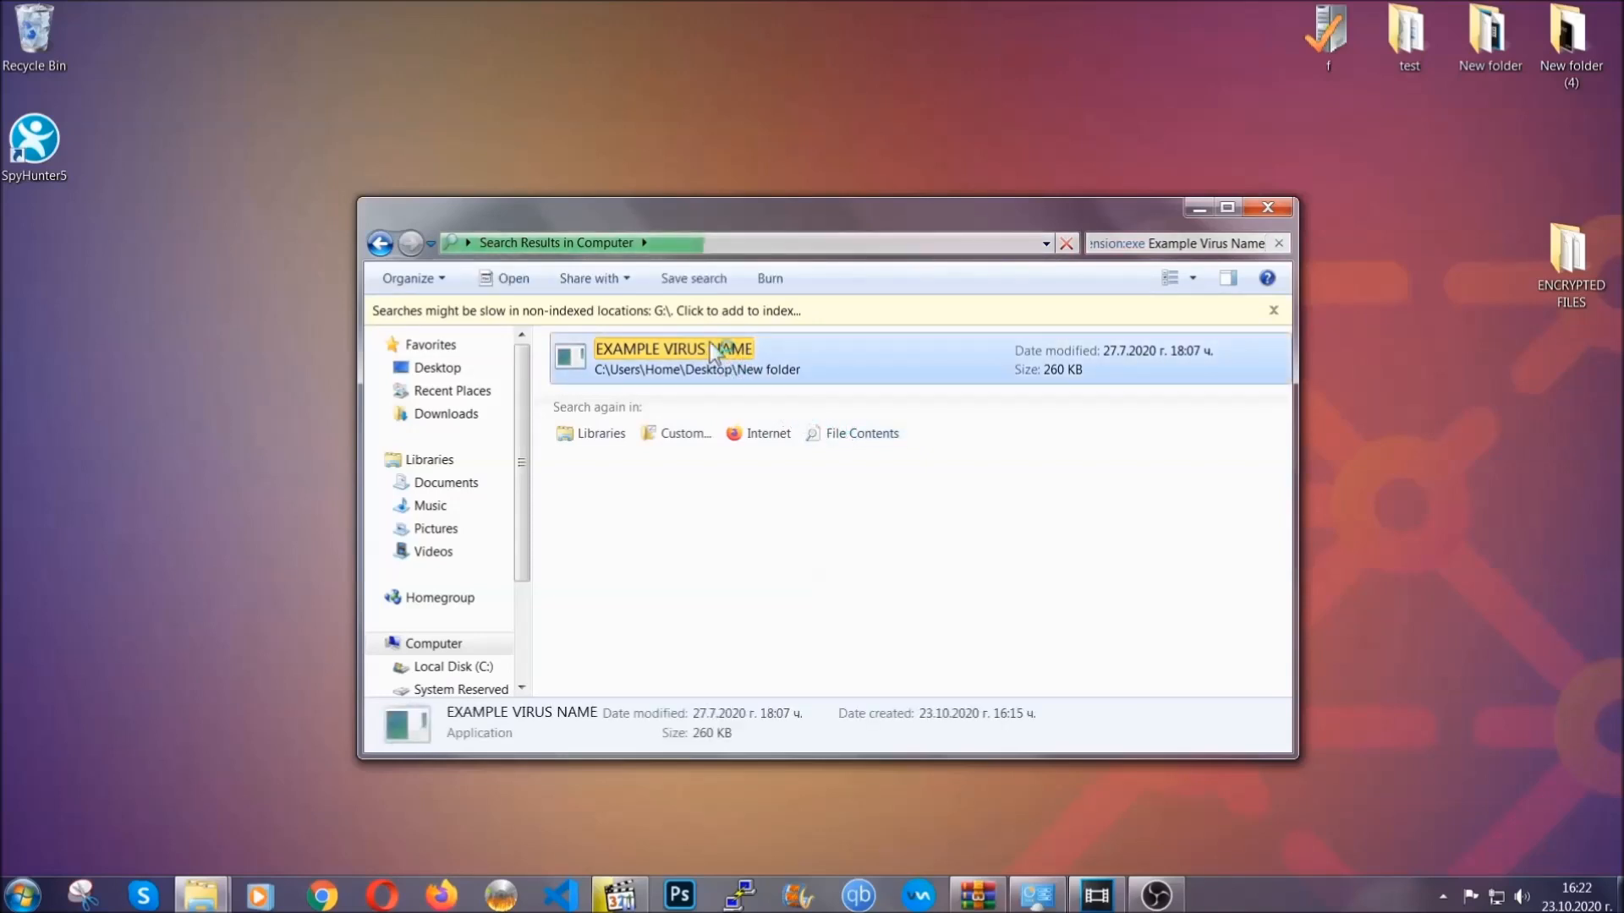
right_click(673, 349)
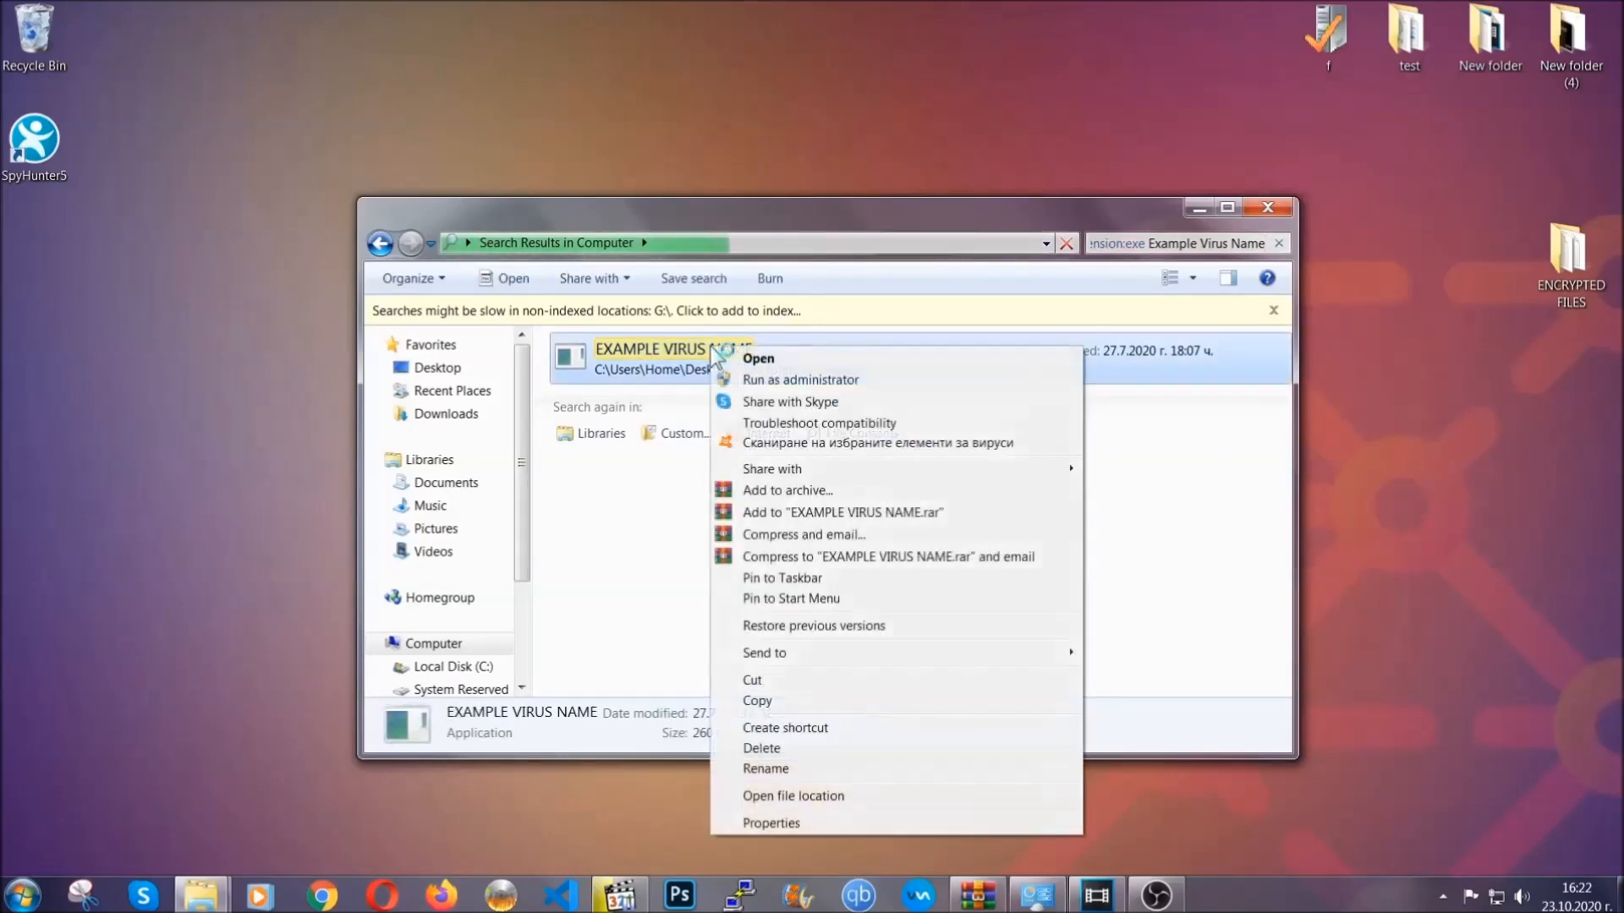
mouse_move(762, 747)
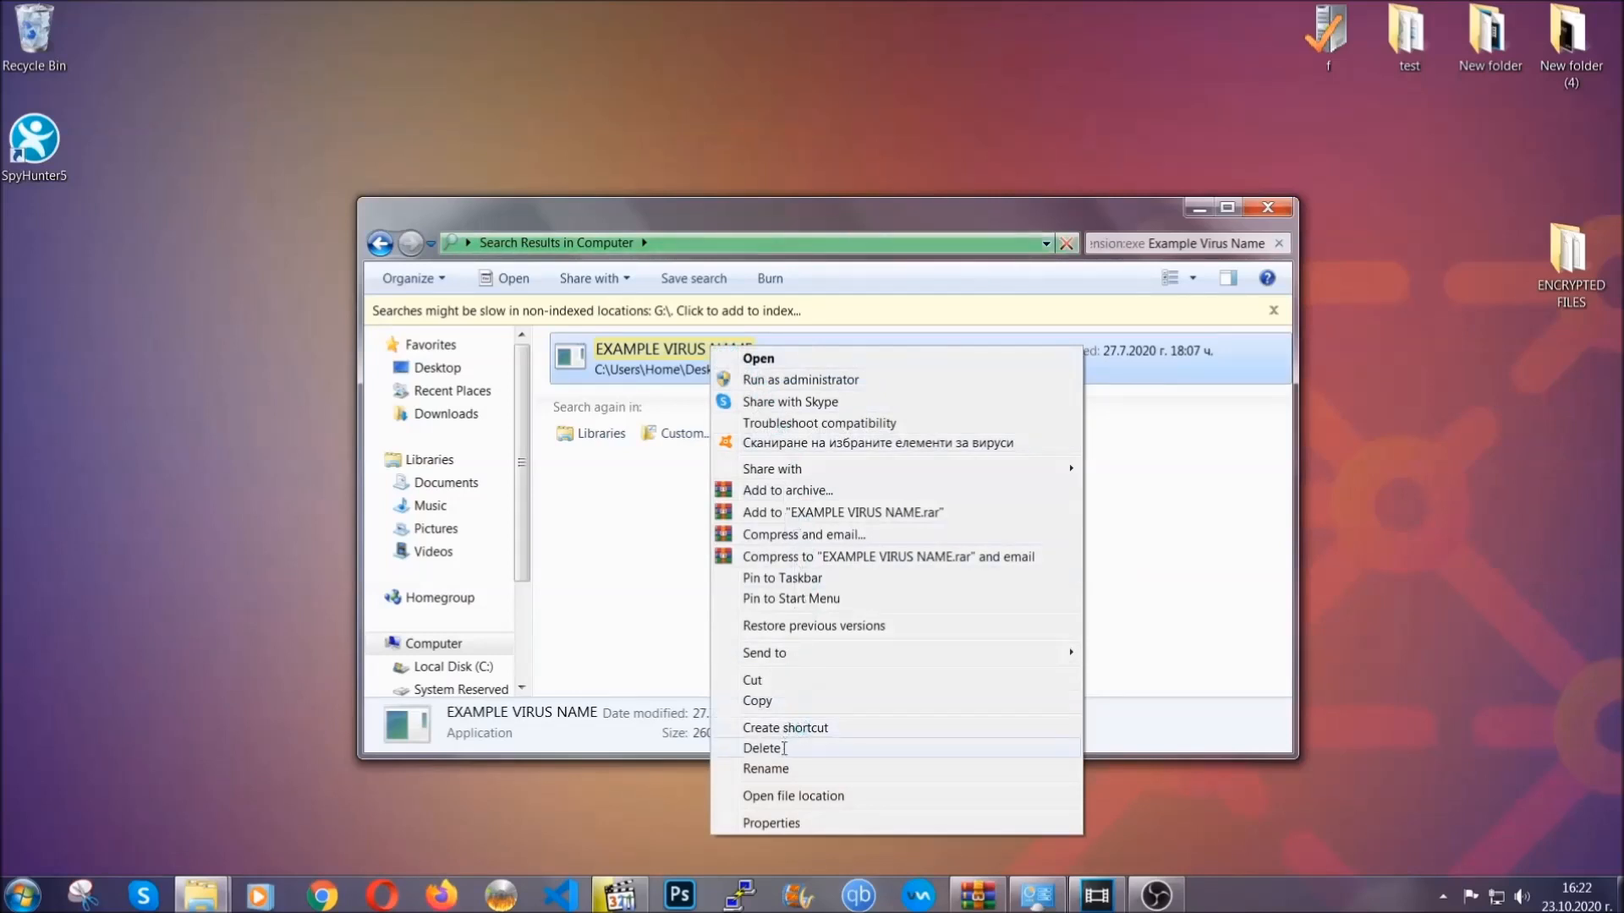
left_click(763, 748)
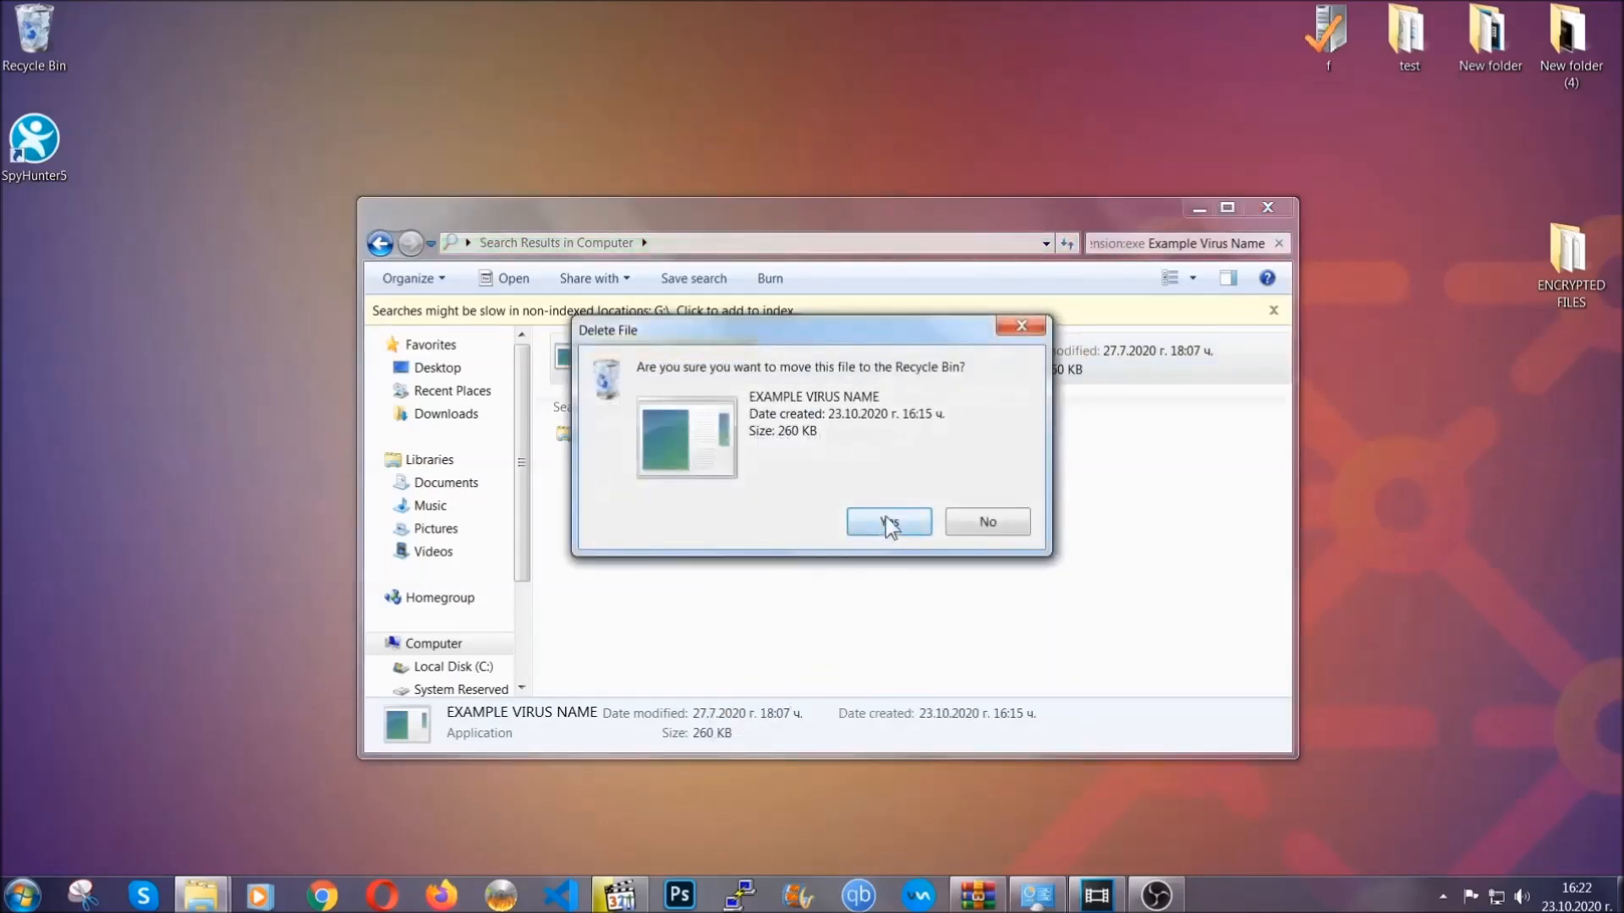
left_click(887, 521)
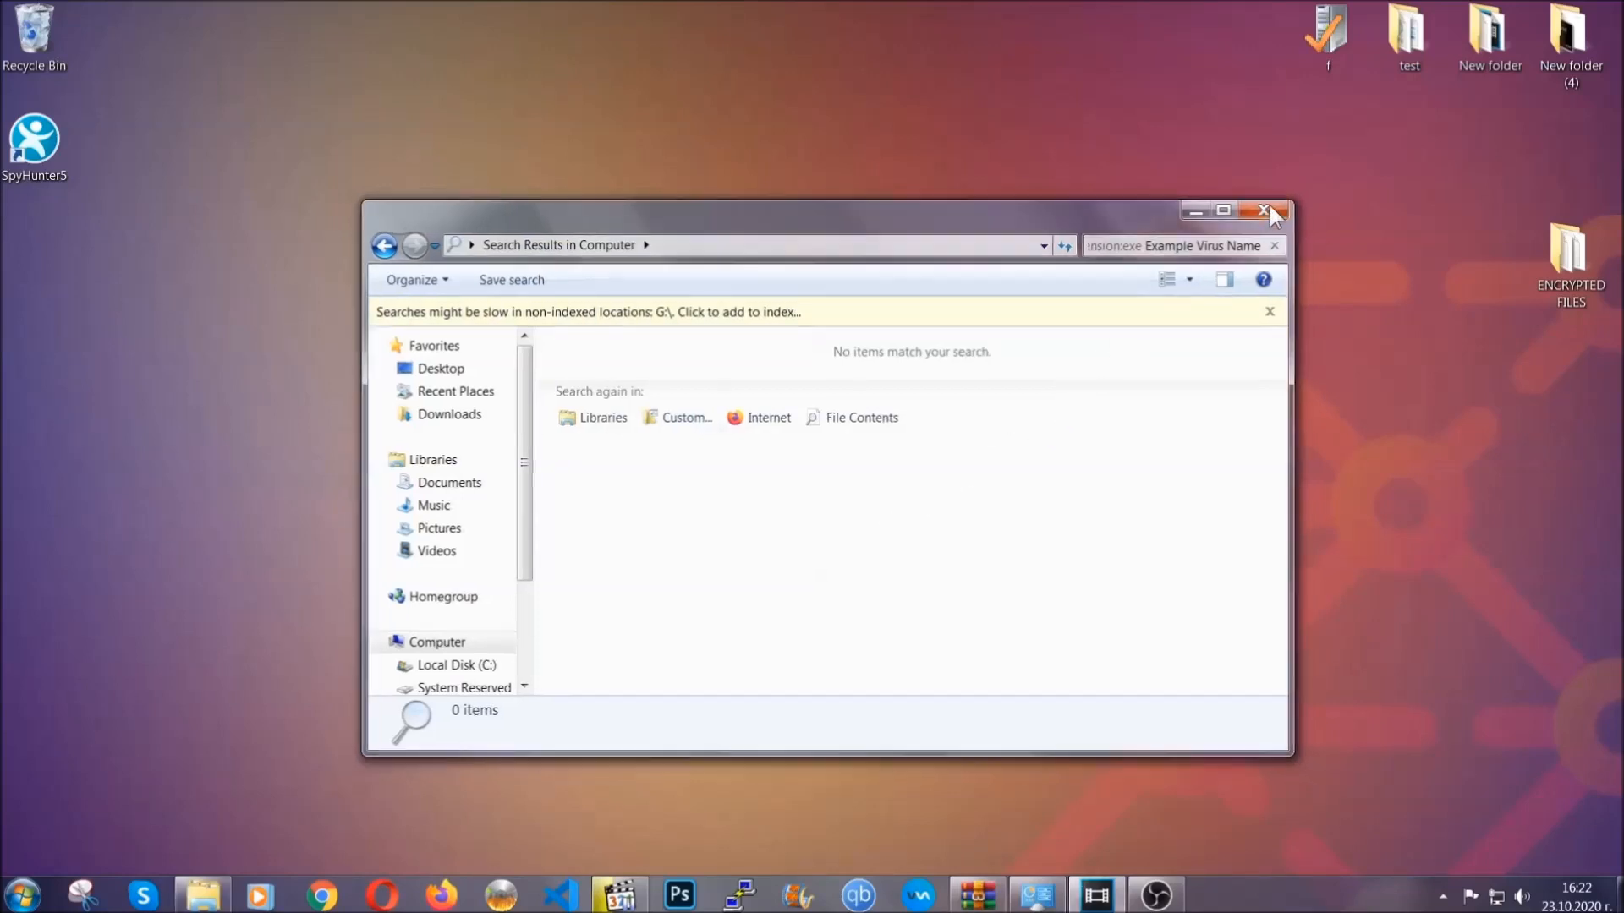
left_click(1268, 211)
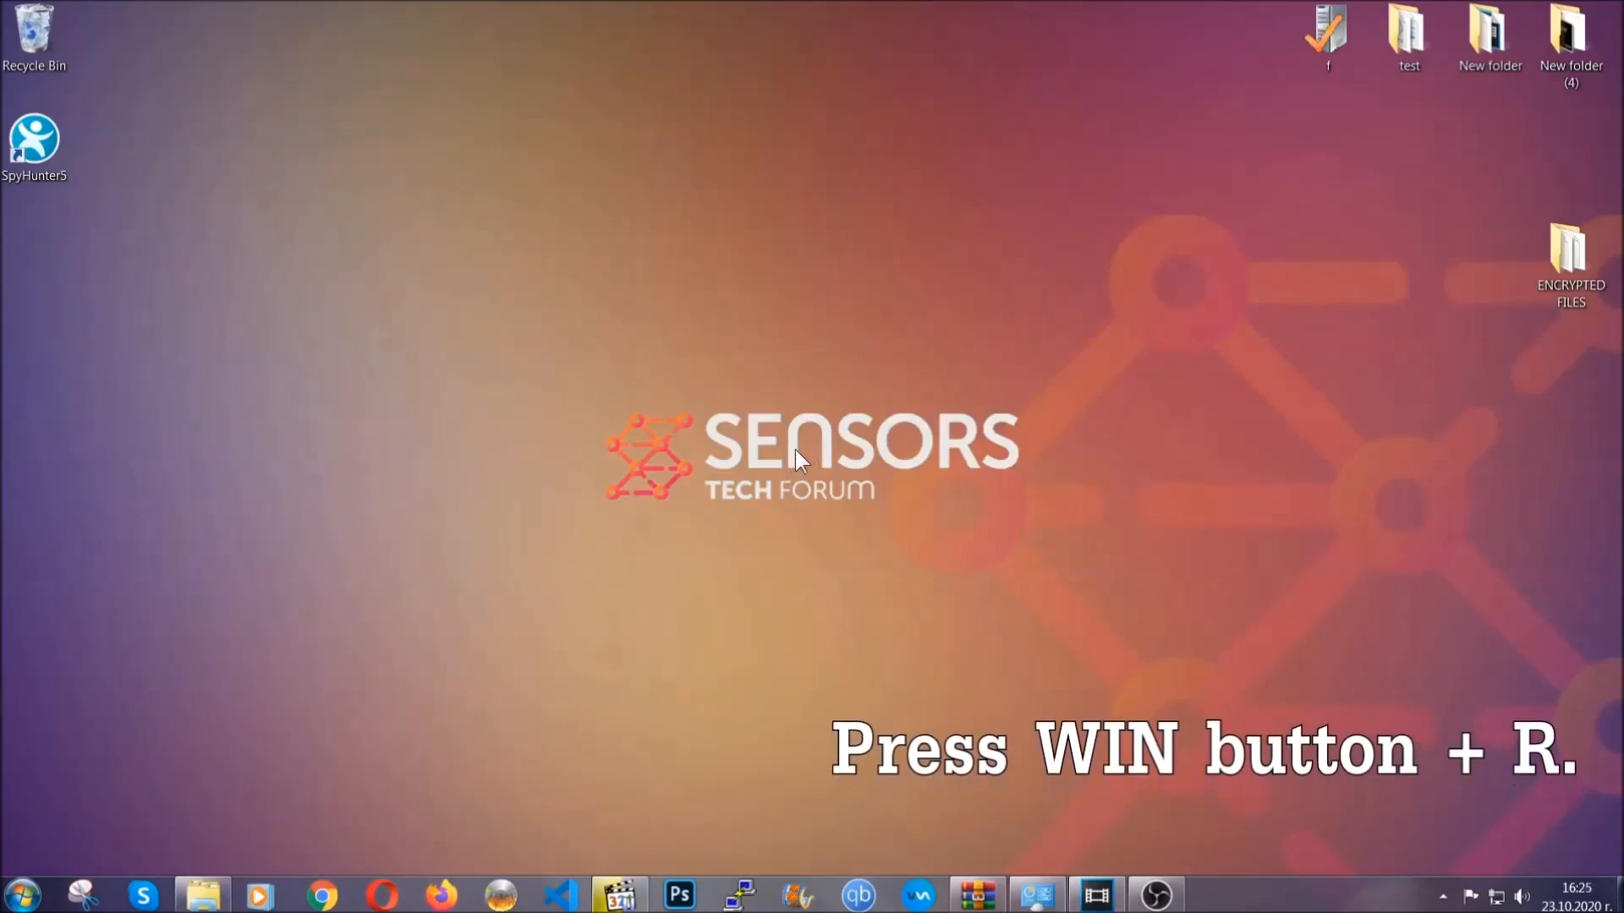
Launch REGEDIT from the Win+R Run box
key("win+r")
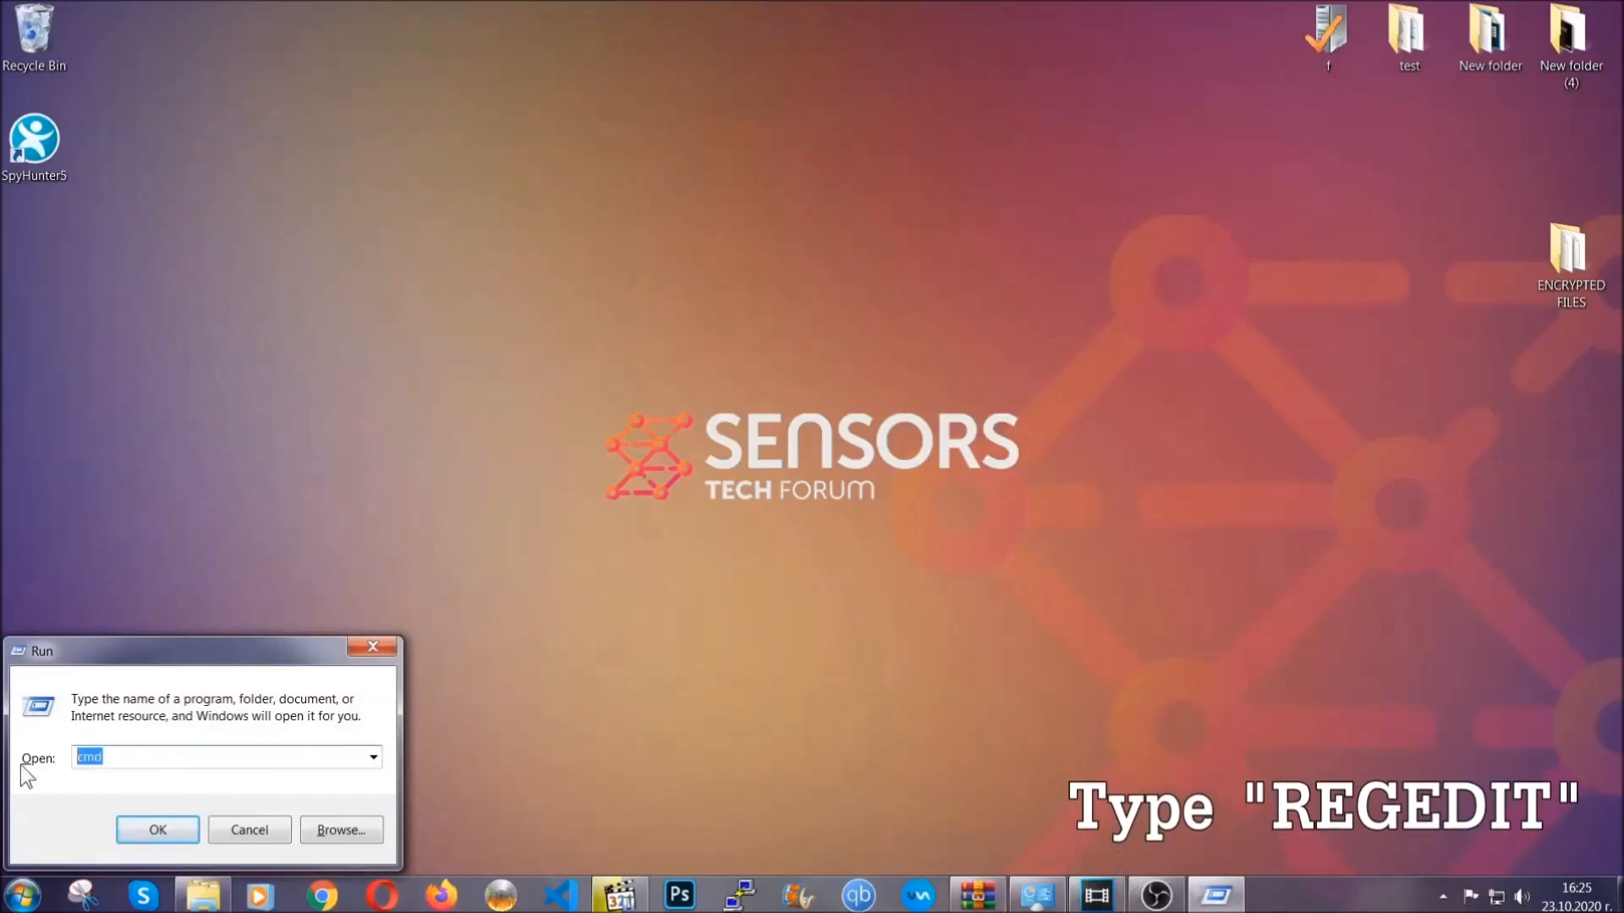
type("REGEDIT")
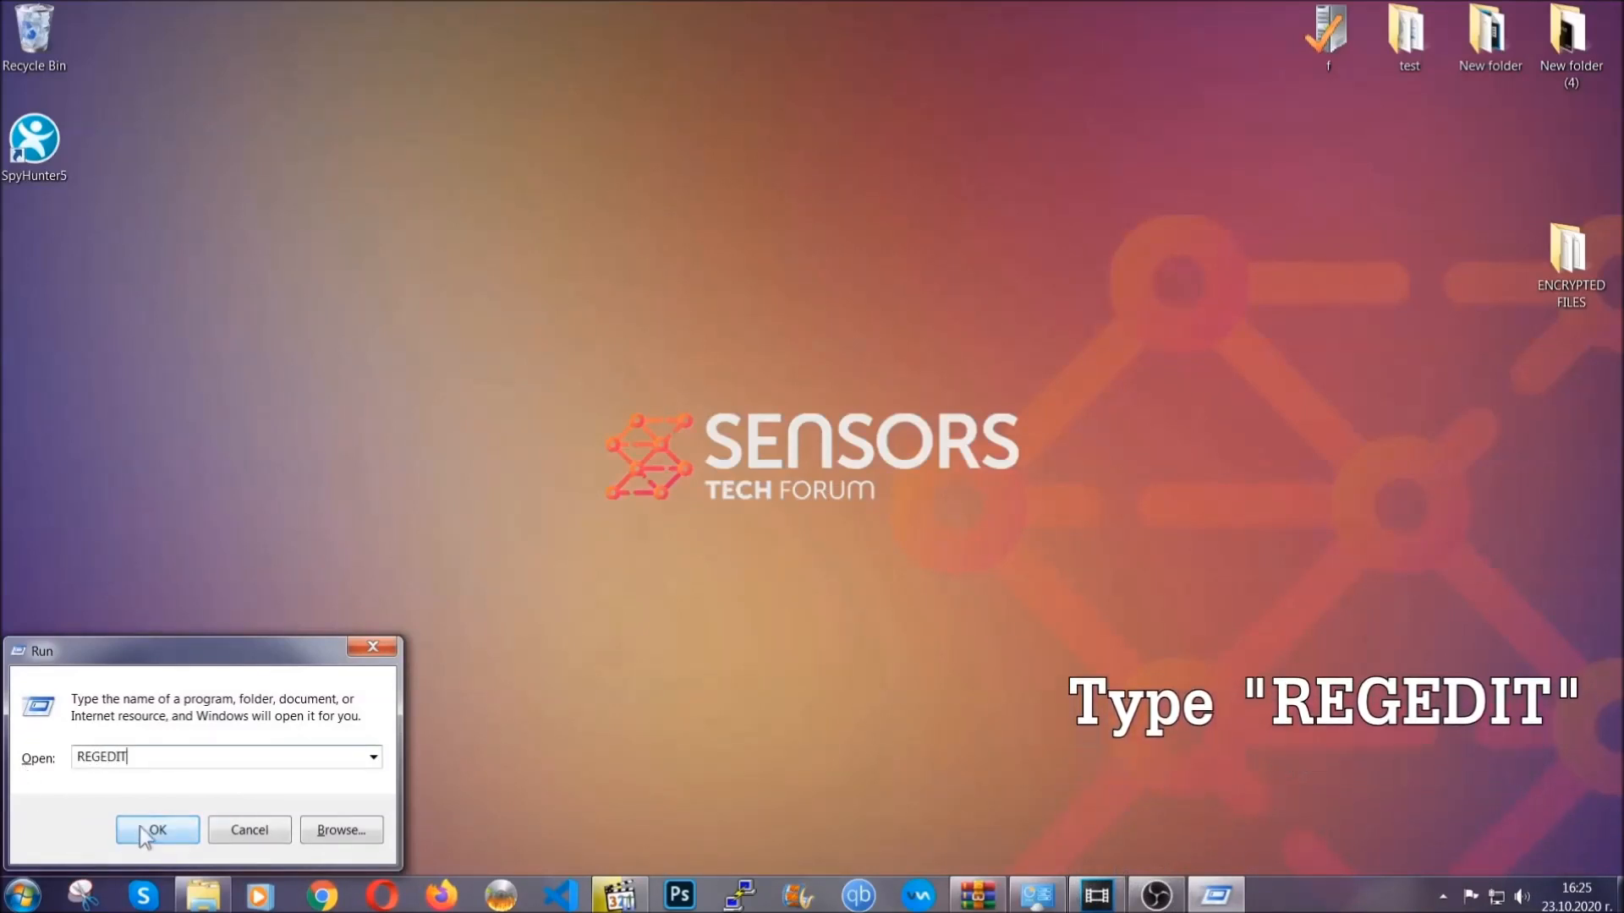
left_click(157, 830)
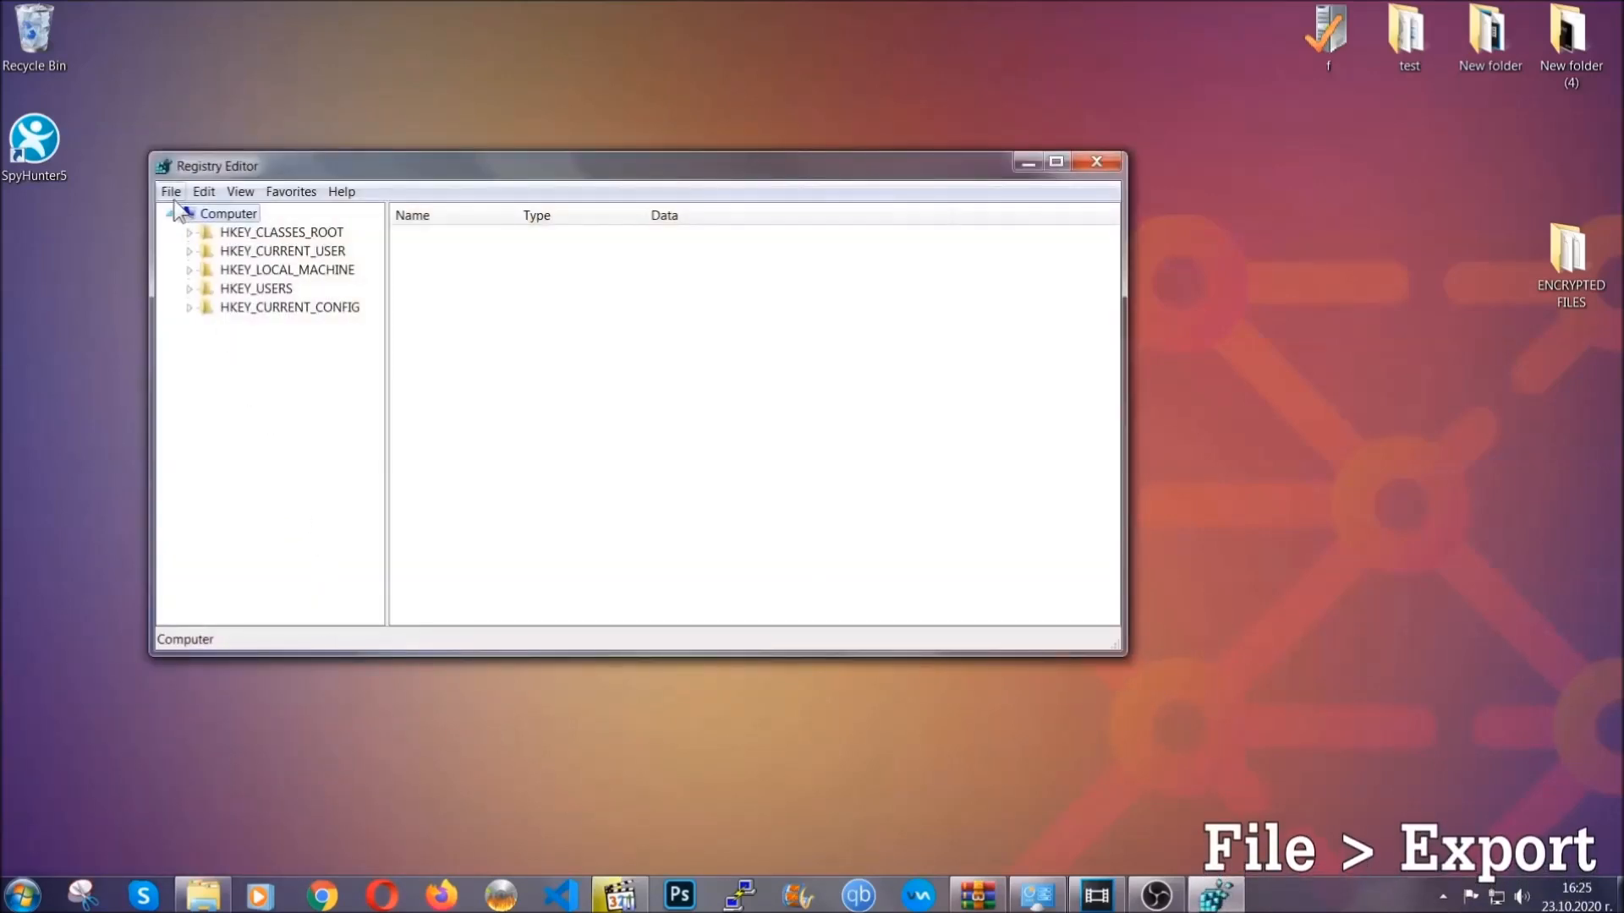
Export the whole registry, range All, to the desktop as BACKUP
left_click(170, 191)
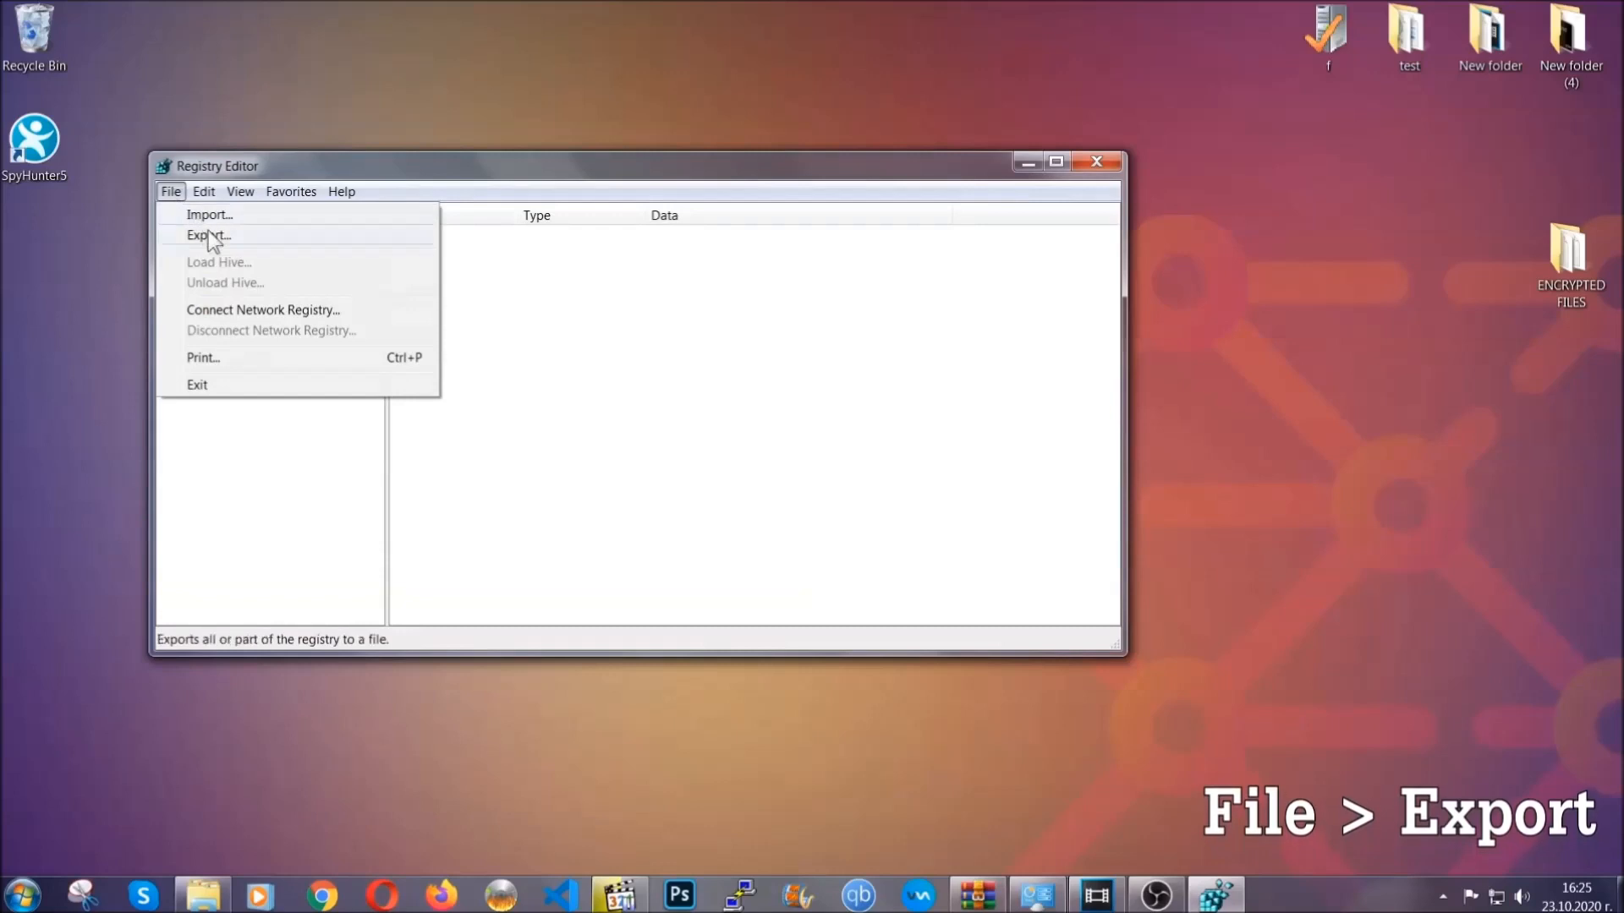
left_click(208, 235)
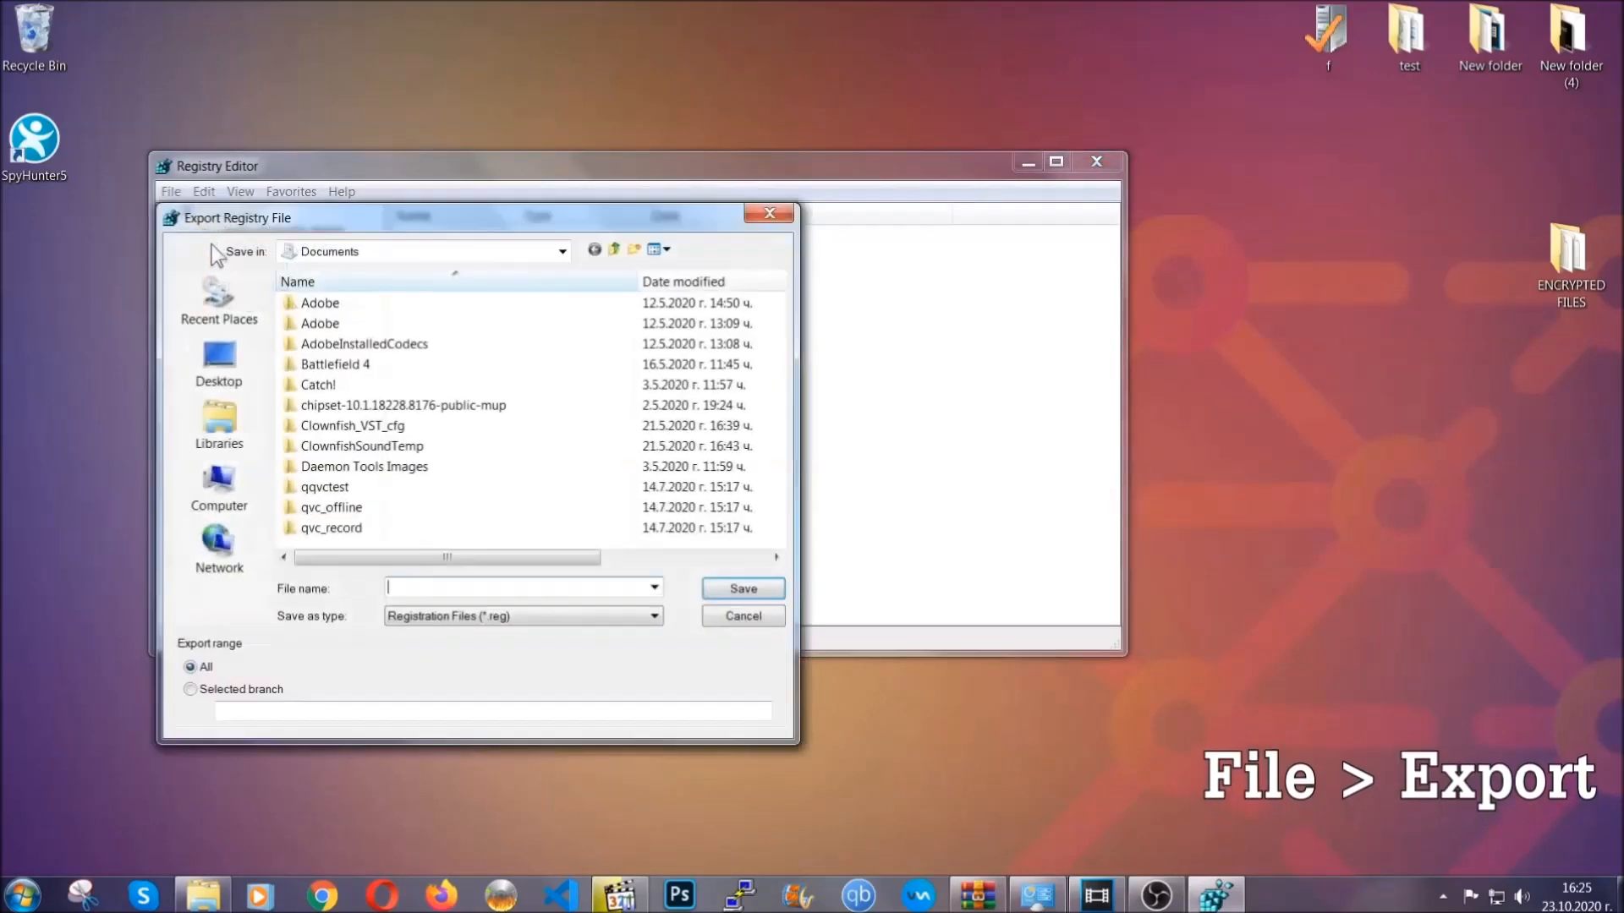
left_click(217, 362)
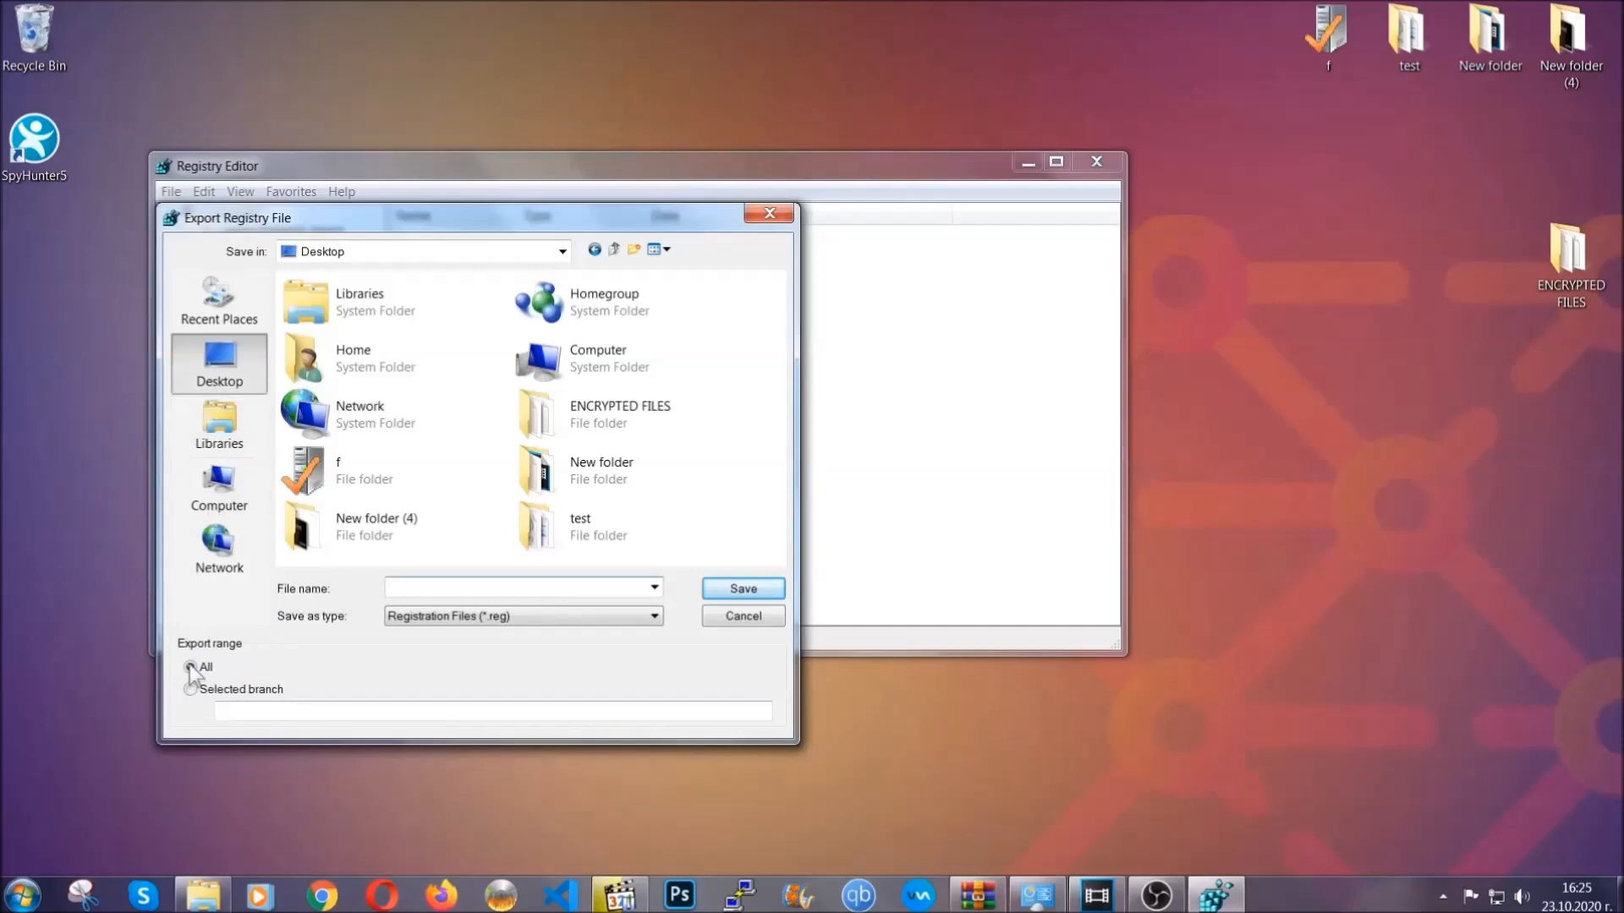
left_click(191, 668)
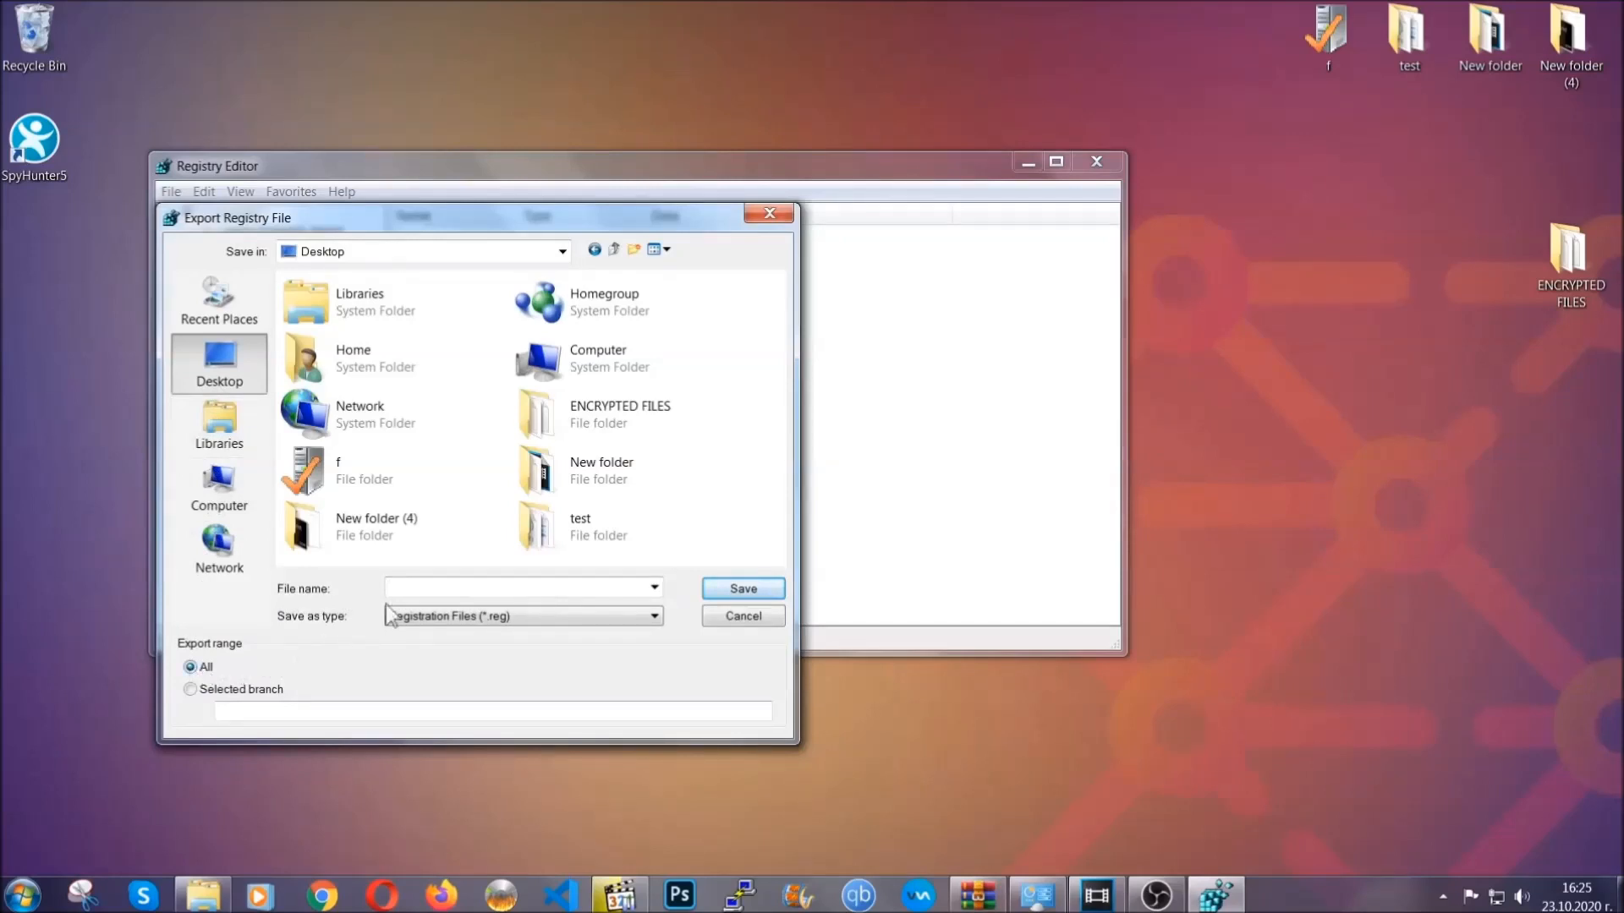
type("BACKUP")
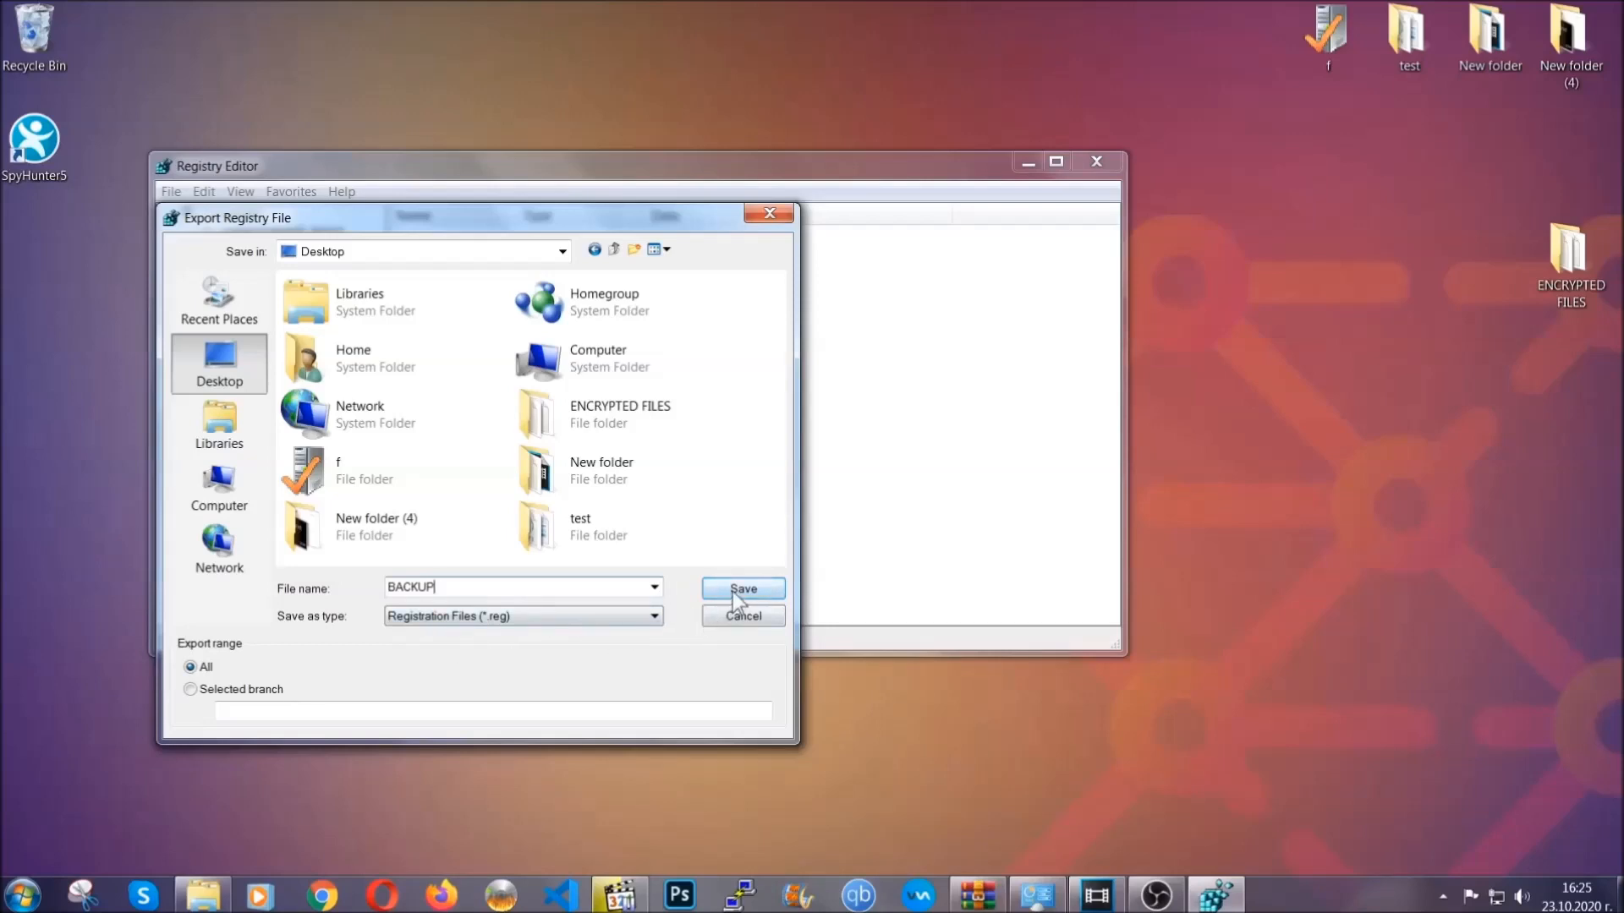
left_click(742, 588)
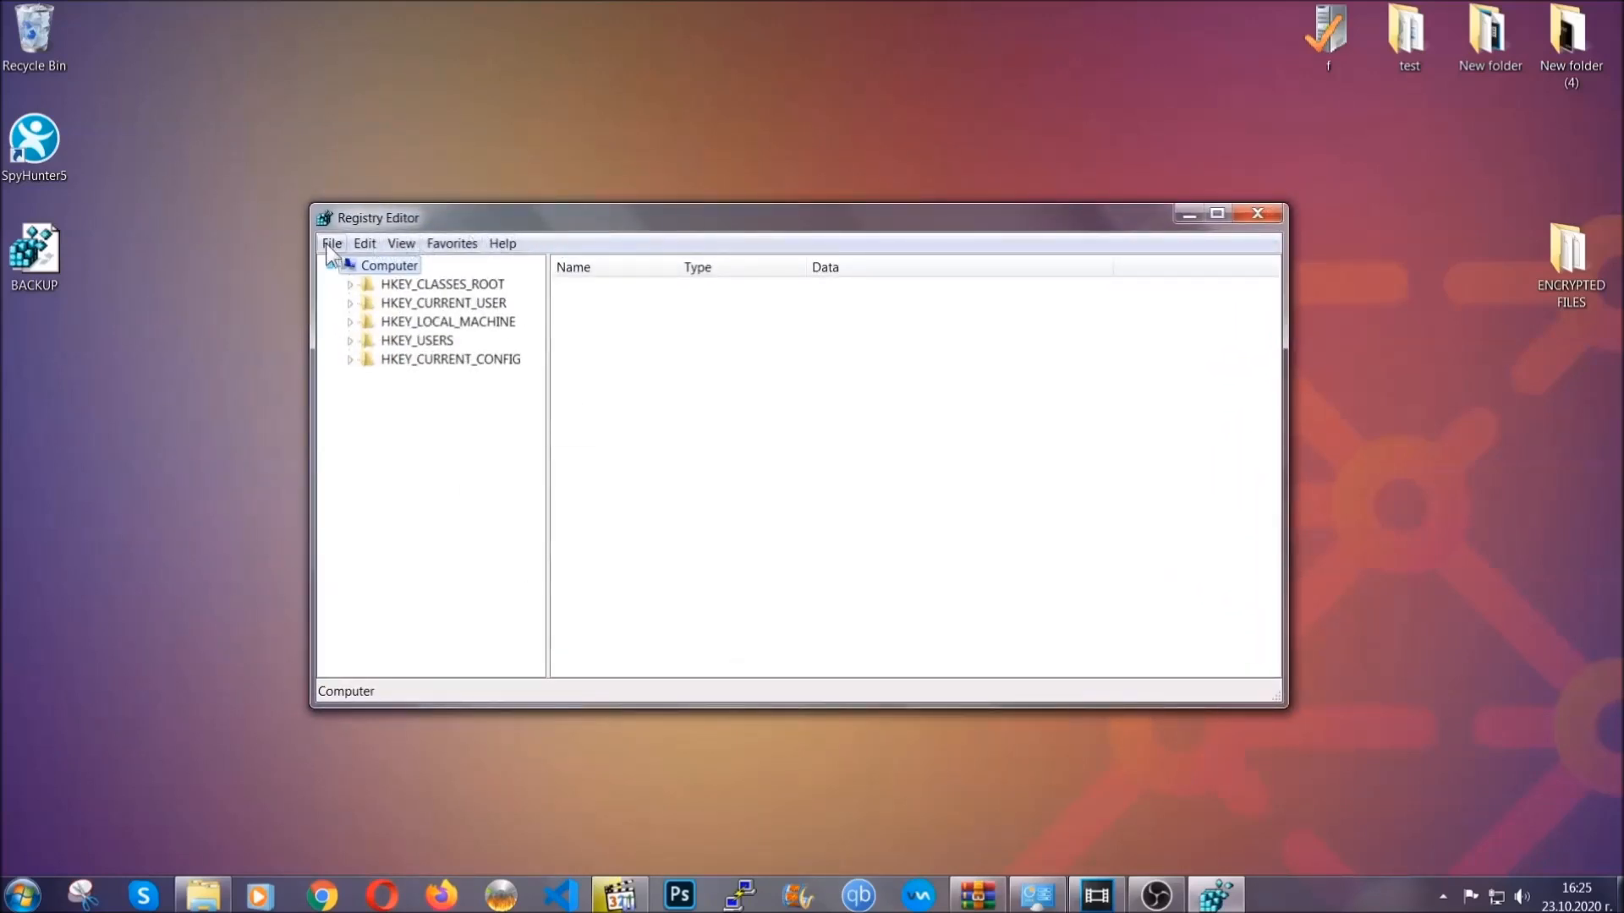
Search keys for RunOnce, then select the Run key holding the THE VIRUS value
left_click(331, 244)
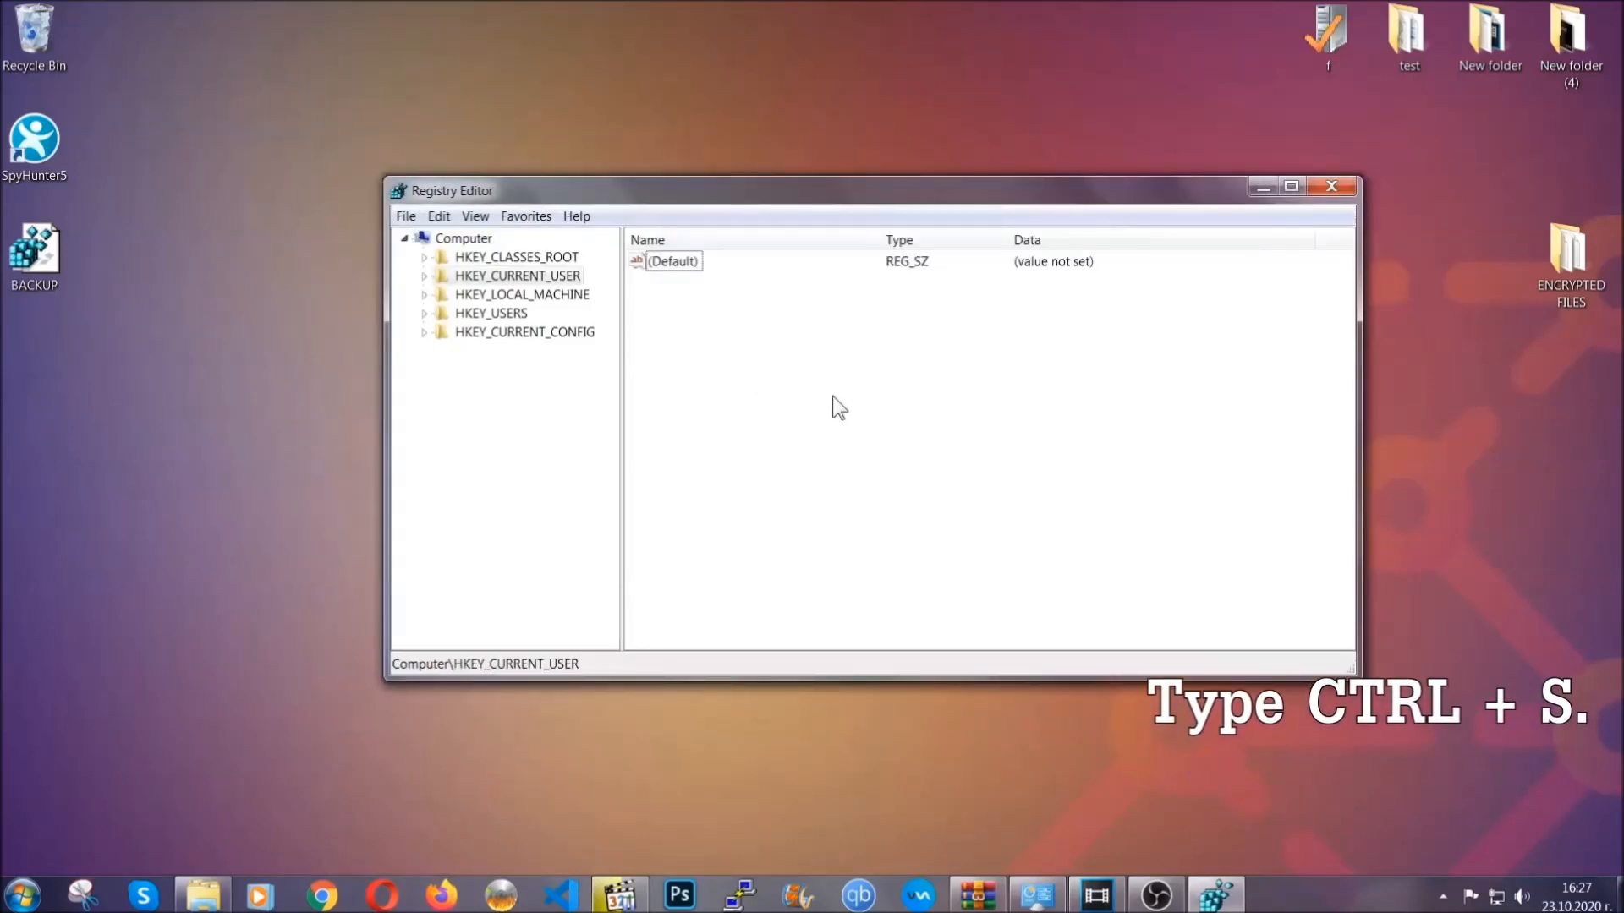
key("ctrl+f")
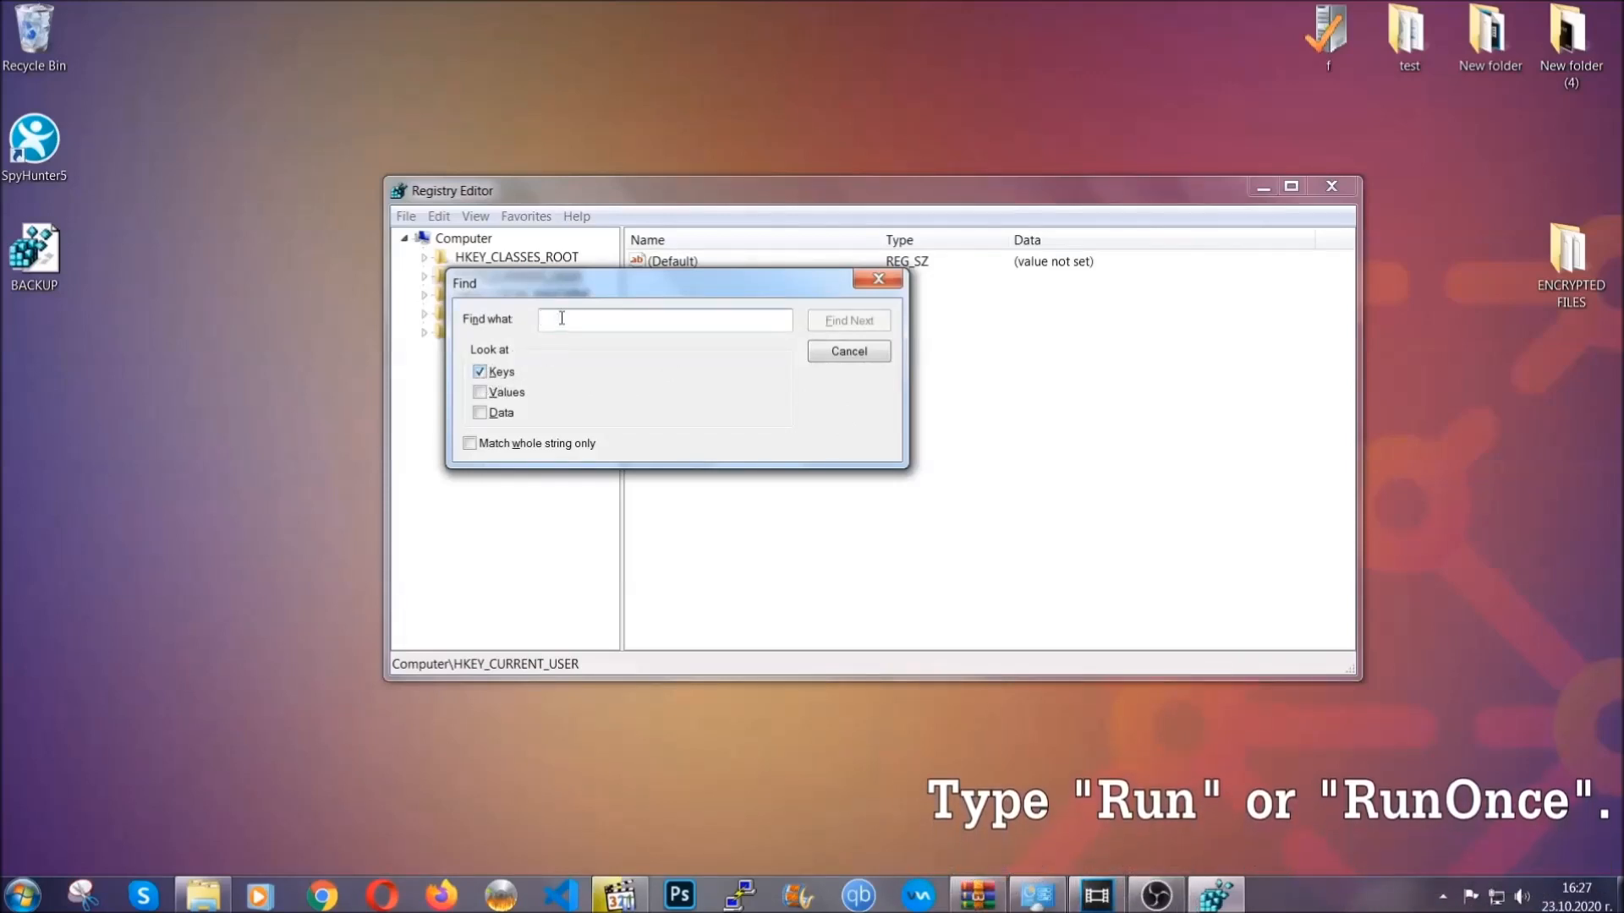
type("RunOnce")
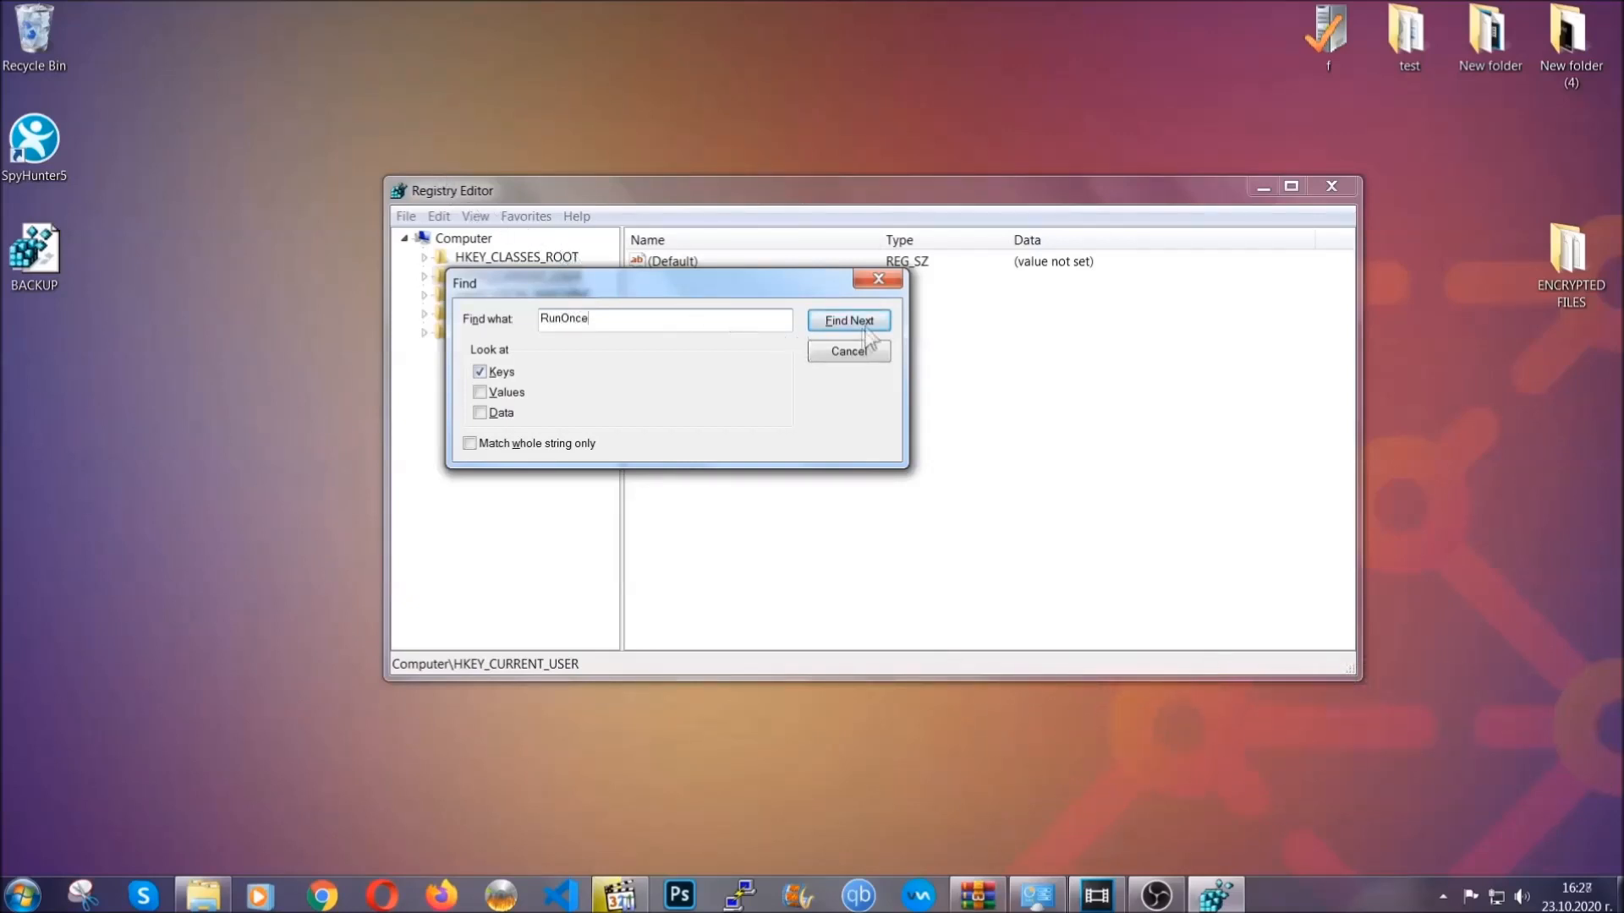
left_click(847, 319)
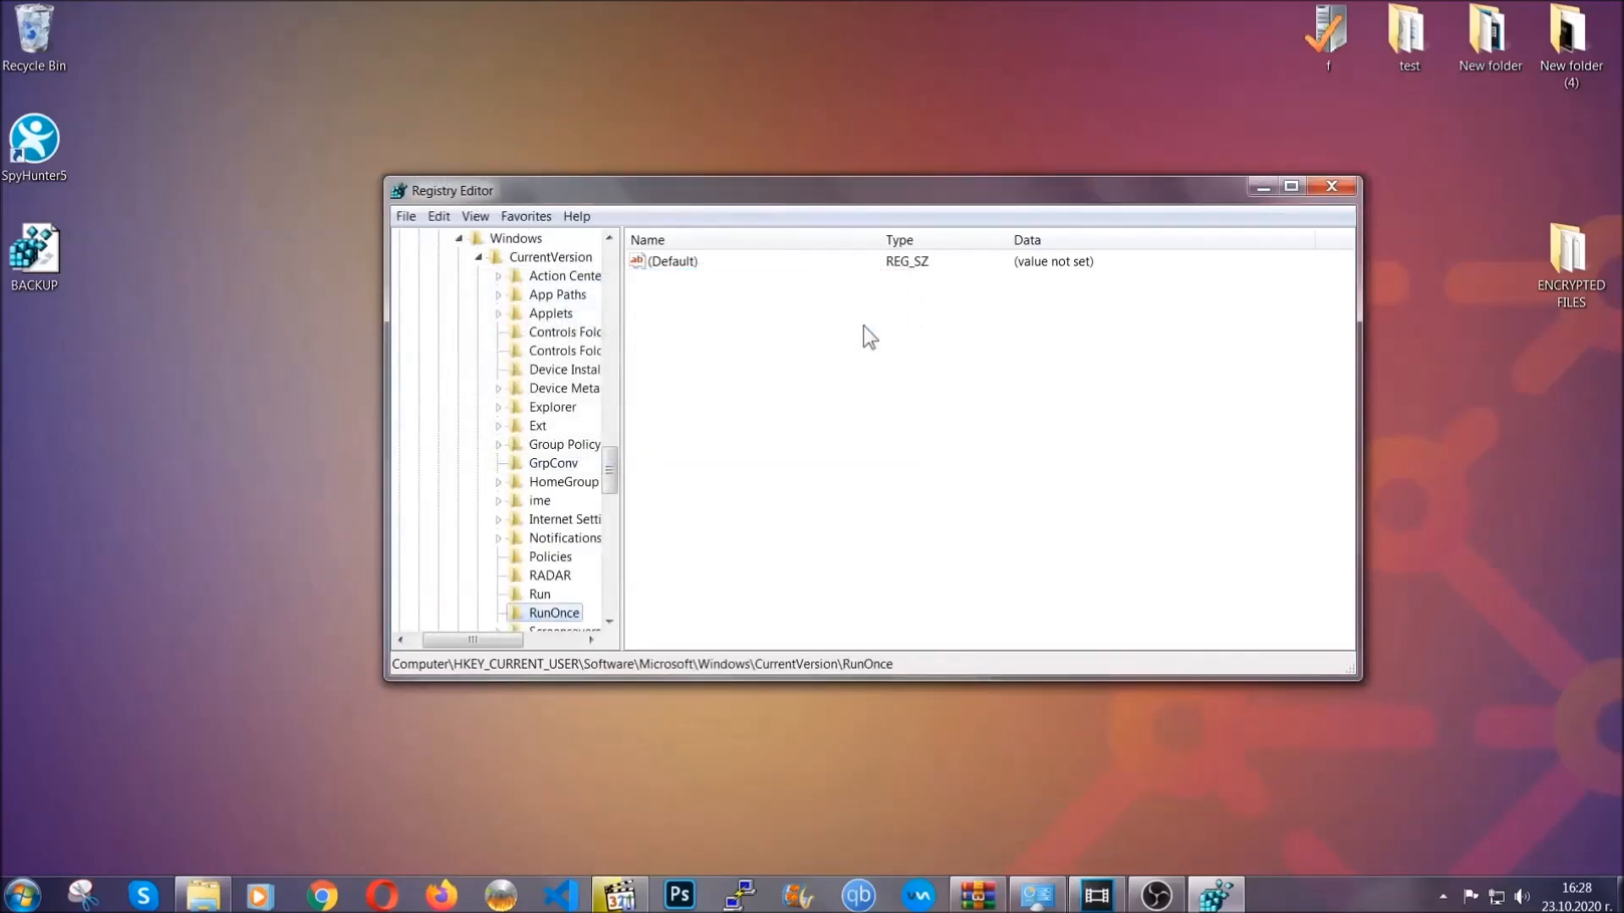
scroll("down", 3)
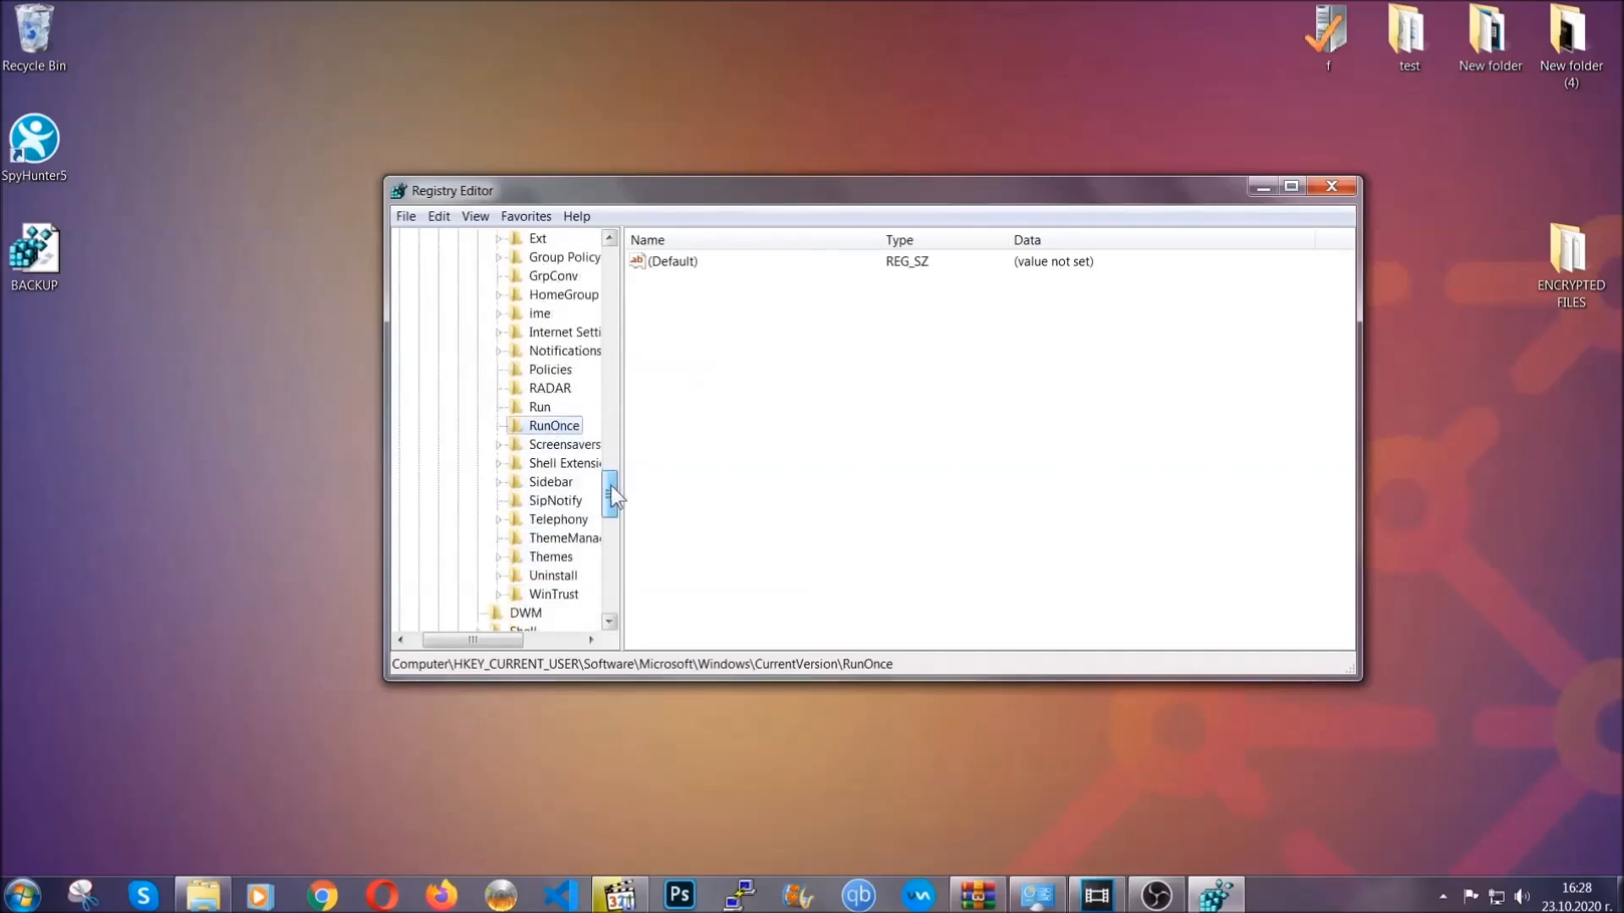
left_click(540, 406)
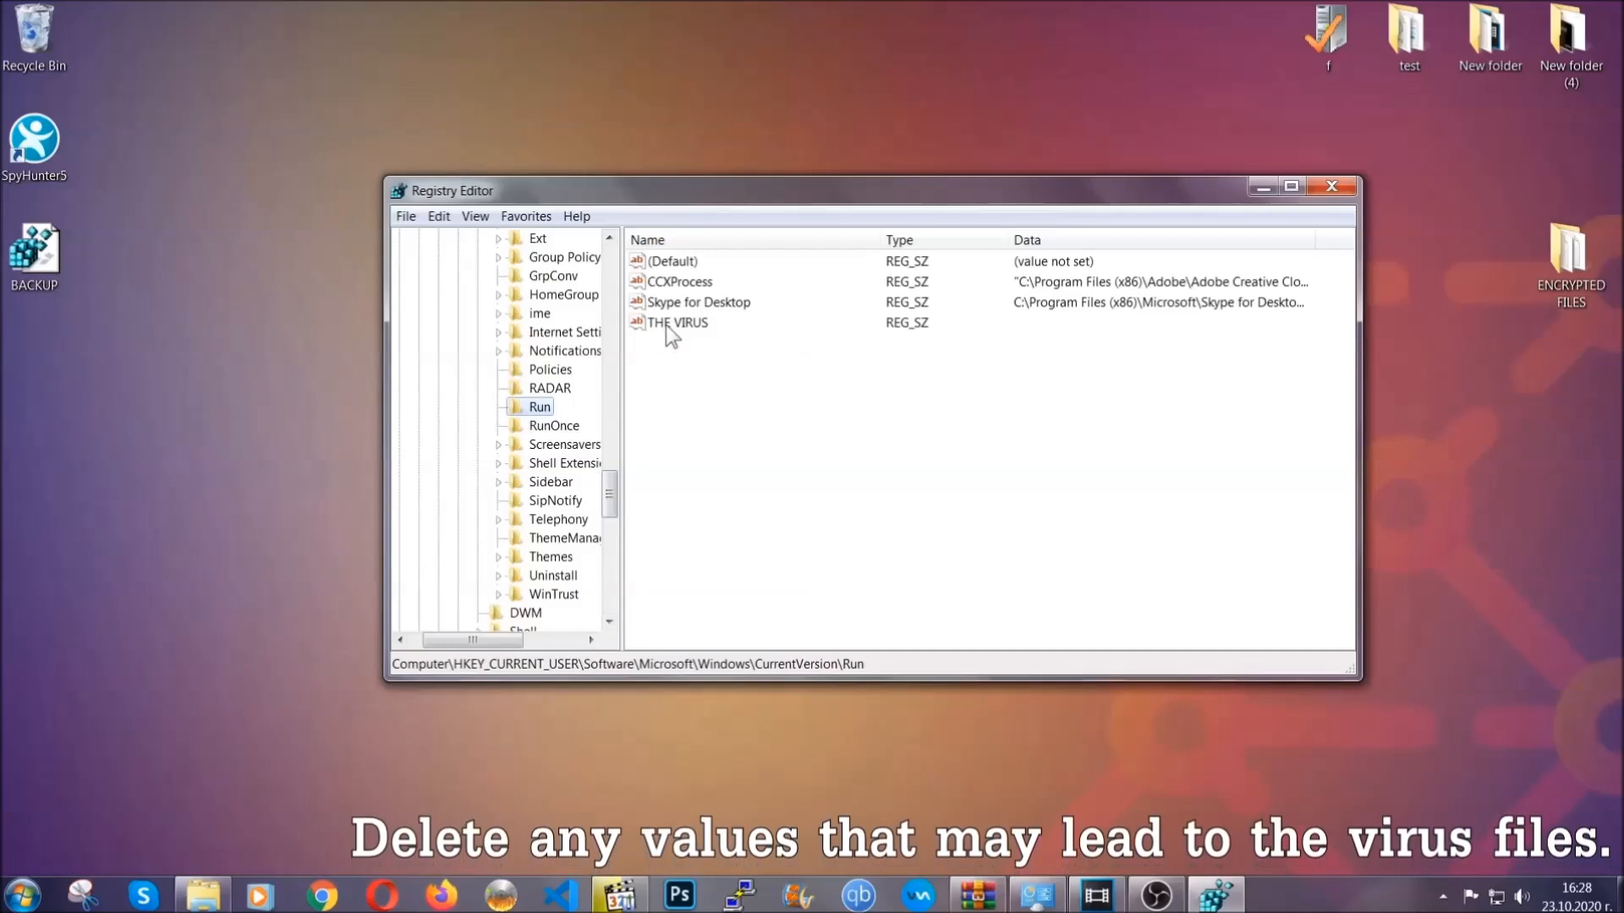
Delete the THE VIRUS startup value, confirm with Yes, and close Registry Editor
right_click(678, 323)
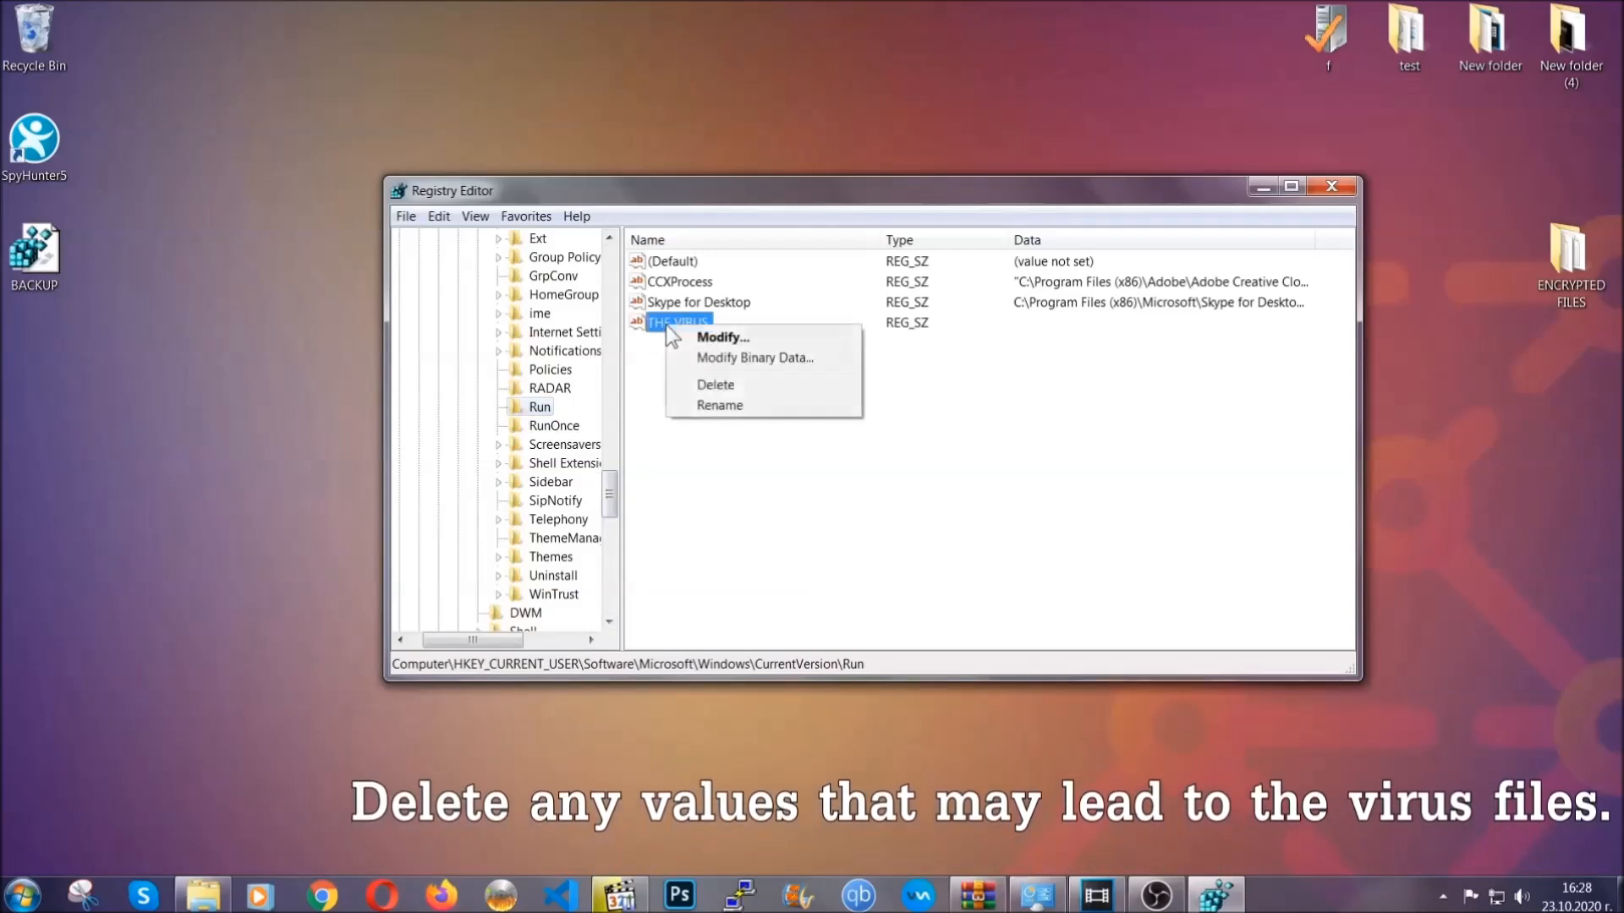
left_click(716, 384)
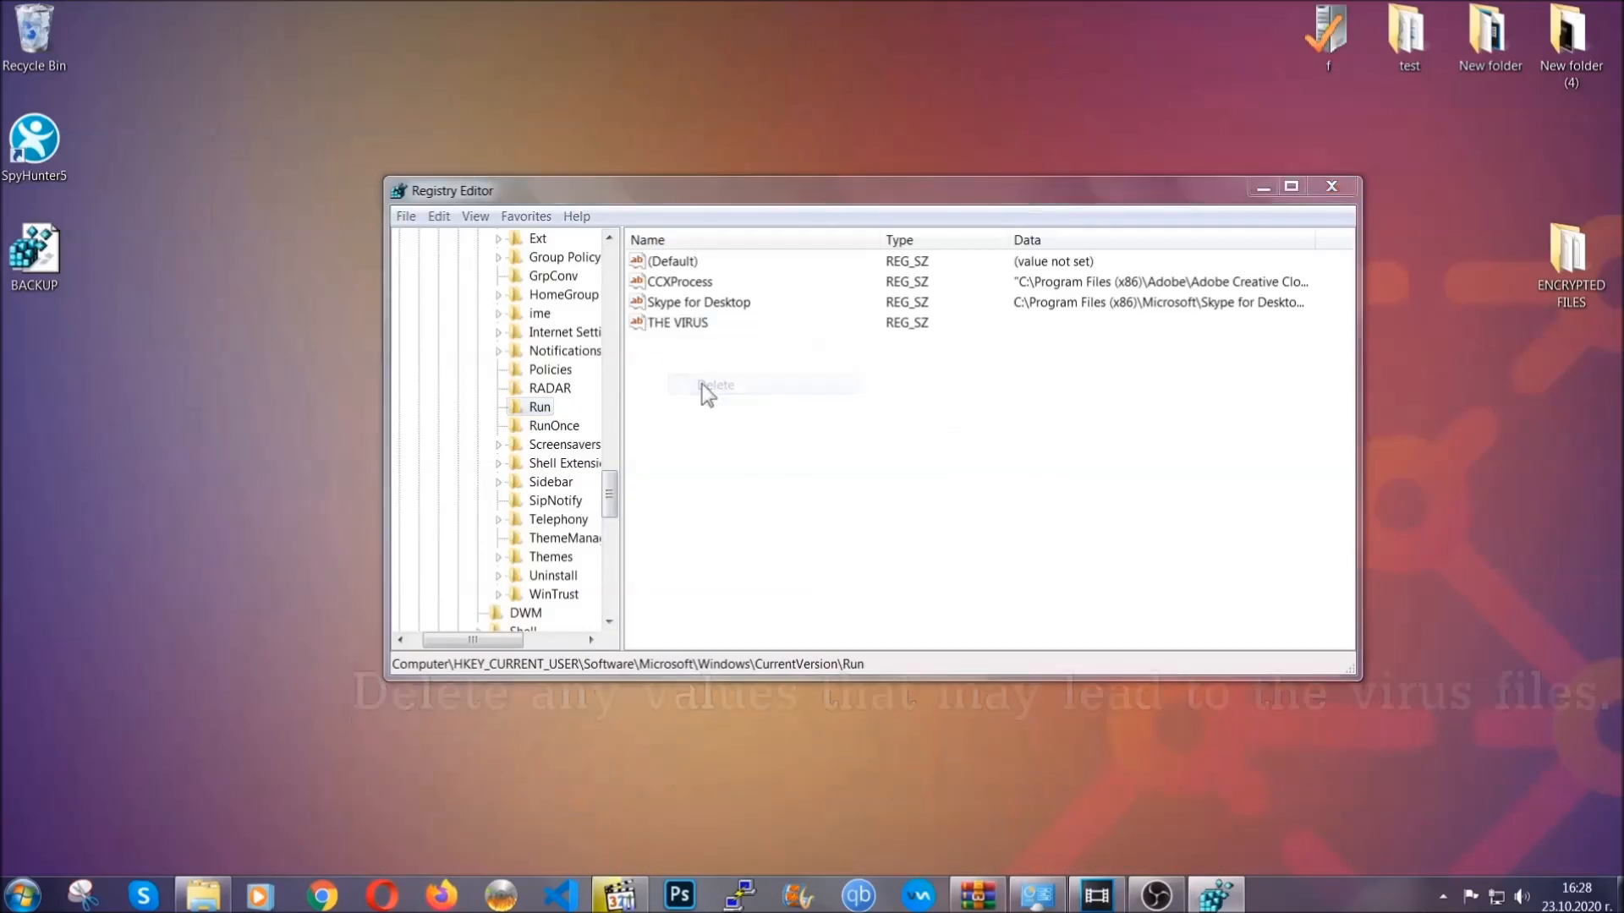
left_click(715, 385)
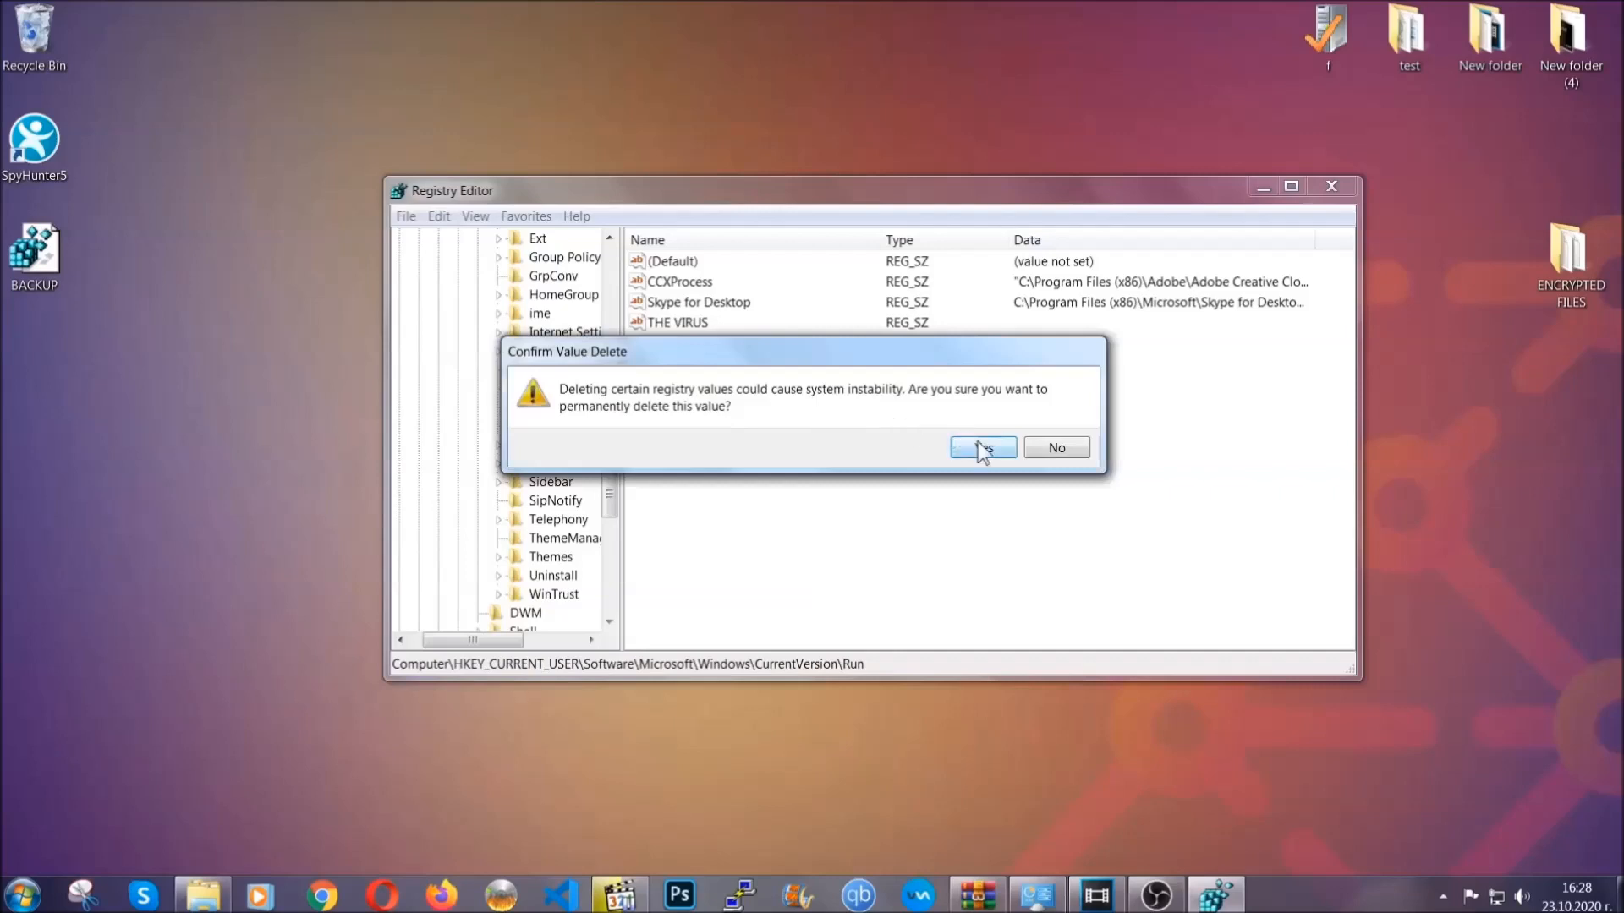
left_click(981, 447)
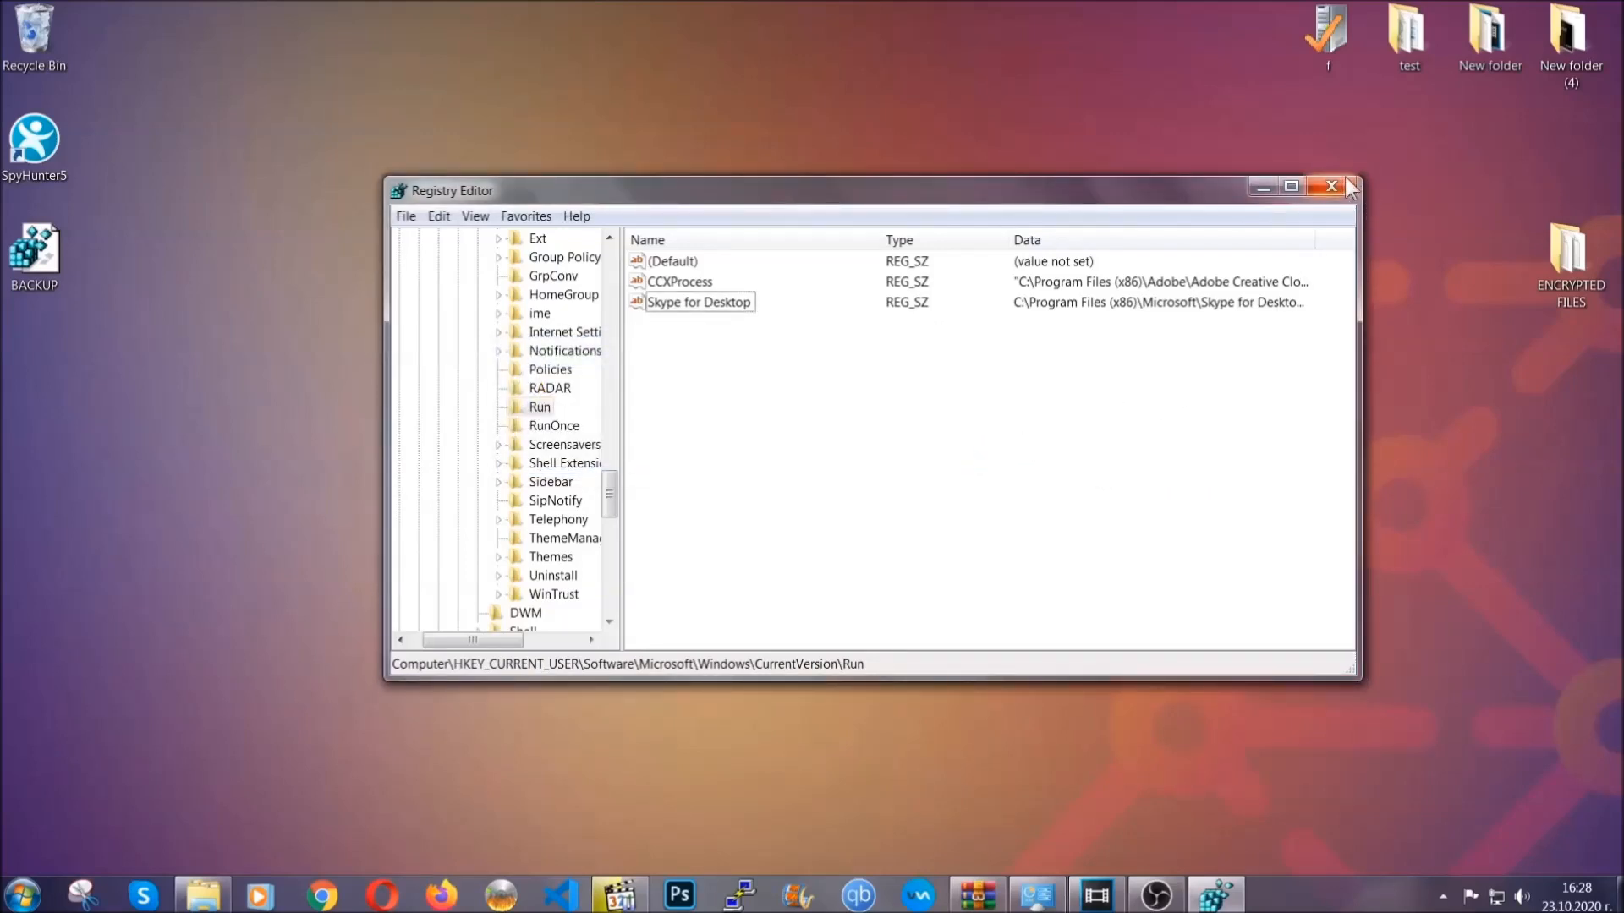
left_click(1332, 188)
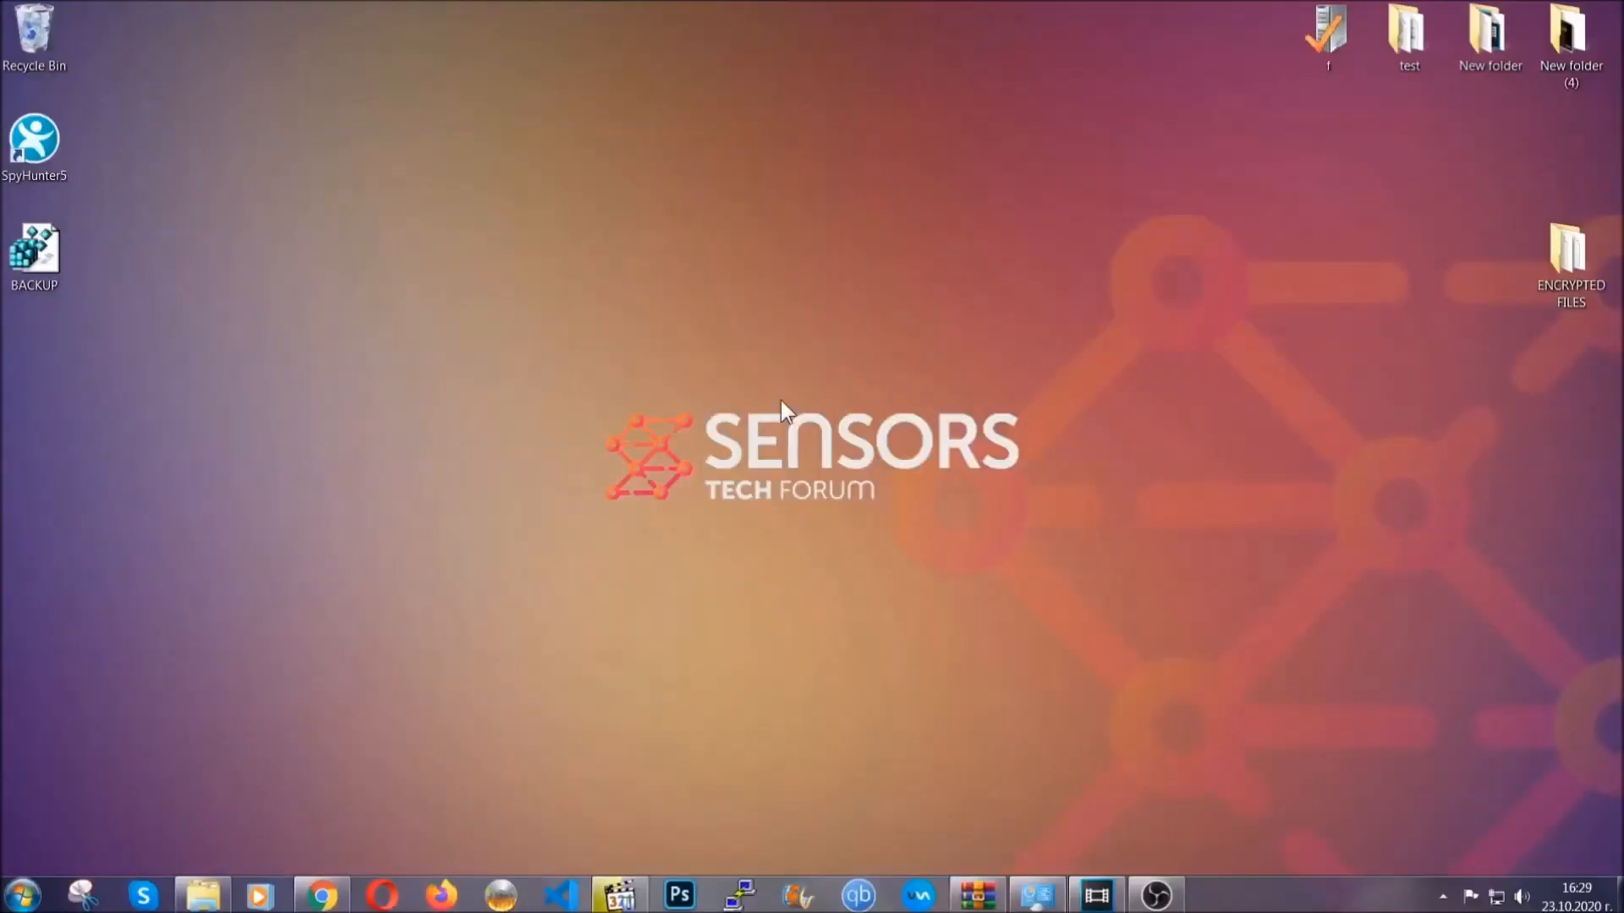
mouse_move(487, 637)
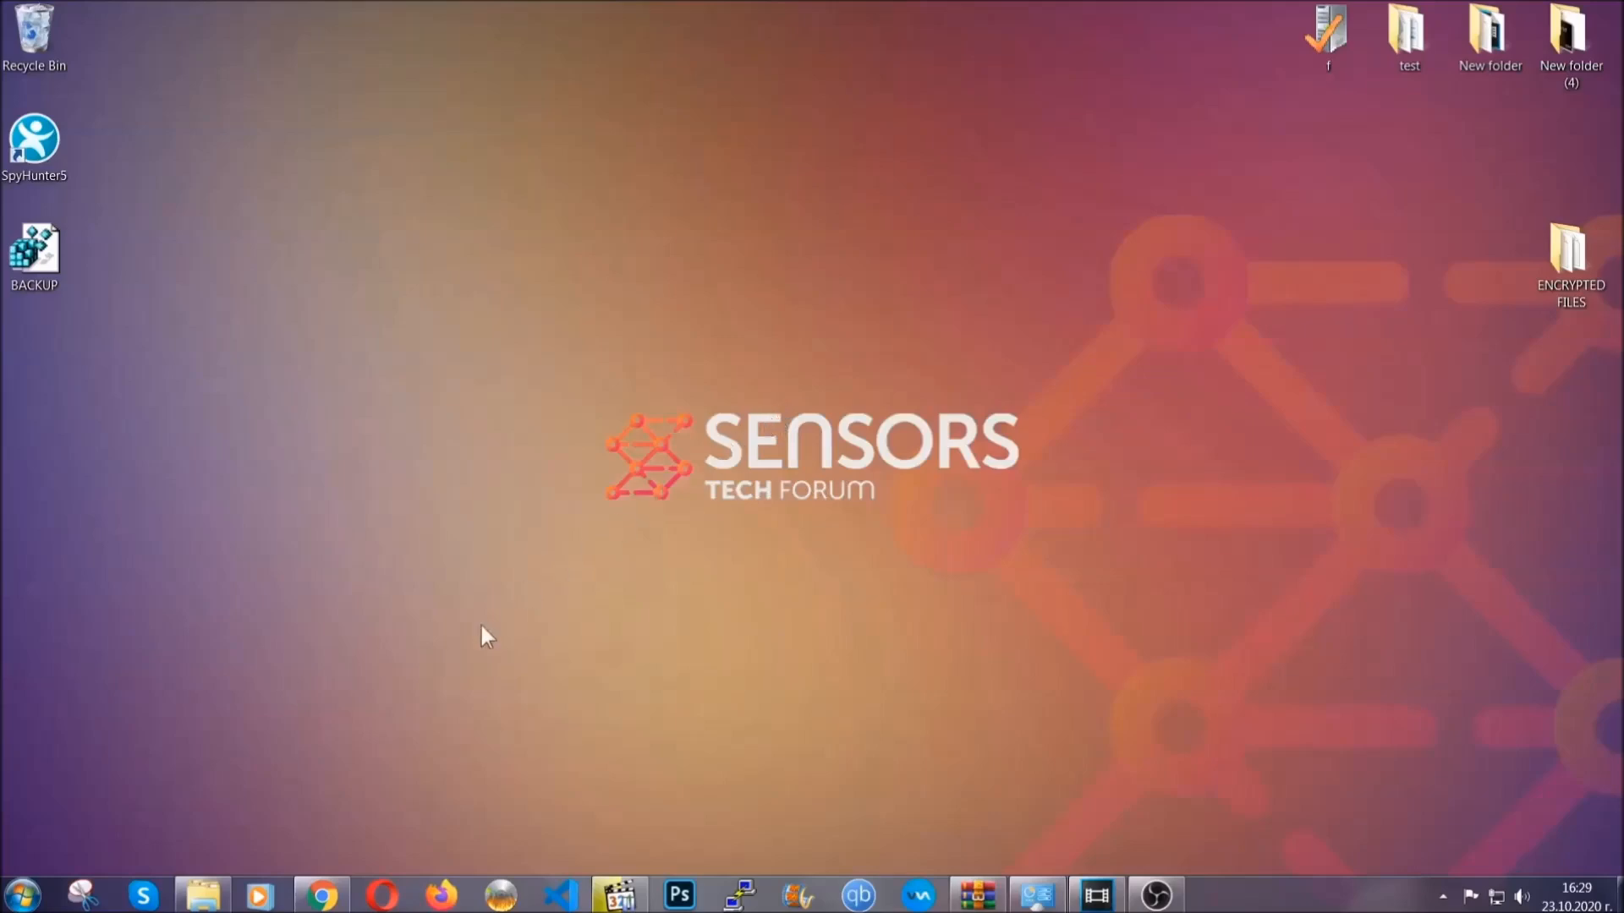
Launch Chrome from the taskbar to show the Sensors Tech Forum ransomware recovery article
left_click(323, 894)
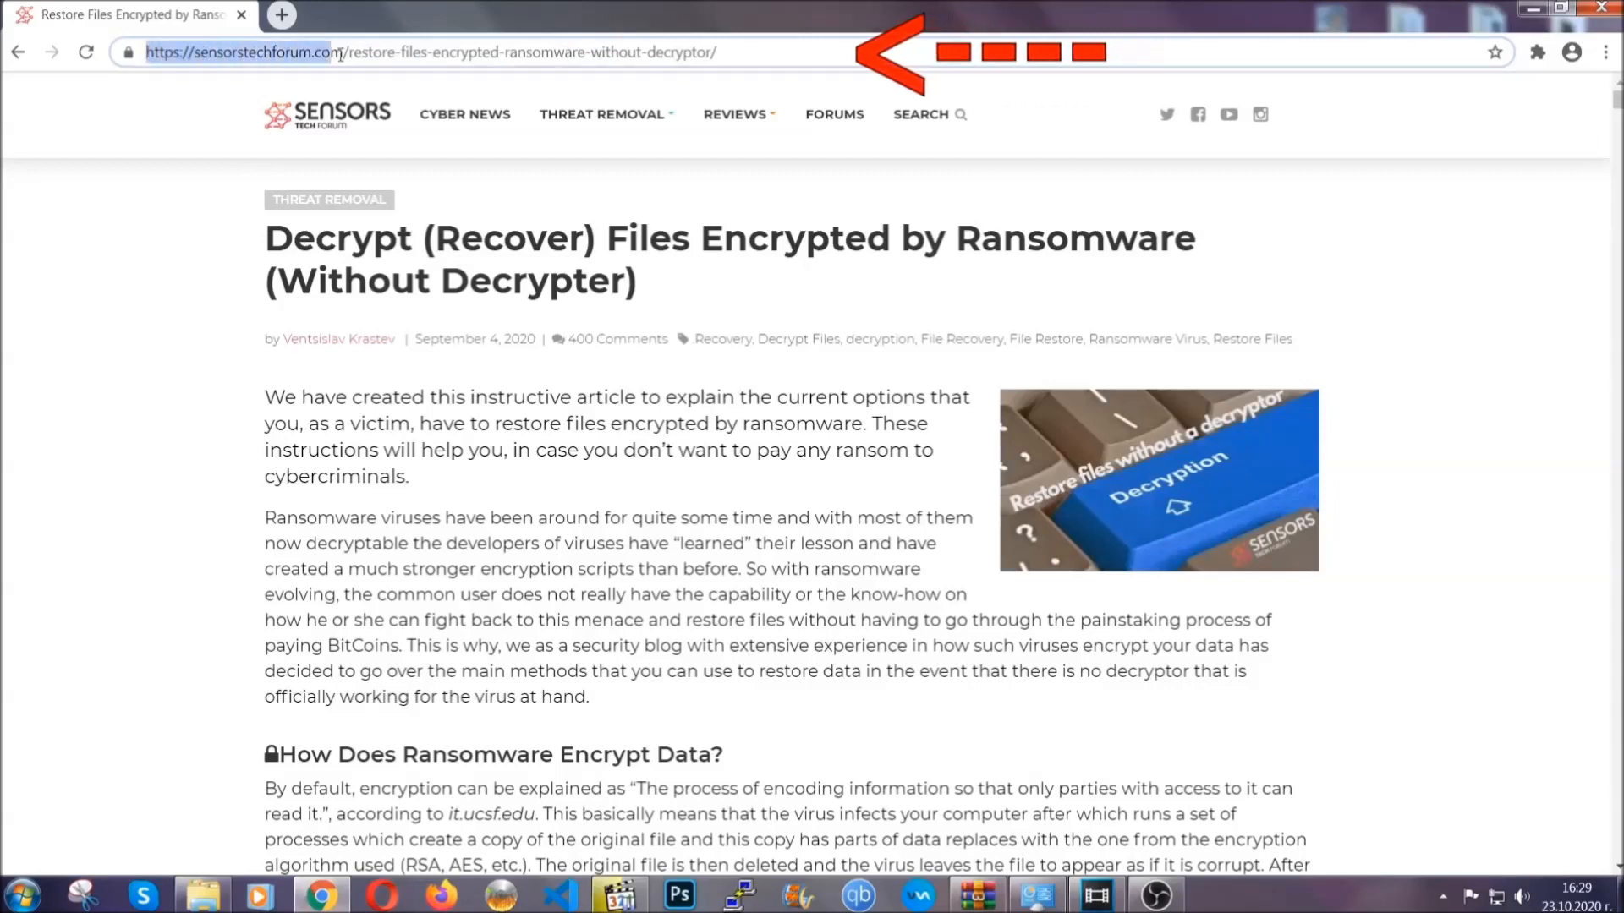
Scroll the article to its methods and expand 'Method 2 - Restore Data via Windows Backup'
left_click(424, 52)
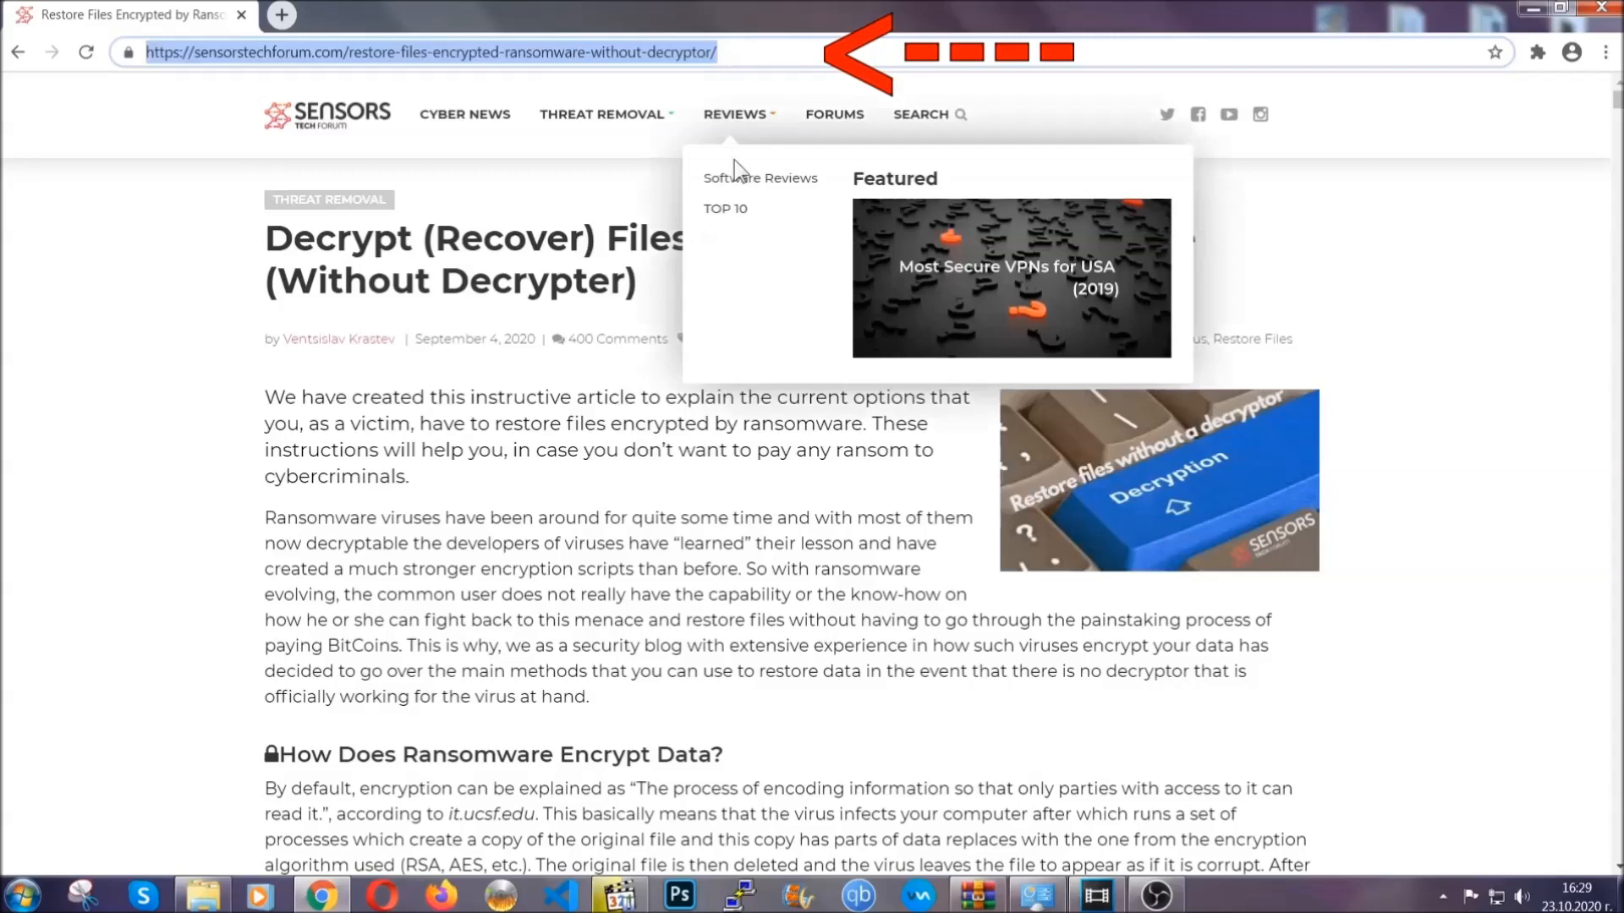
scroll("down", 3)
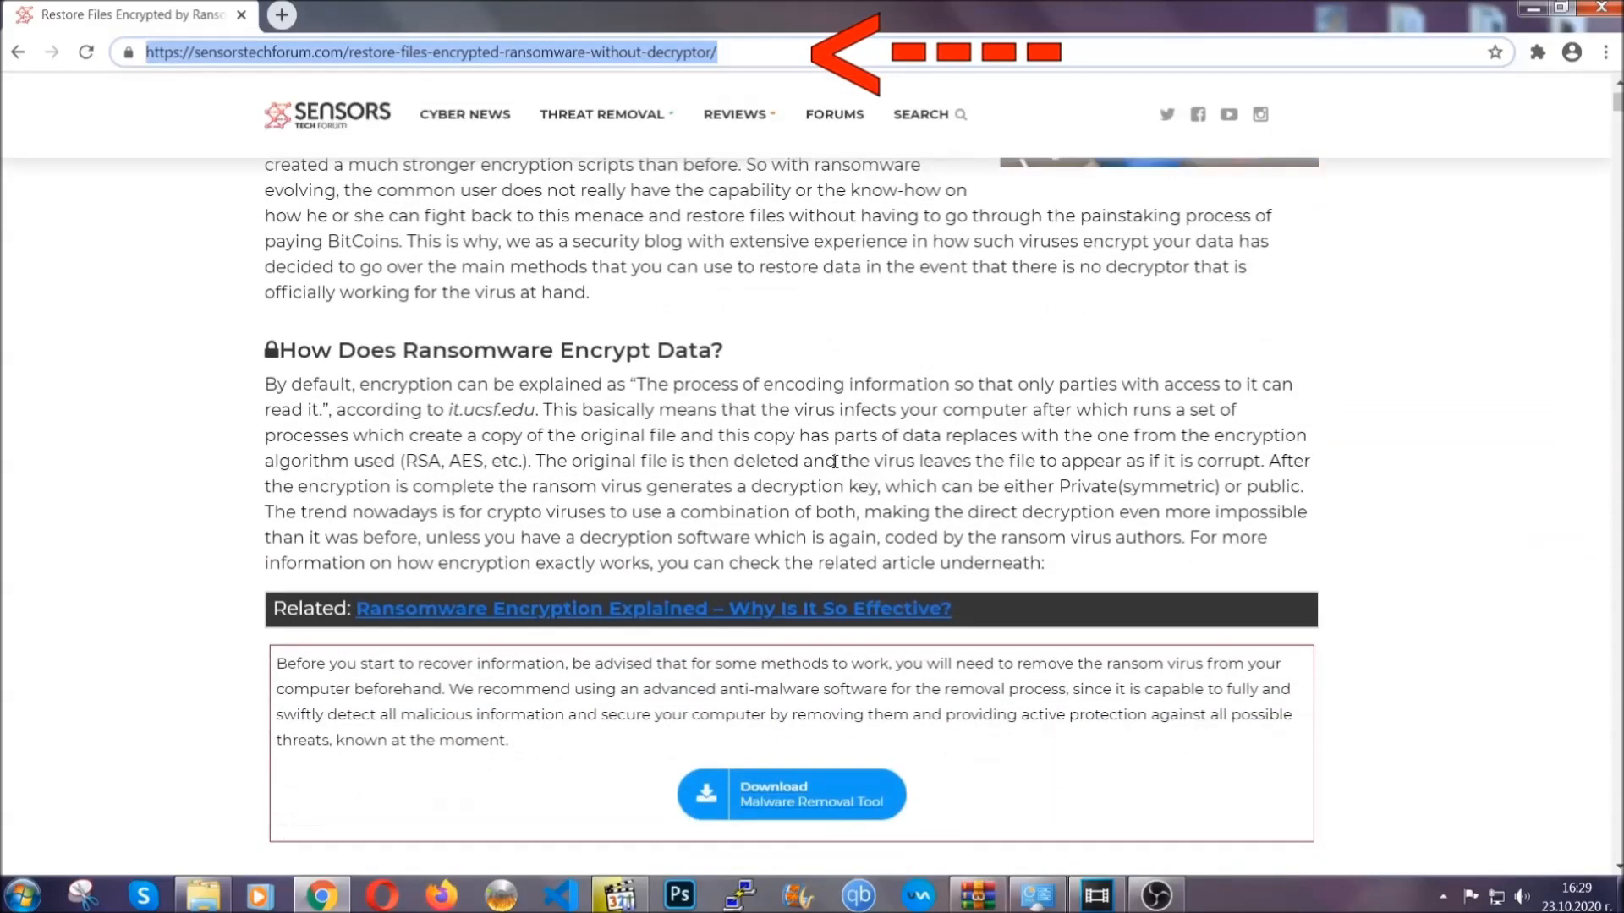
scroll("down", 3)
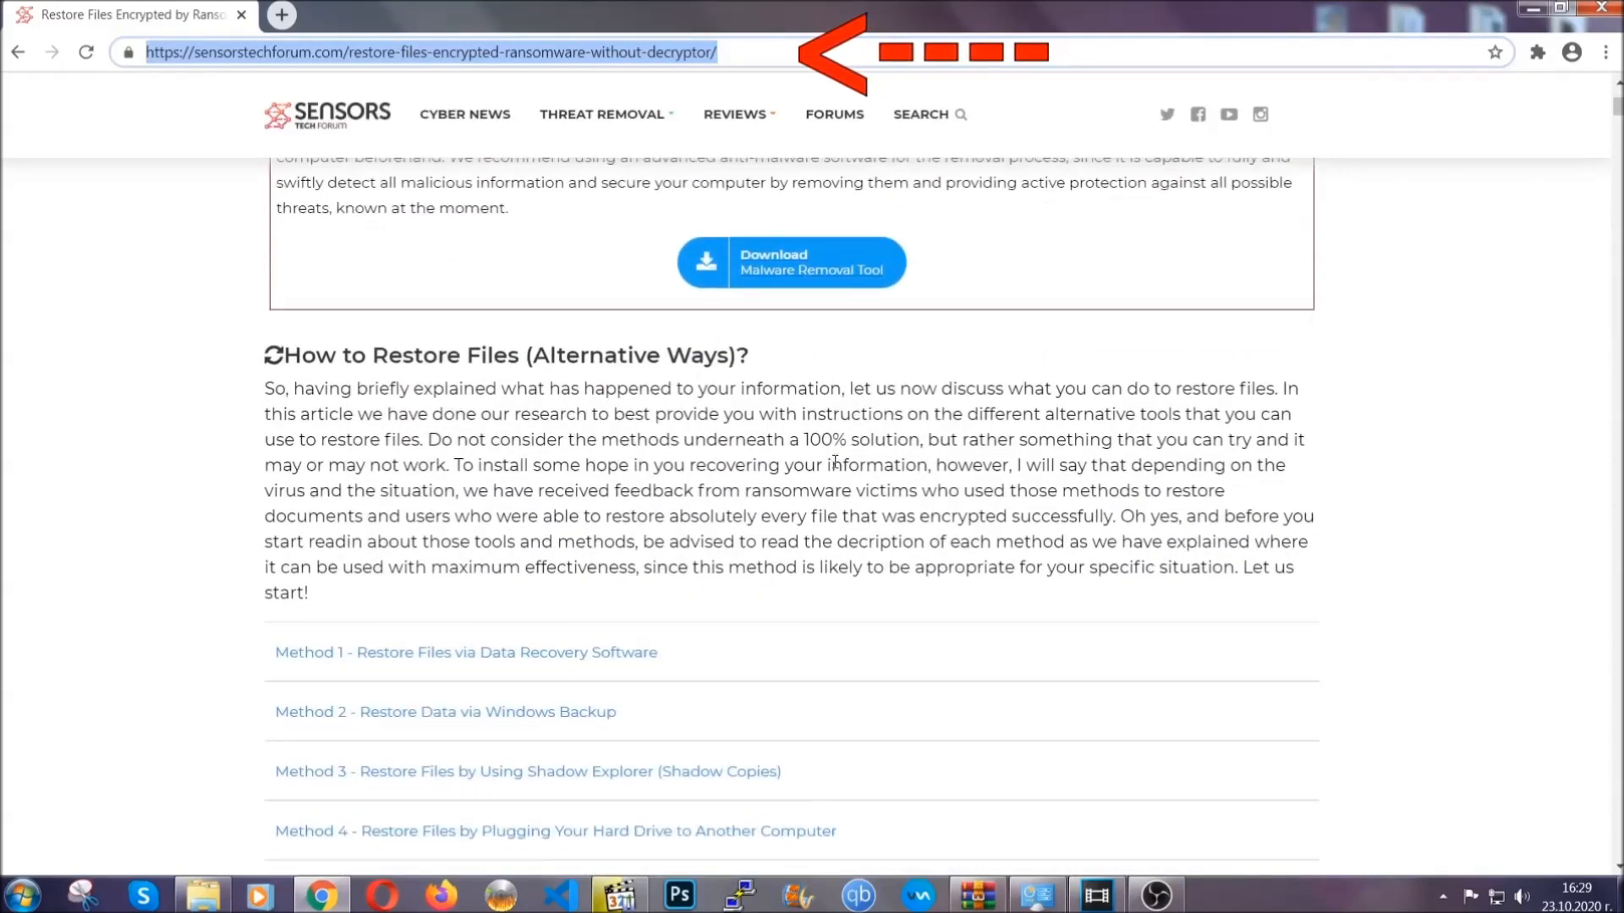
scroll("down", 3)
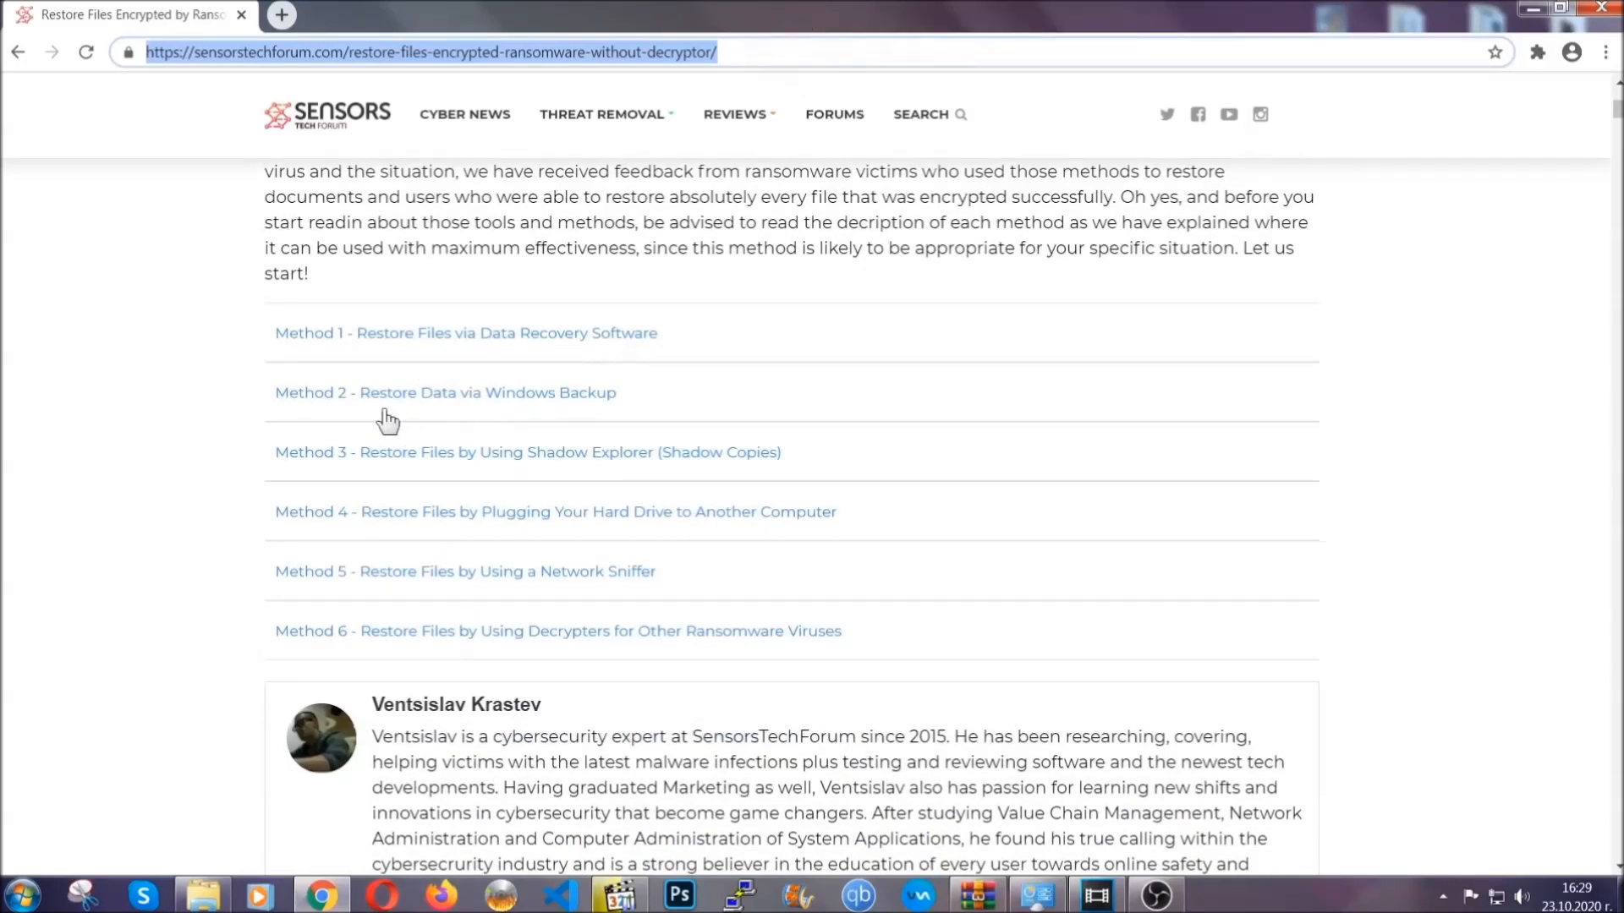
mouse_move(547, 466)
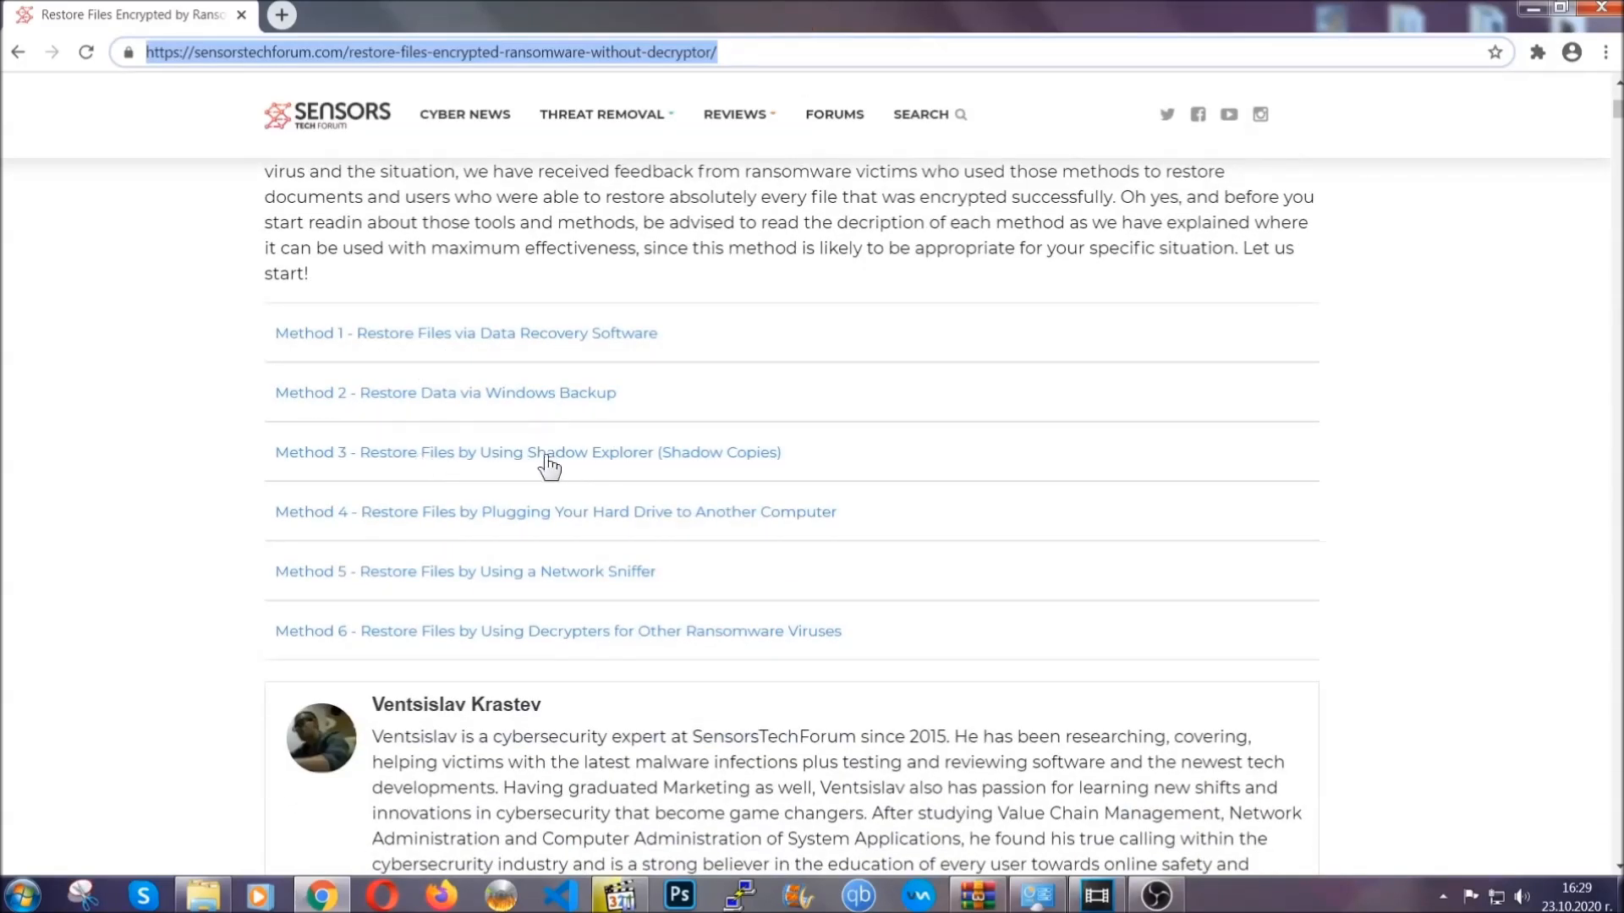
mouse_move(585, 534)
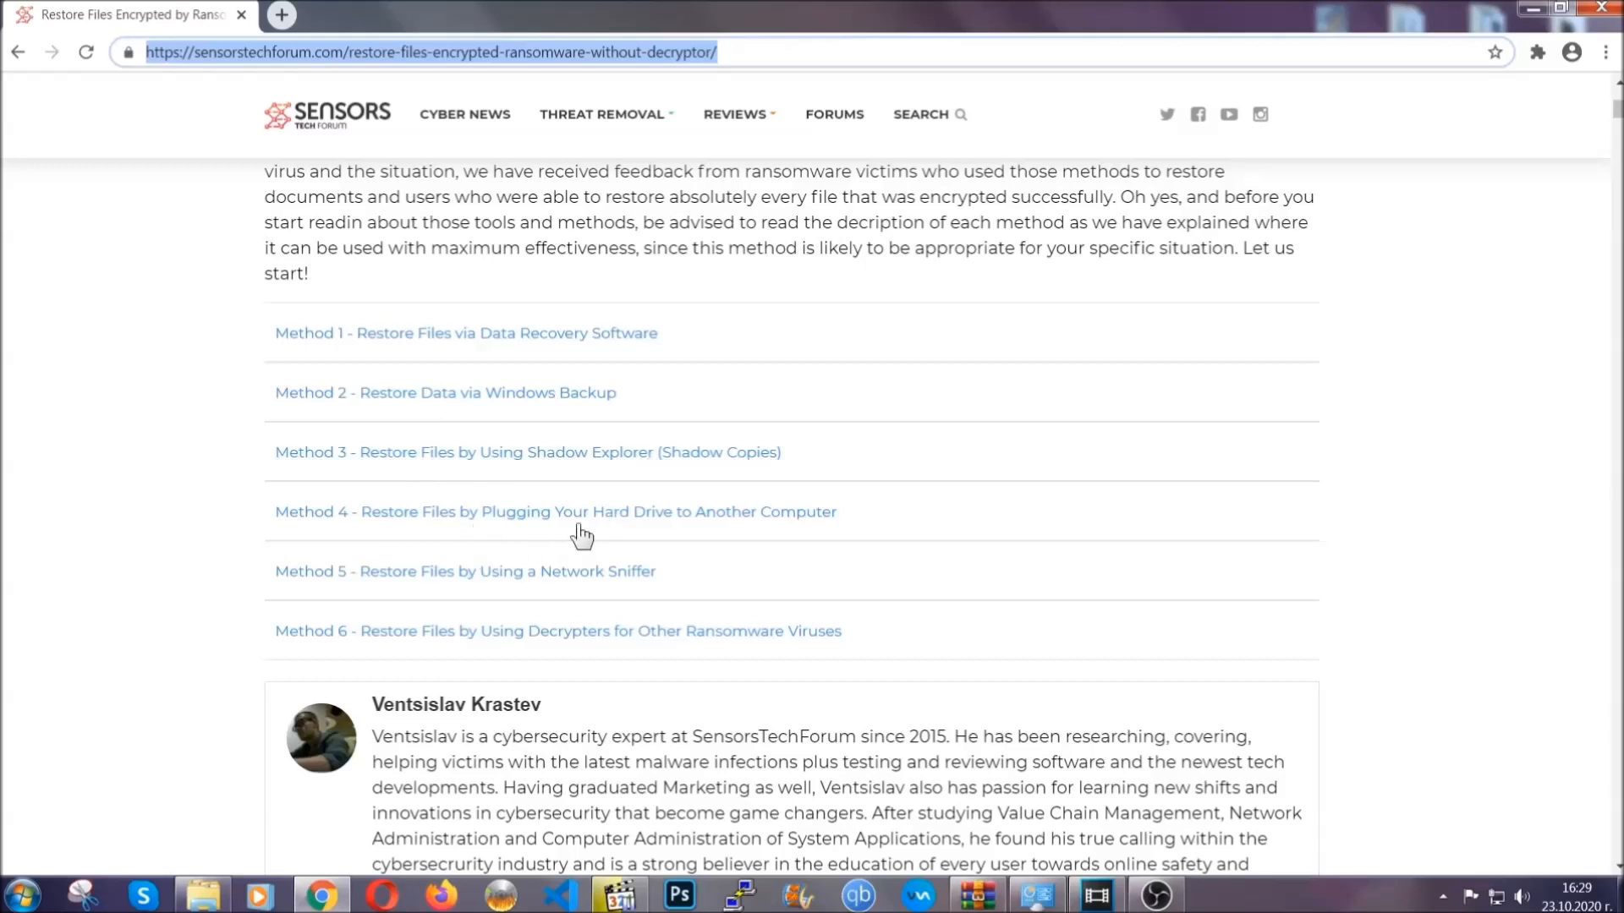
left_click(444, 392)
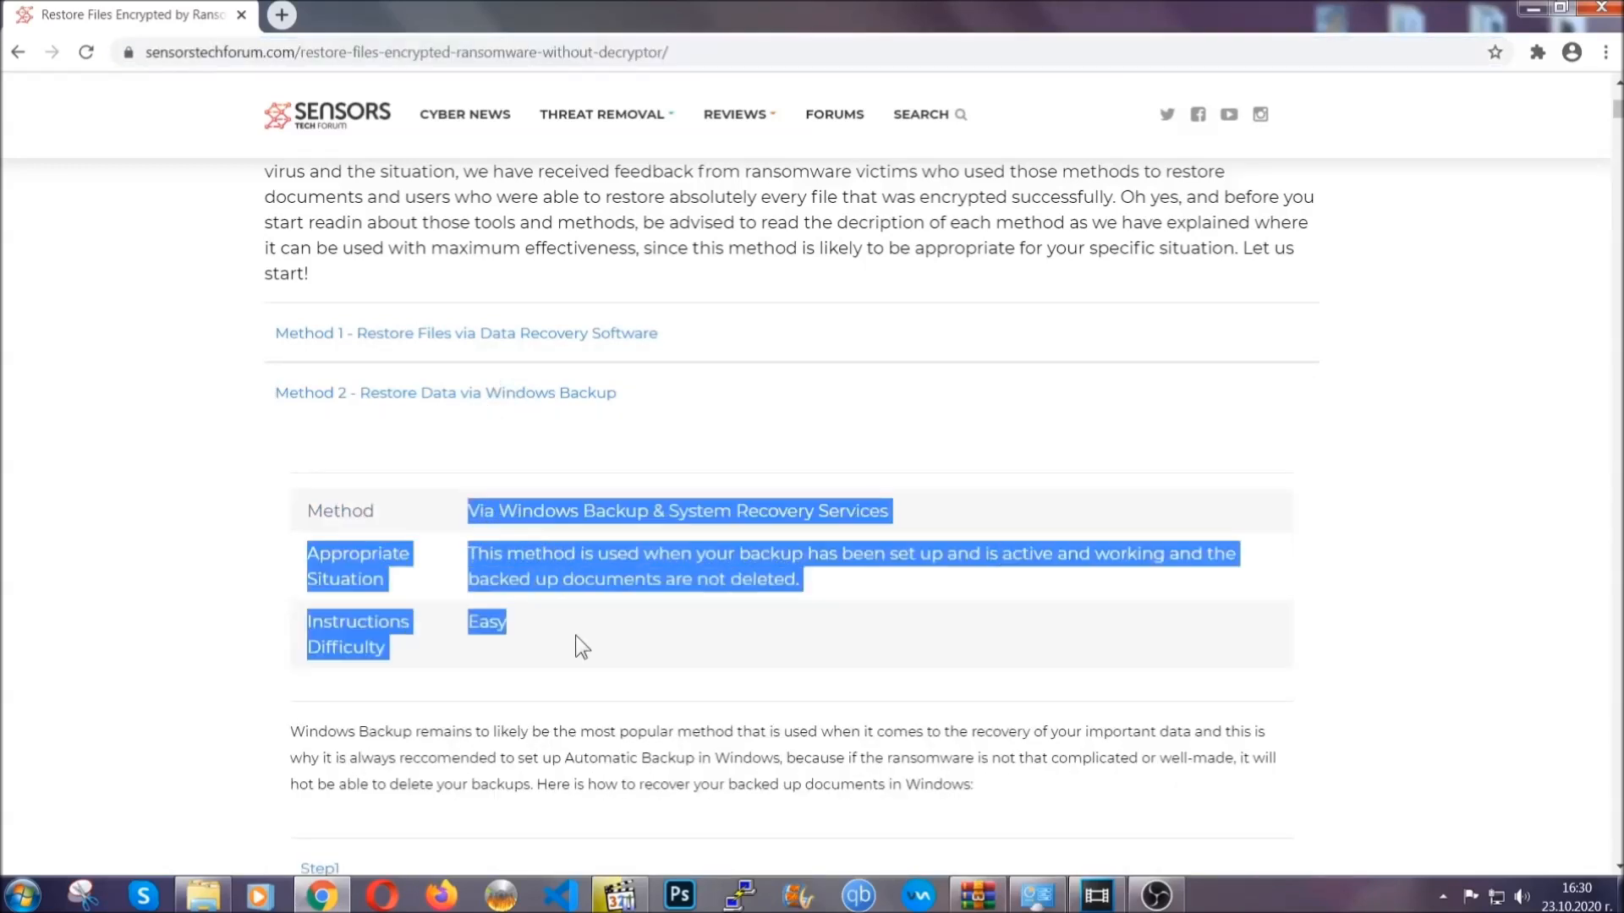
Expand Step1 of the Windows Backup method, scroll through it, then minimize Chrome
scroll("down", 3)
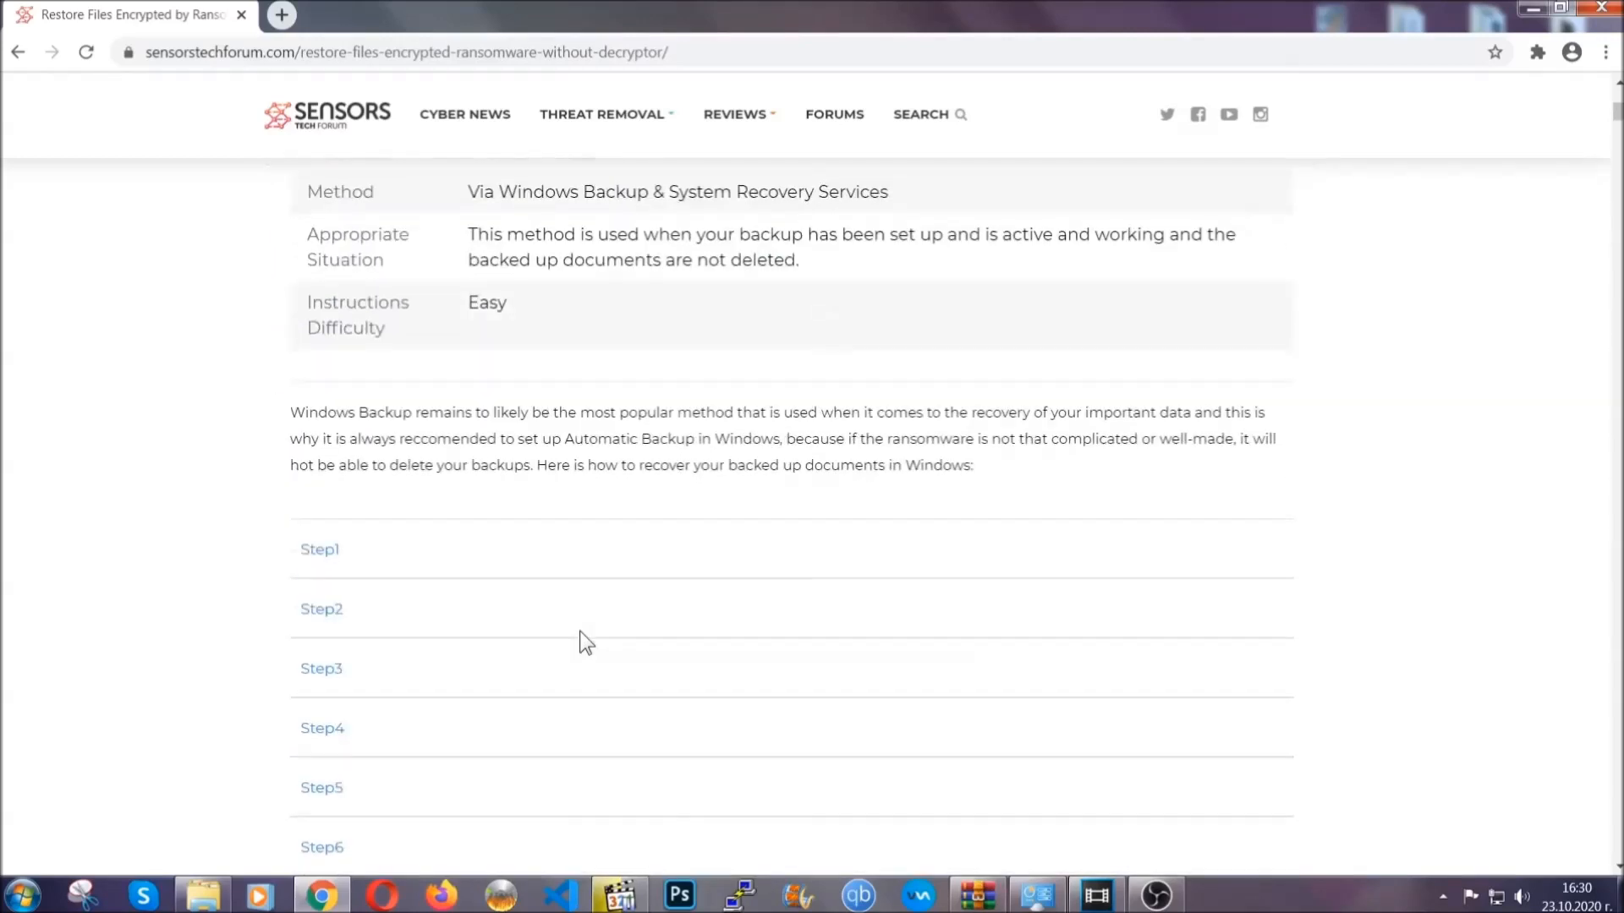
left_click(319, 549)
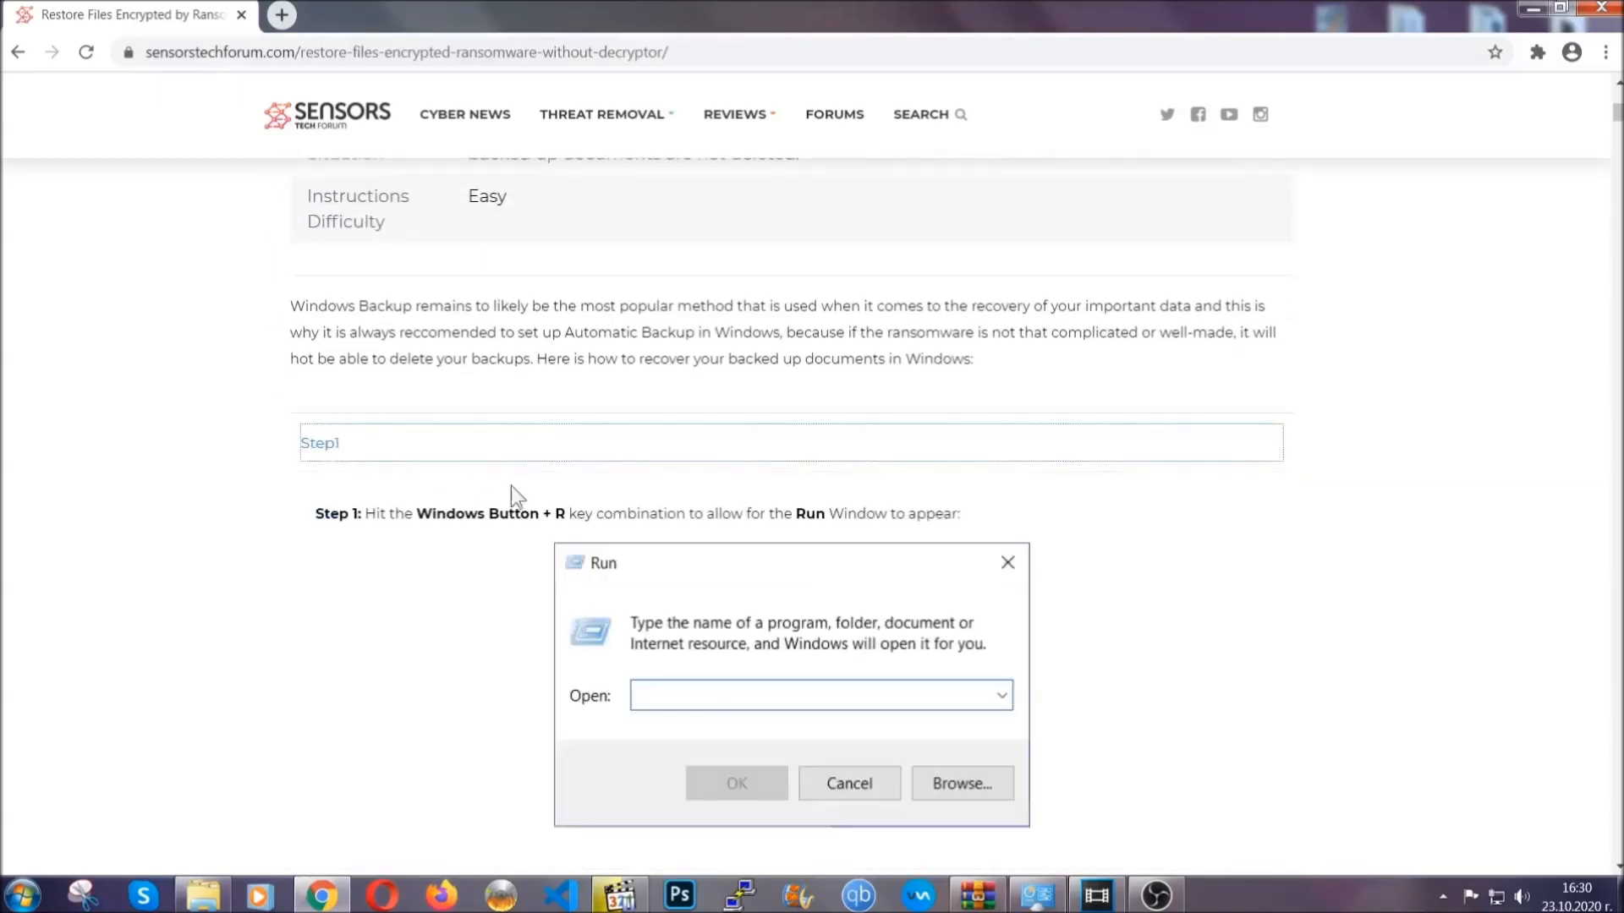
scroll("down", 3)
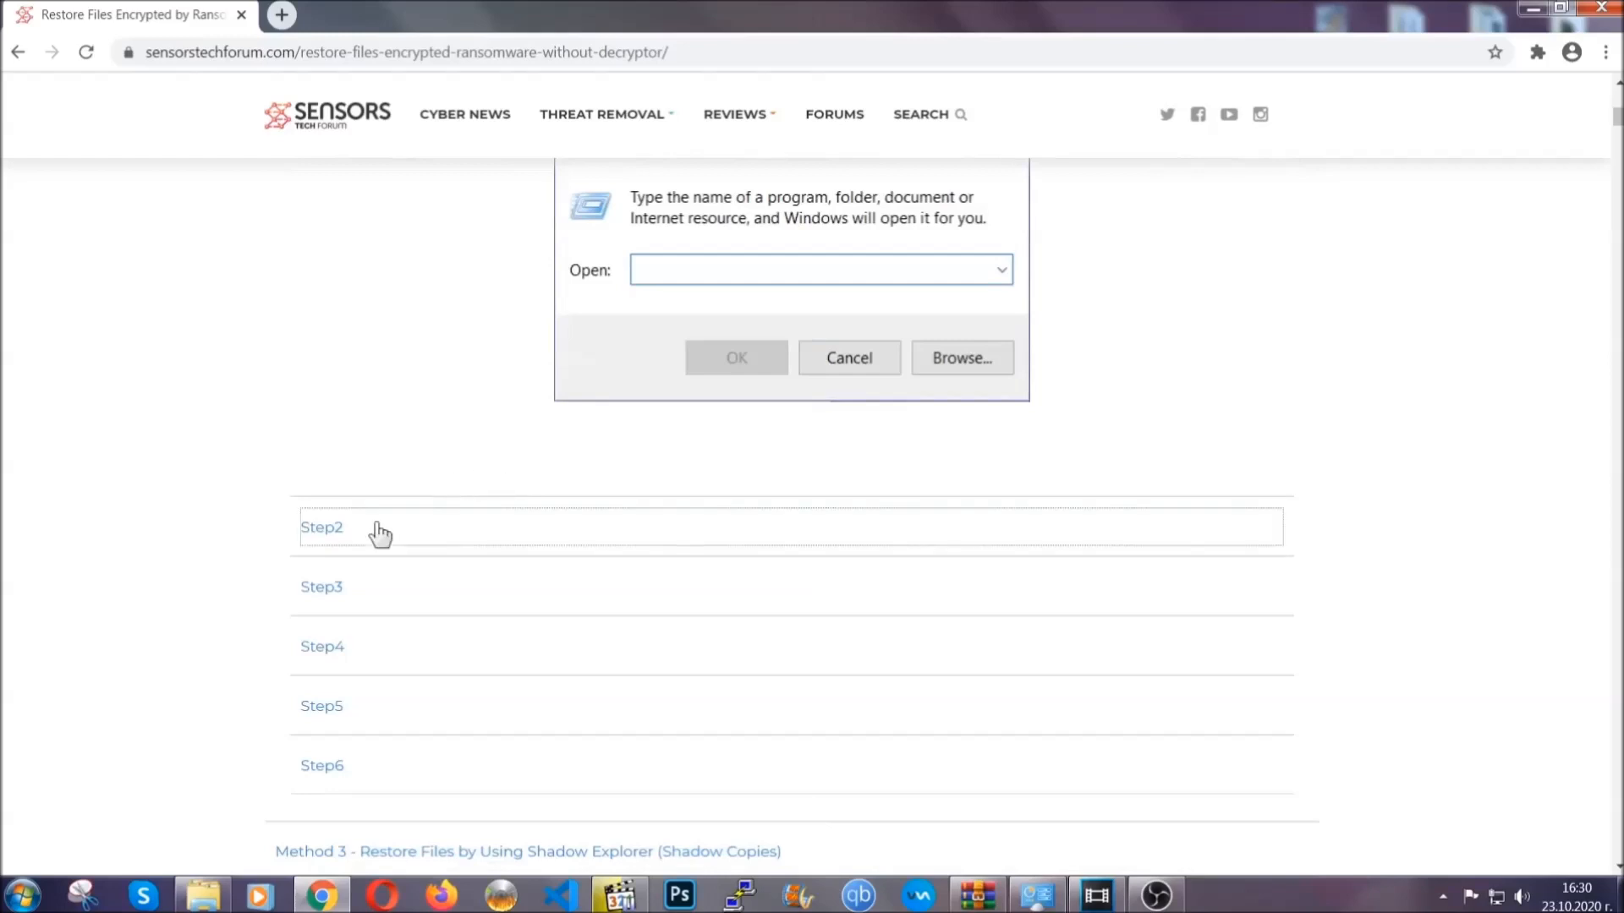
type("ms-settings:windowsupdate")
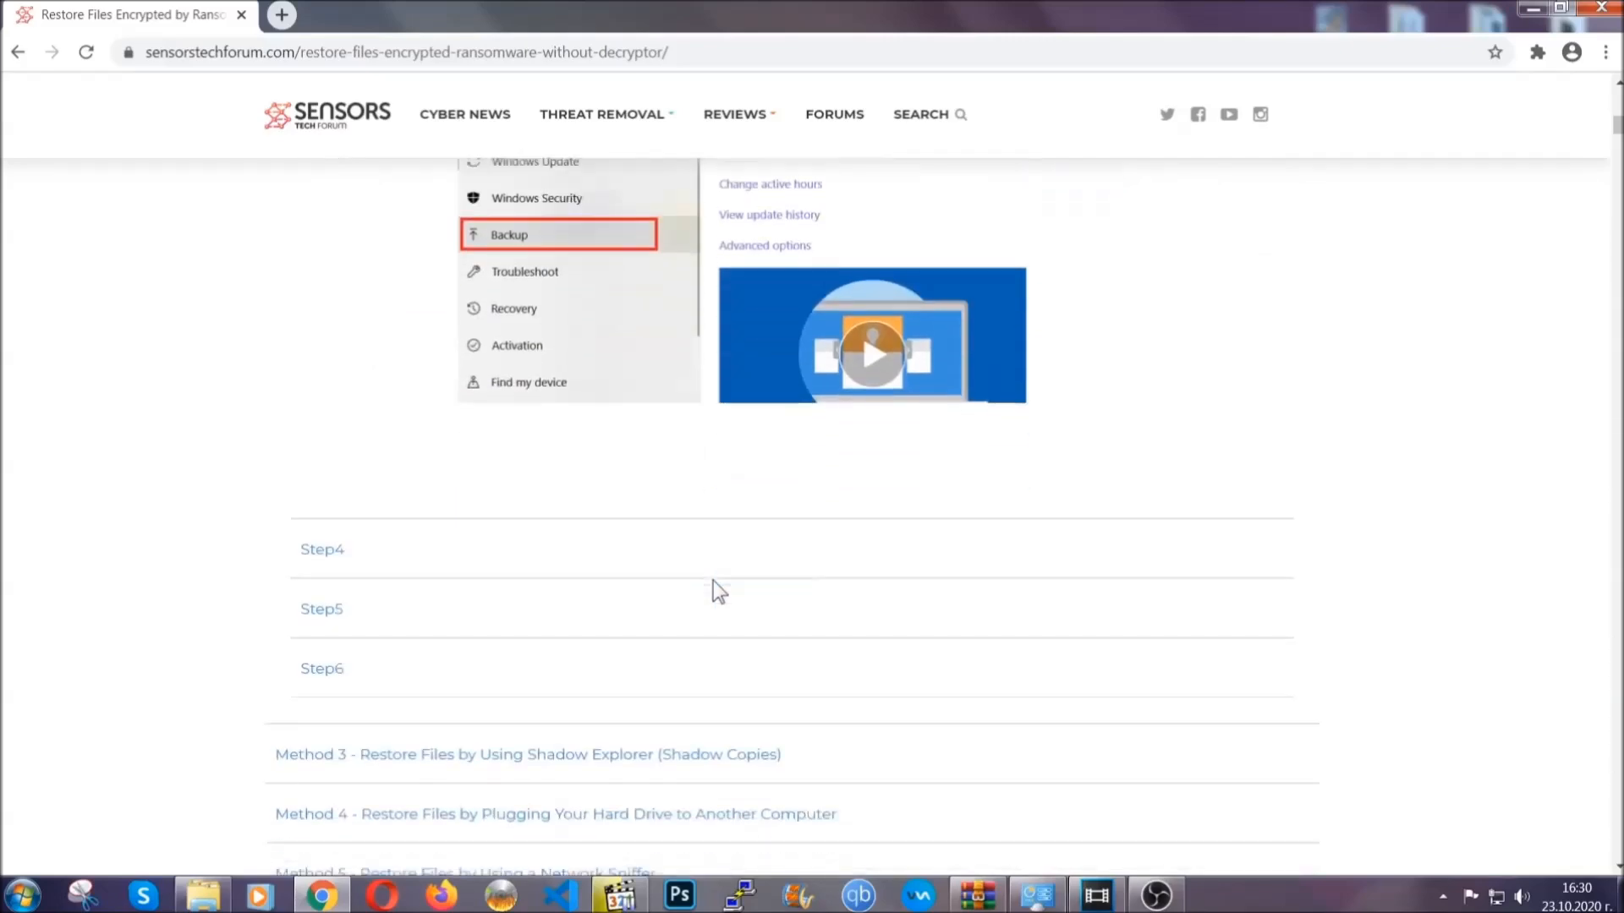
scroll("down", 3)
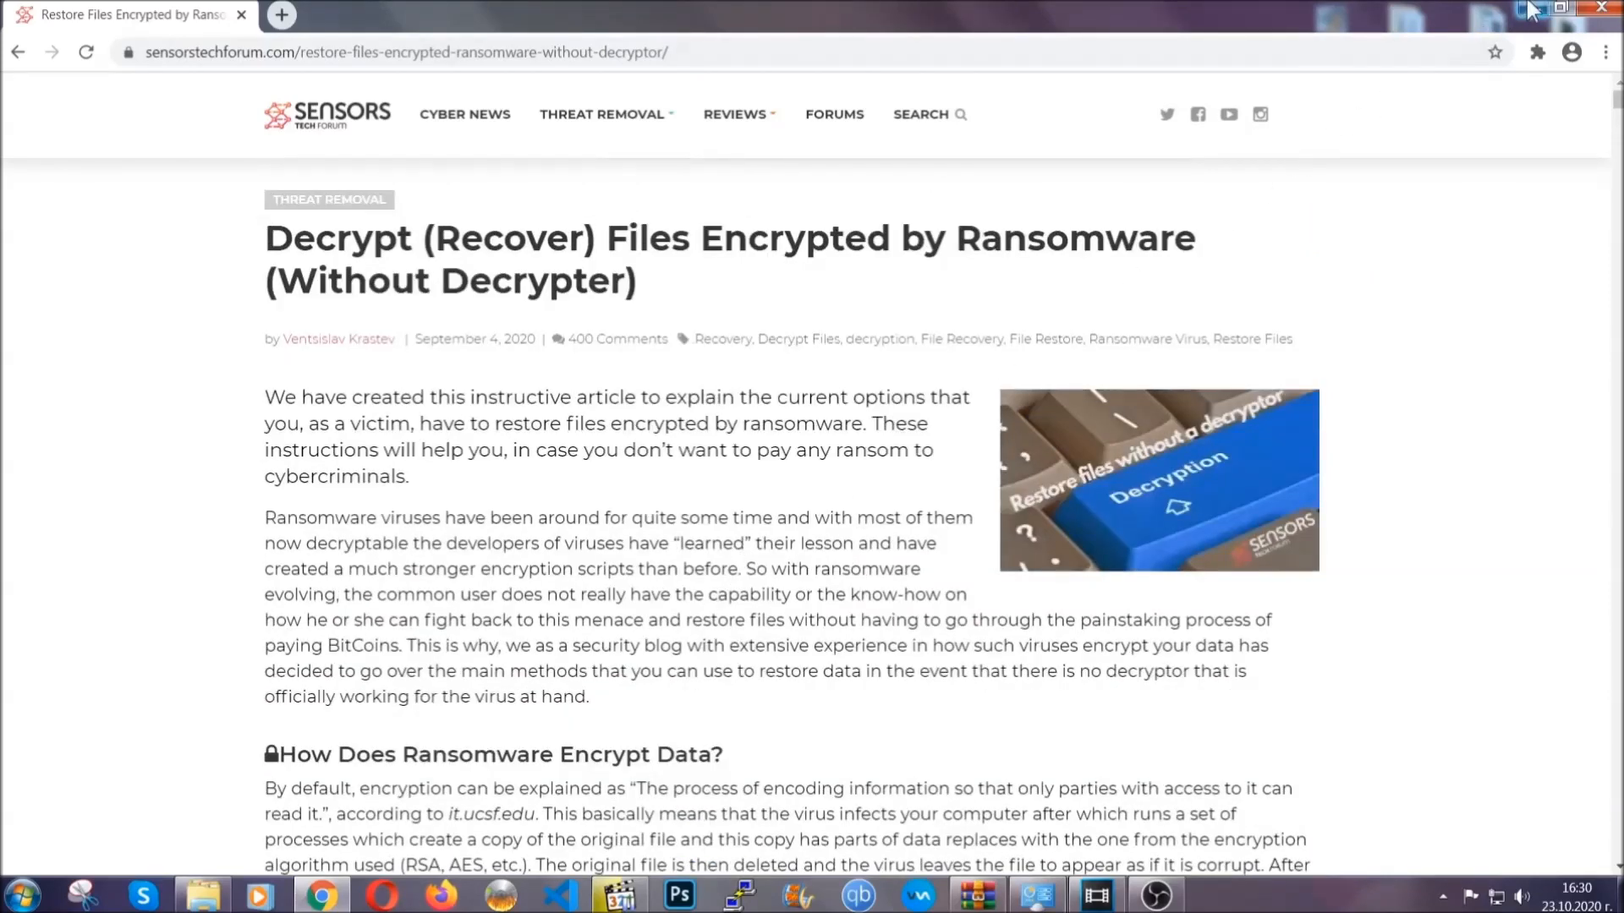
left_click(1566, 7)
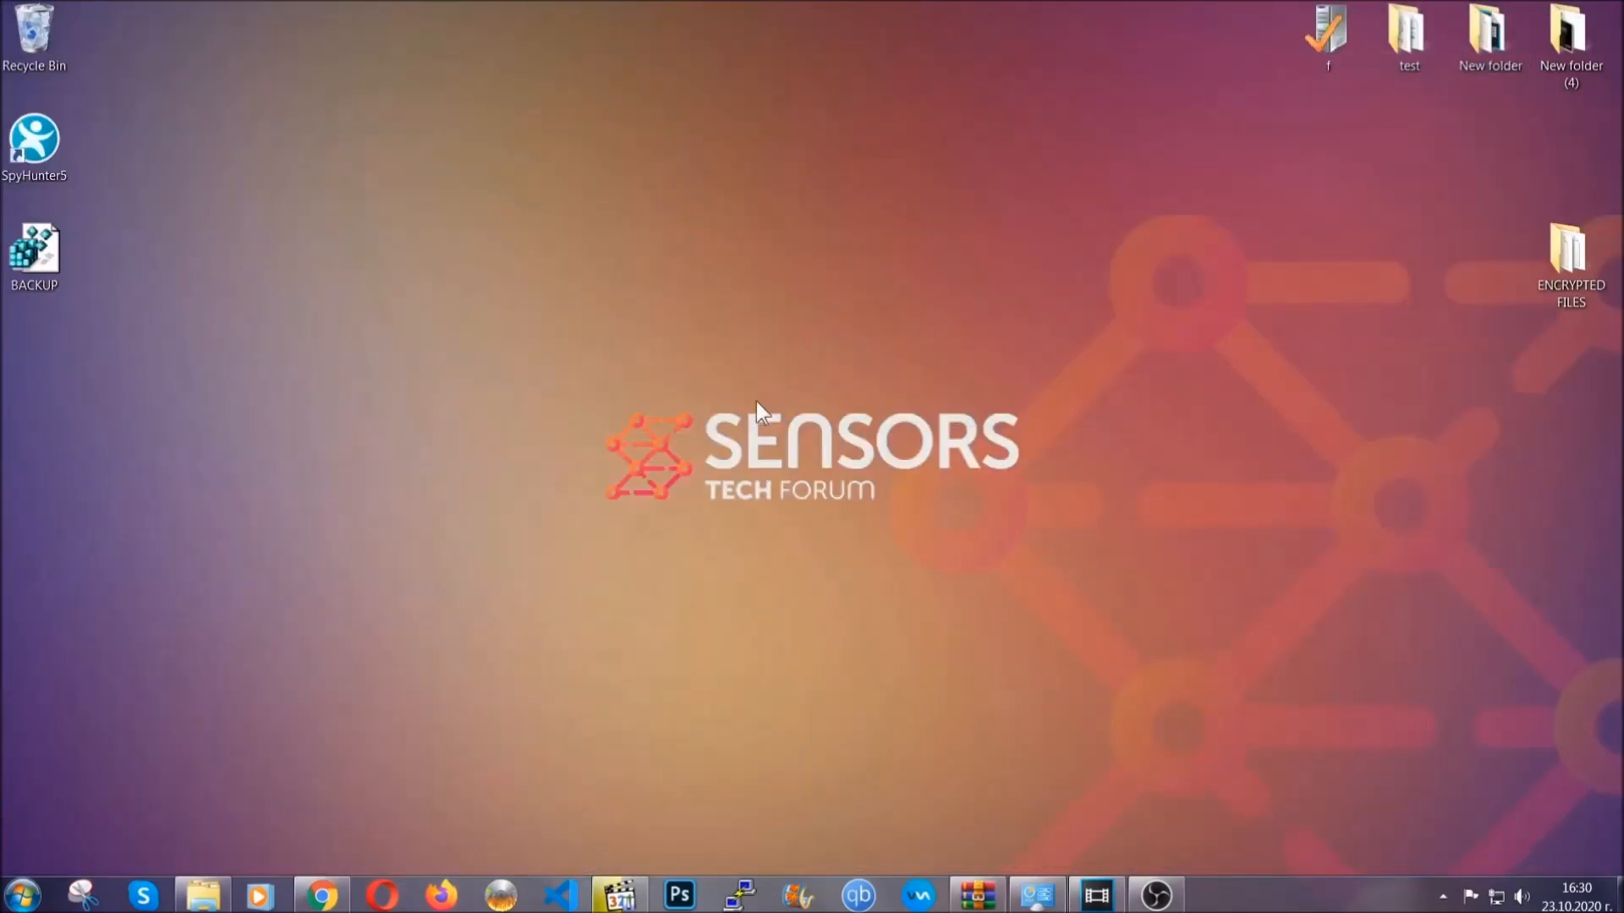